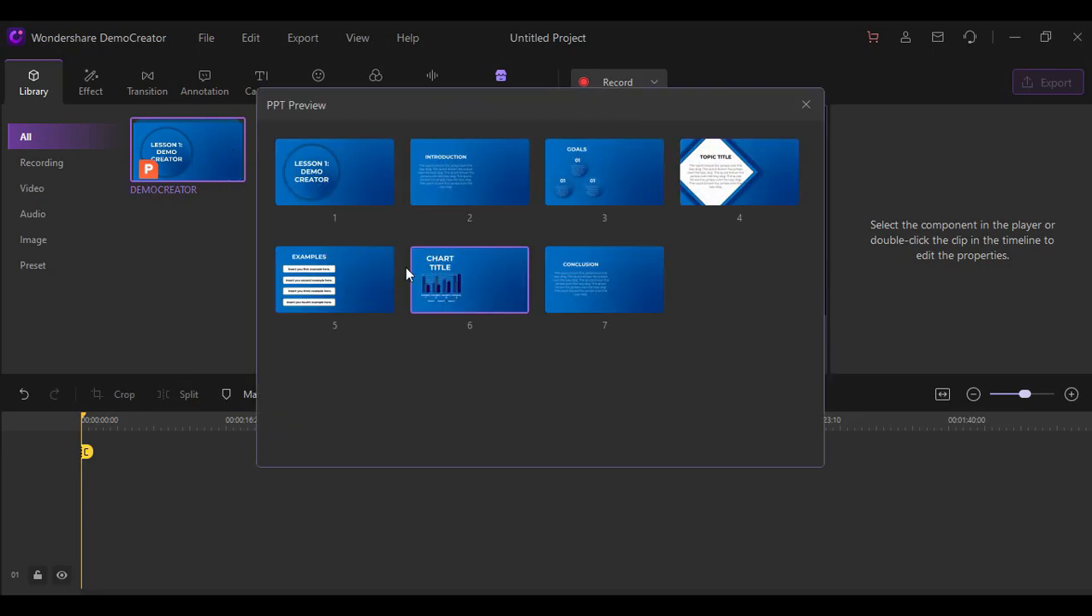
Start a new recording project and review its advanced settings and recording shortcuts.
left_click(804, 103)
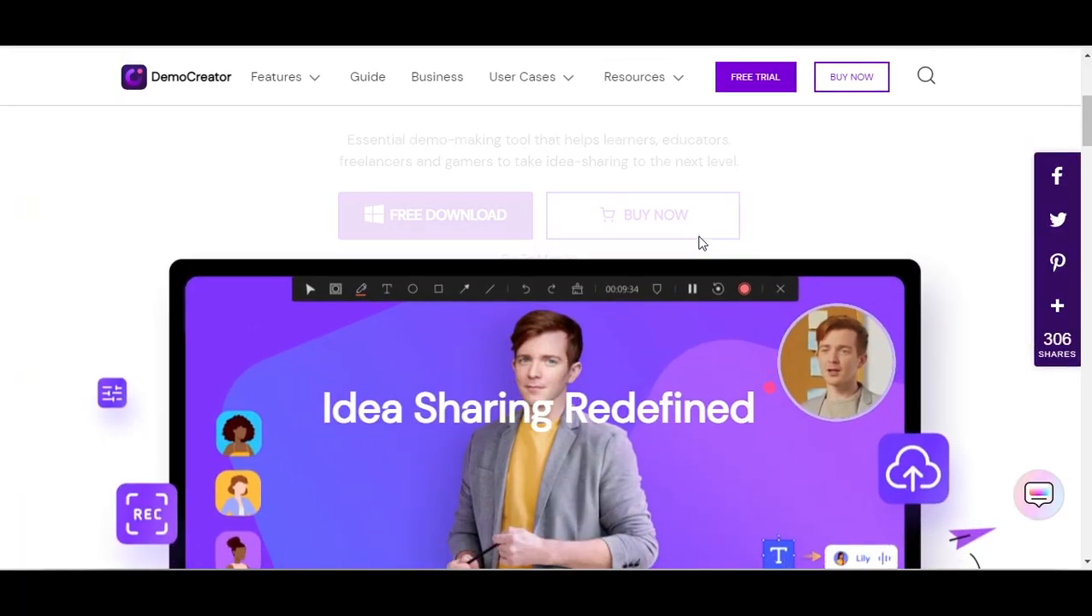
scroll("down", 3)
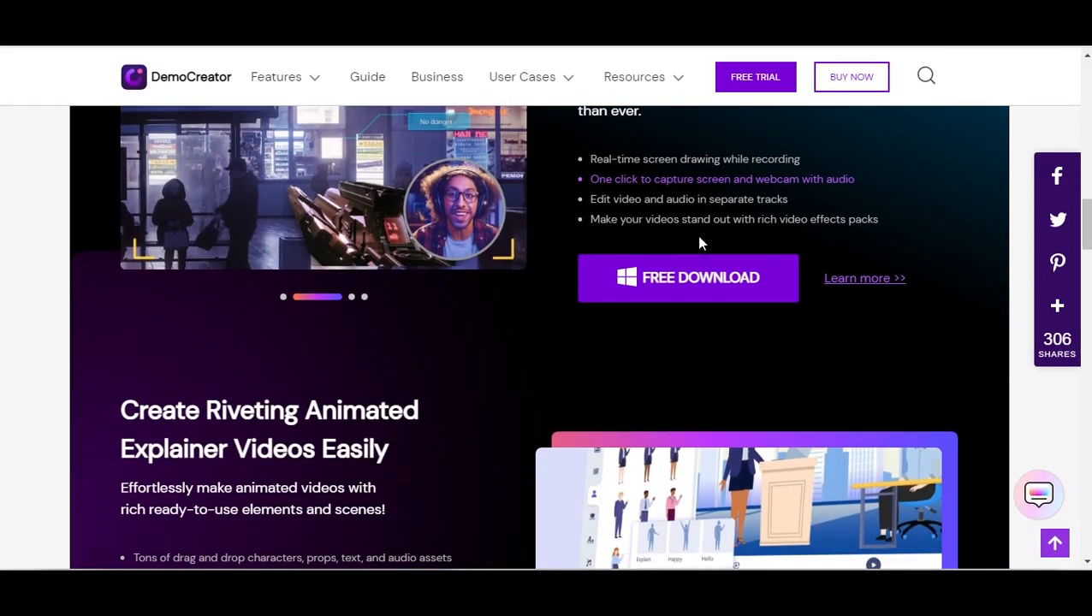
scroll("down", 3)
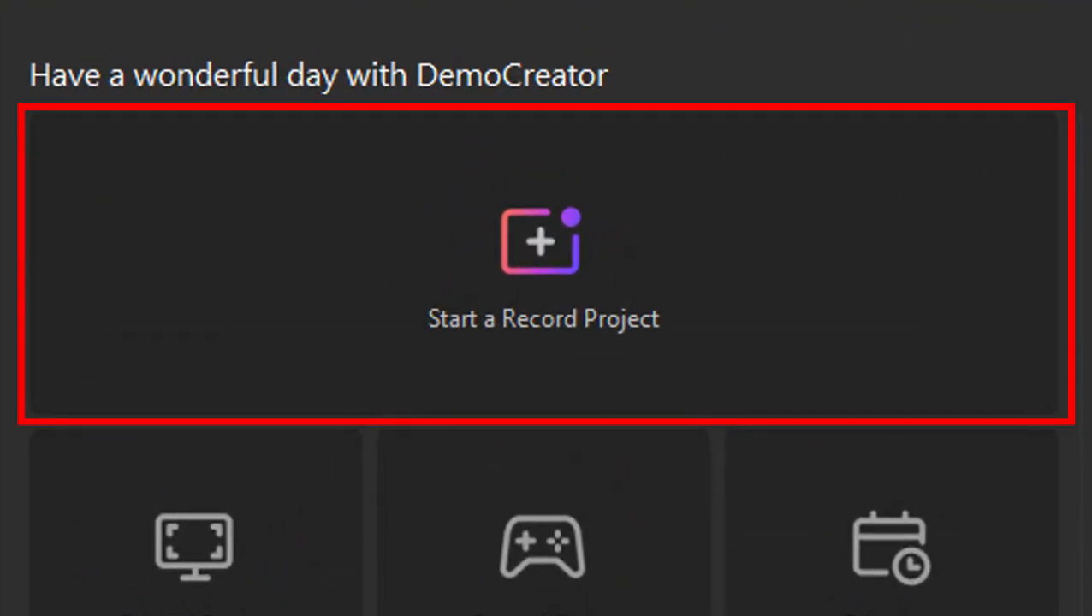
left_click(543, 257)
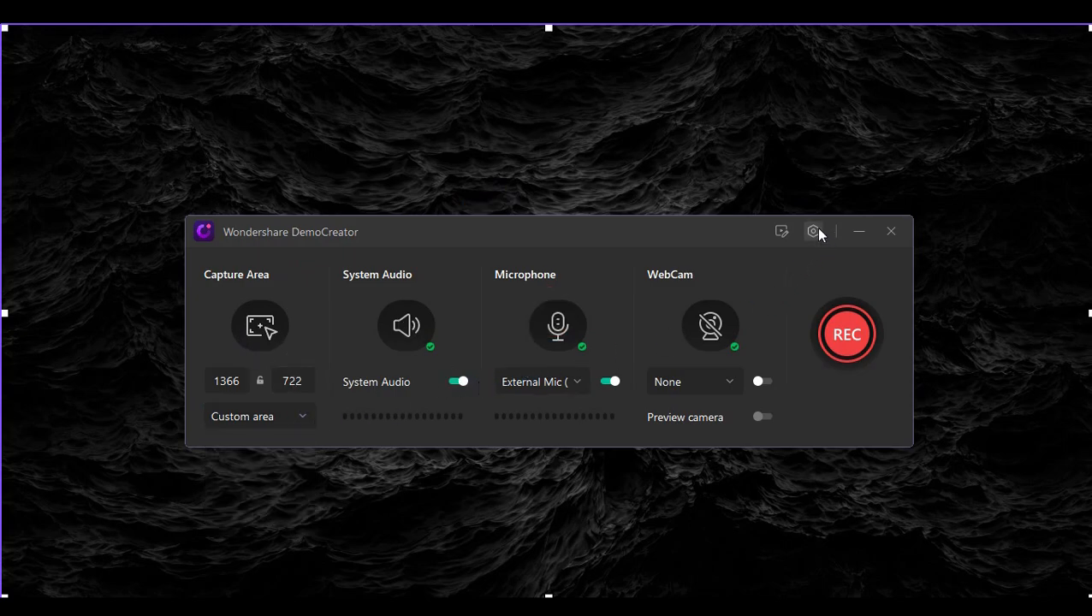
left_click(812, 231)
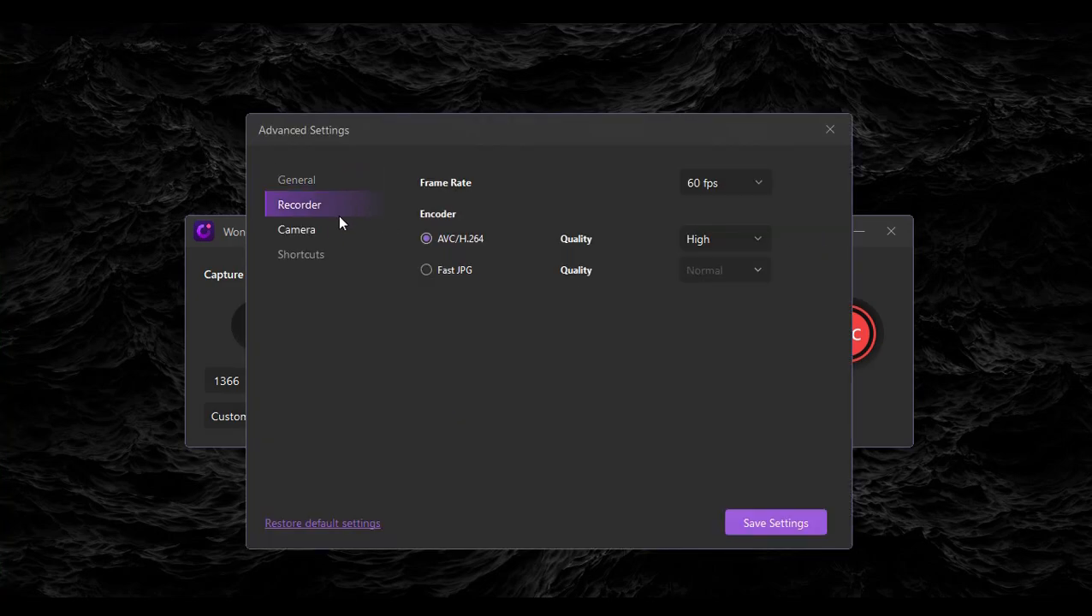
left_click(301, 255)
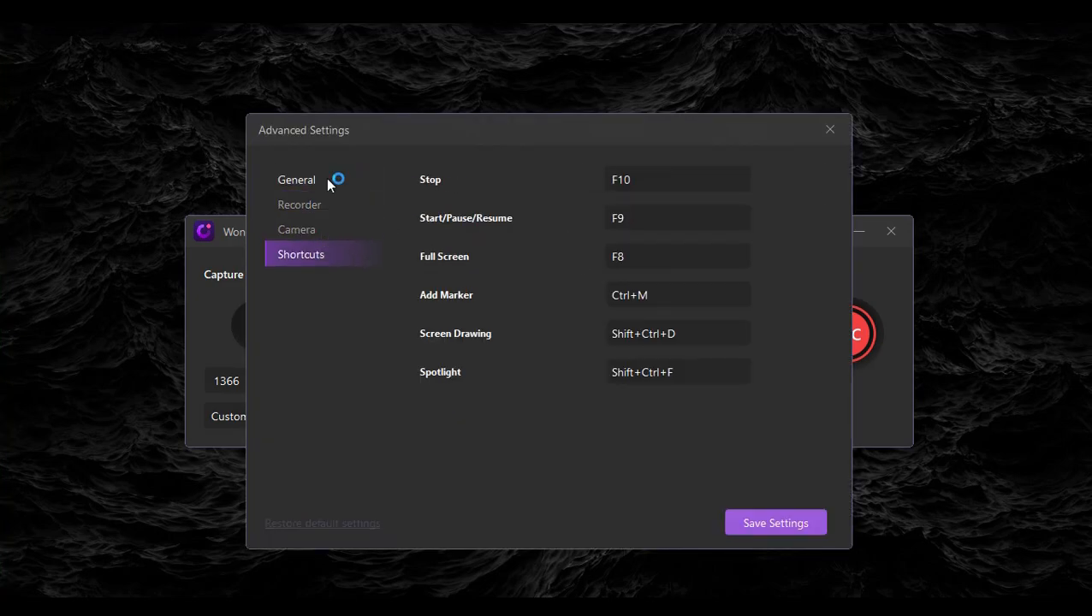
left_click(828, 129)
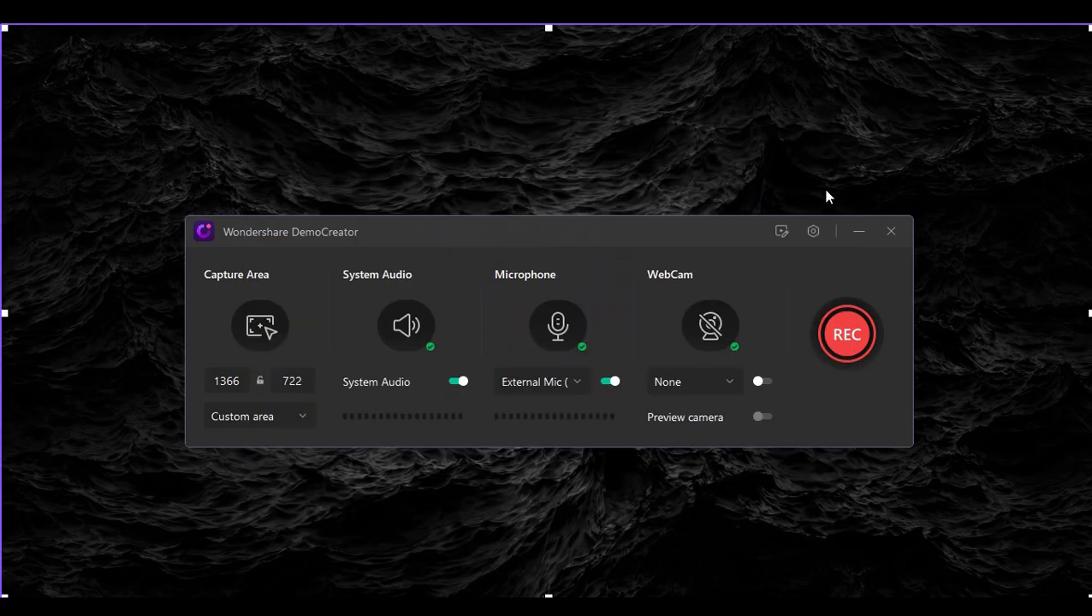
mouse_move(628, 391)
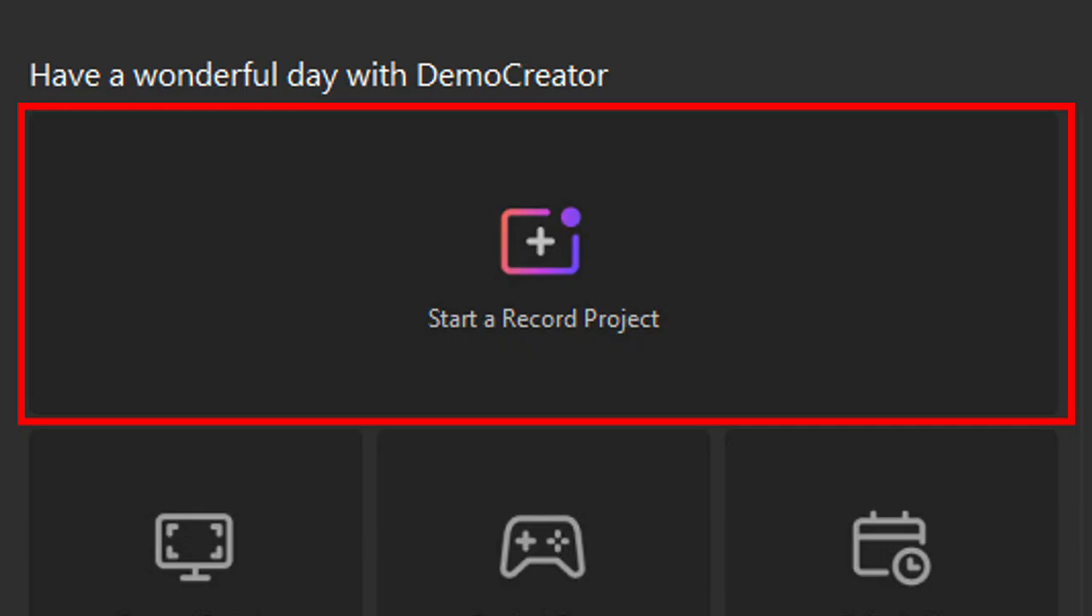
Begin a screen-region recording and reposition the capture region.
scroll("down", 3)
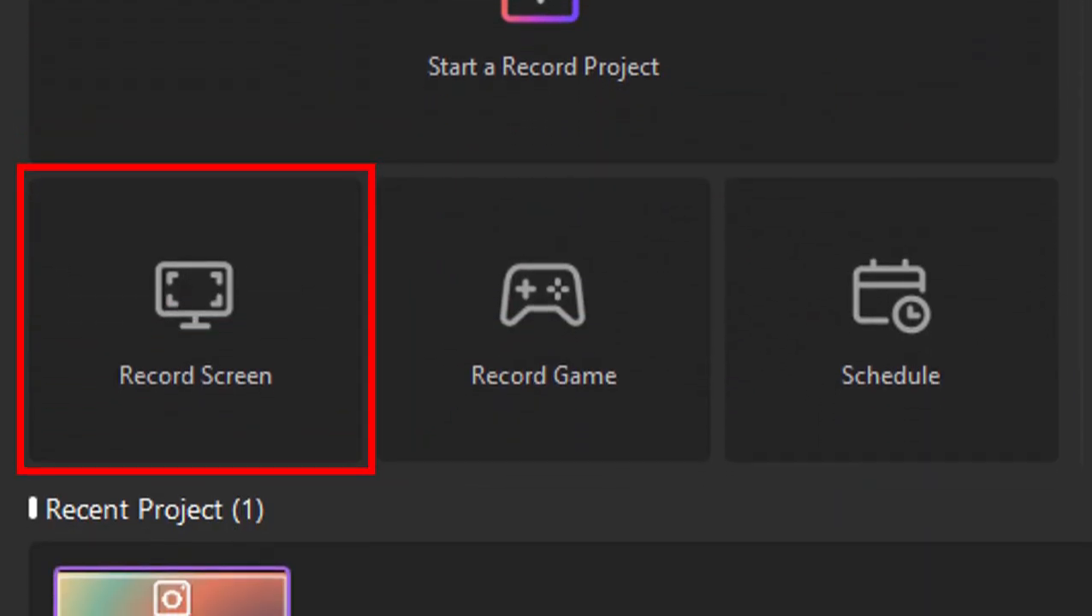
left_click(195, 319)
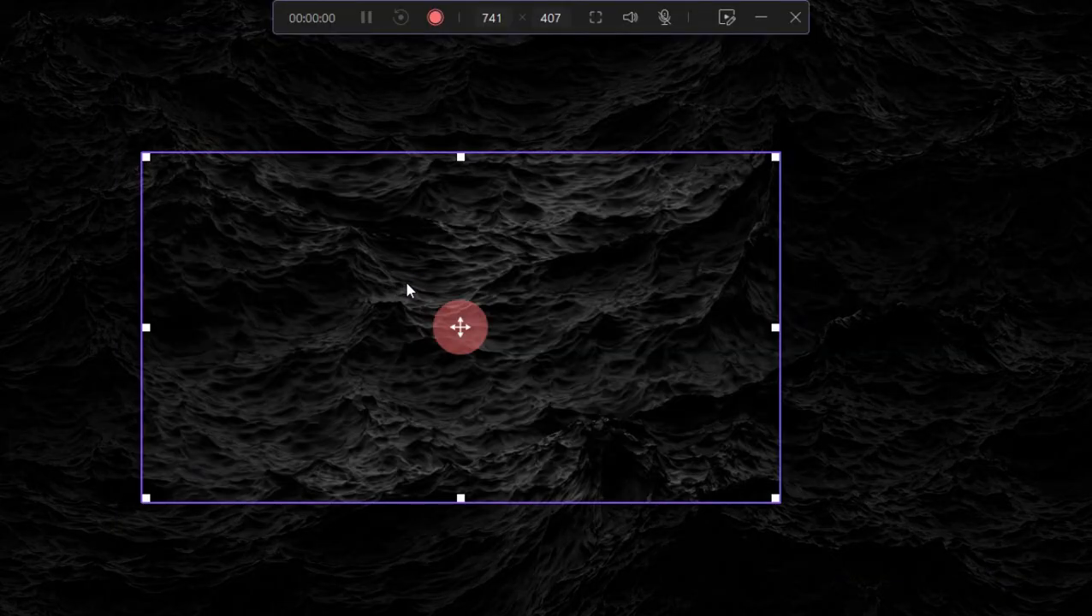
left_click_drag(774, 156, 988, 61)
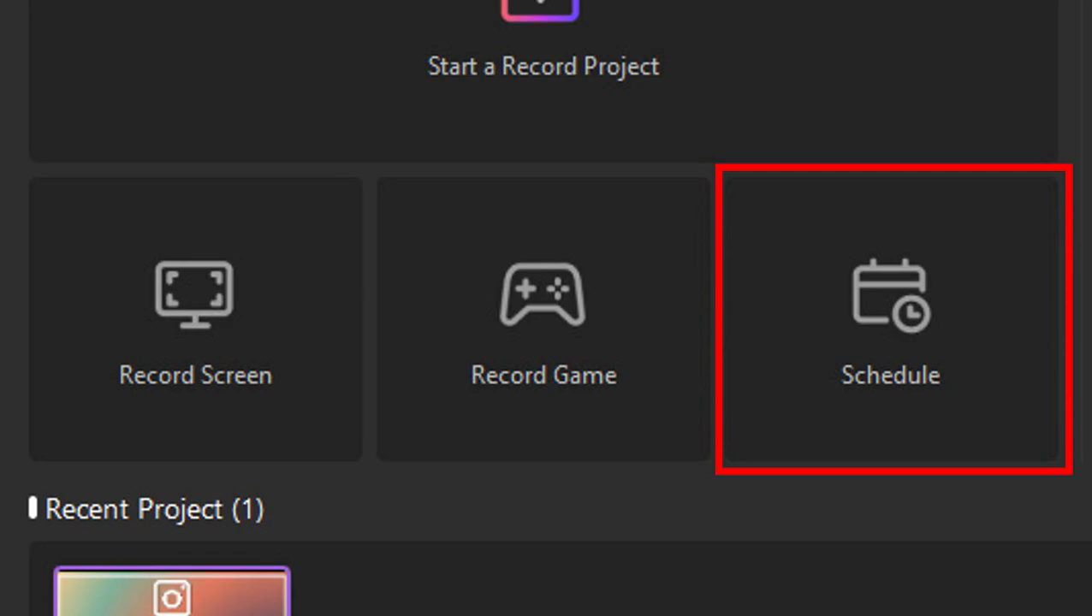
scroll("right", 3)
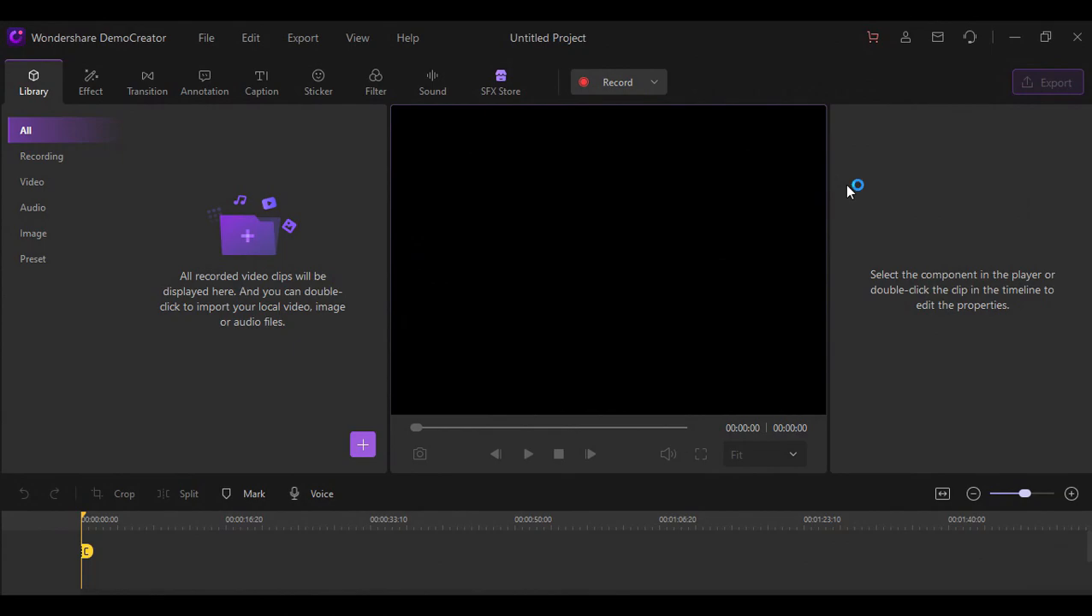
mouse_move(390, 486)
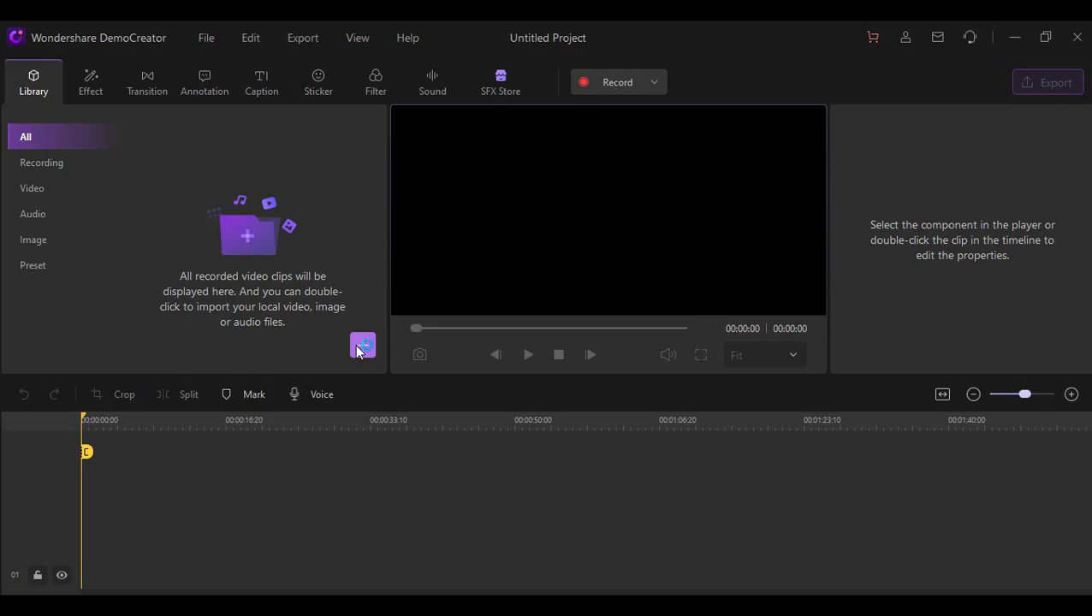
mouse_move(413, 381)
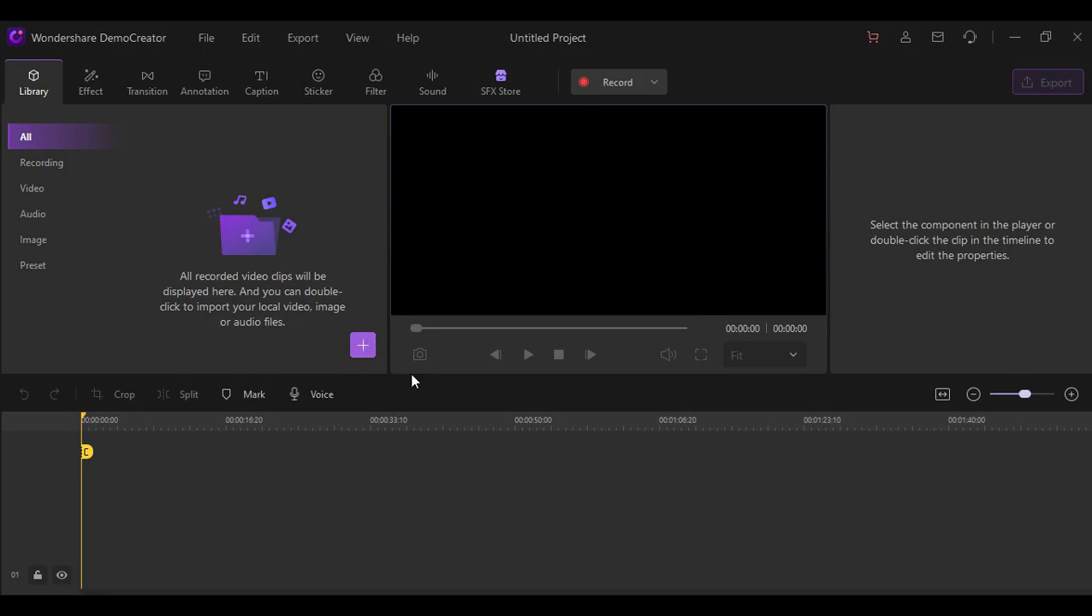
Import the DEMOCREATOR presentation, preview its seven slides, then close the preview.
left_click(362, 345)
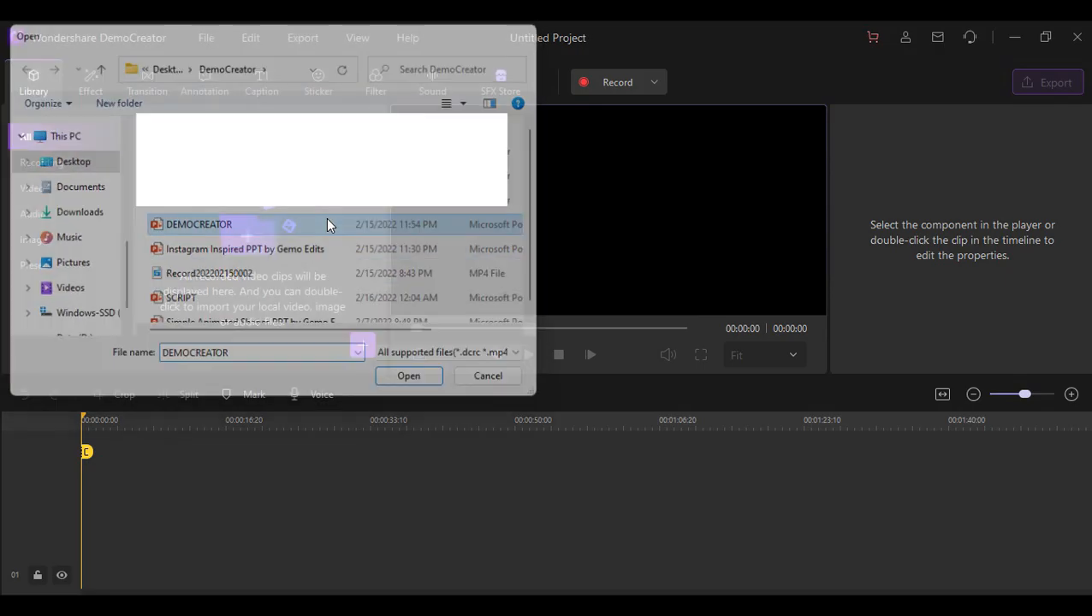
left_click(408, 376)
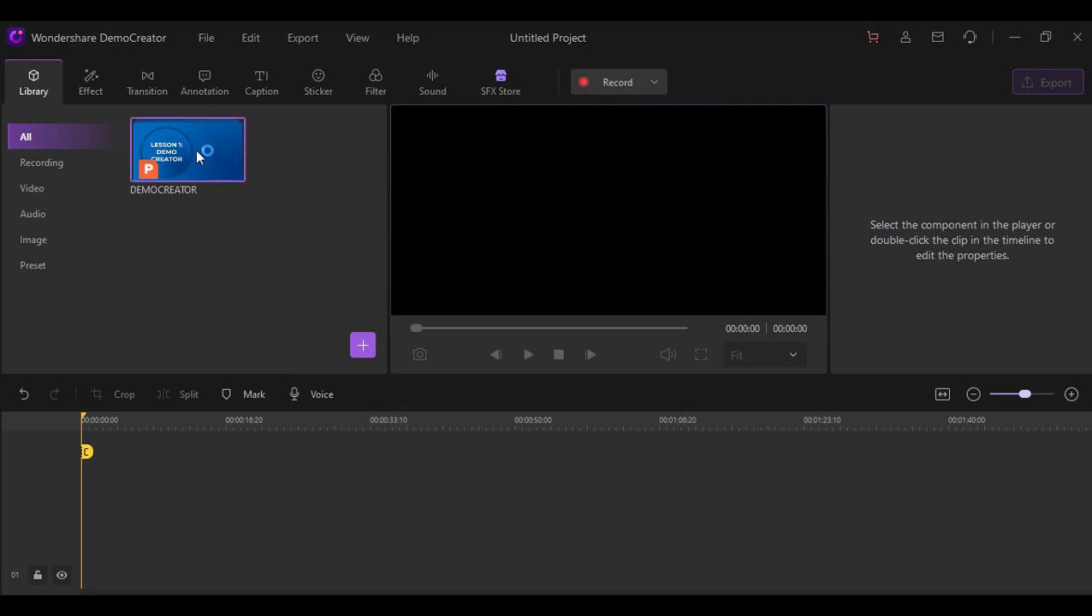
double_click(187, 150)
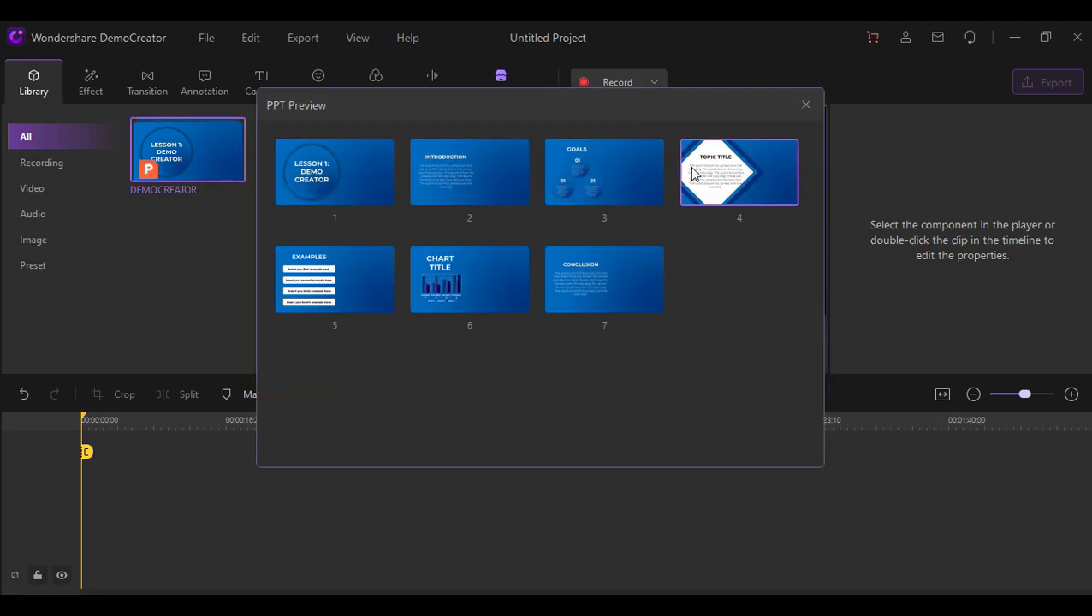
left_click(804, 104)
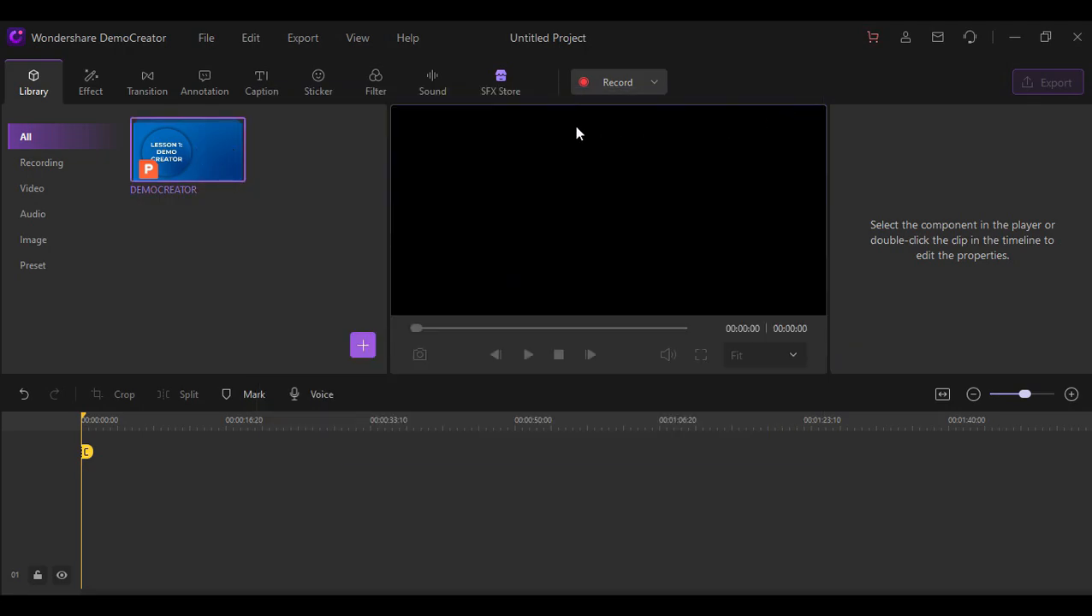
Add the DEMOCREATOR slides to the timeline and apply Color transitions between consecutive slides.
left_click_drag(187, 150, 130, 523)
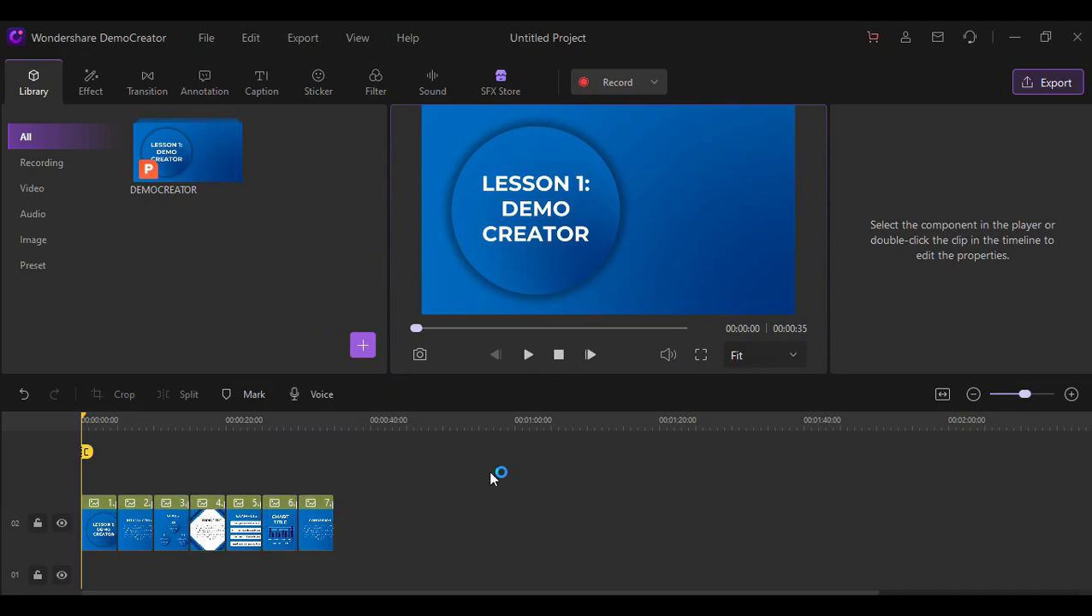
mouse_move(102, 161)
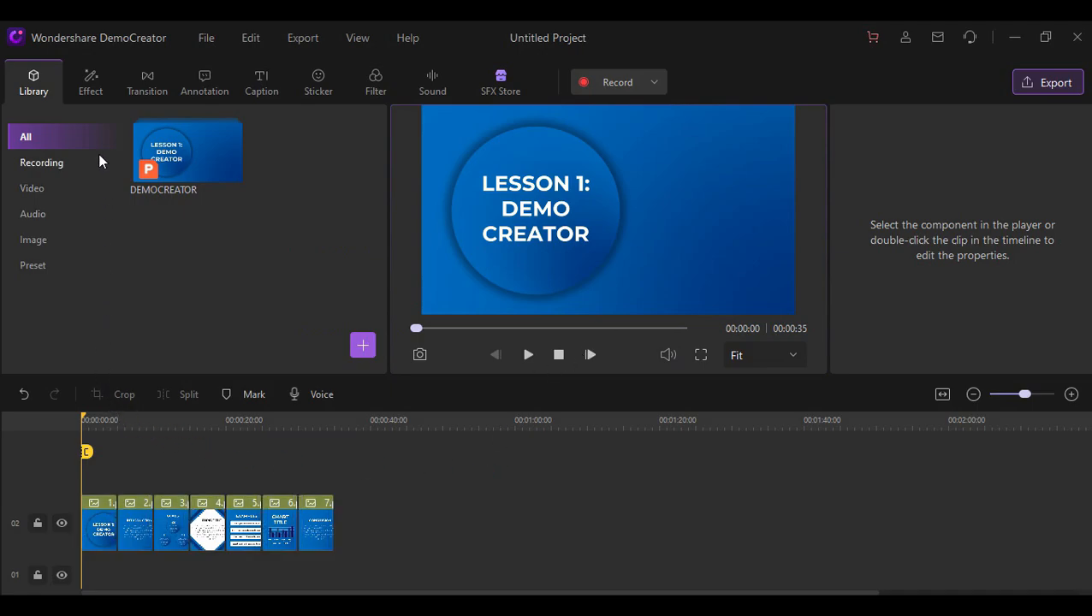
left_click(90, 82)
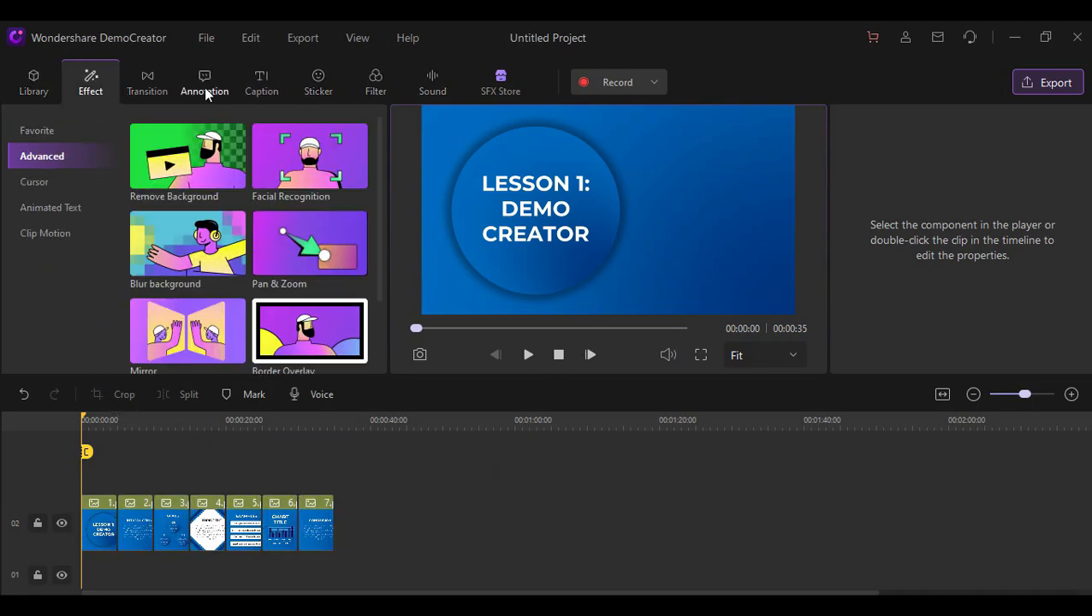
left_click(148, 82)
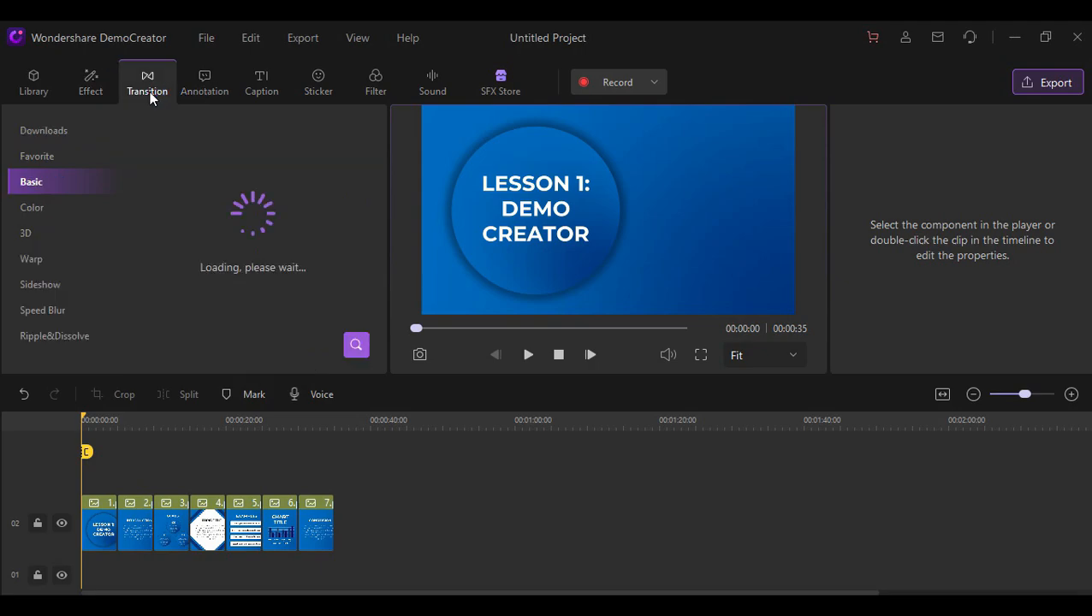
left_click(32, 207)
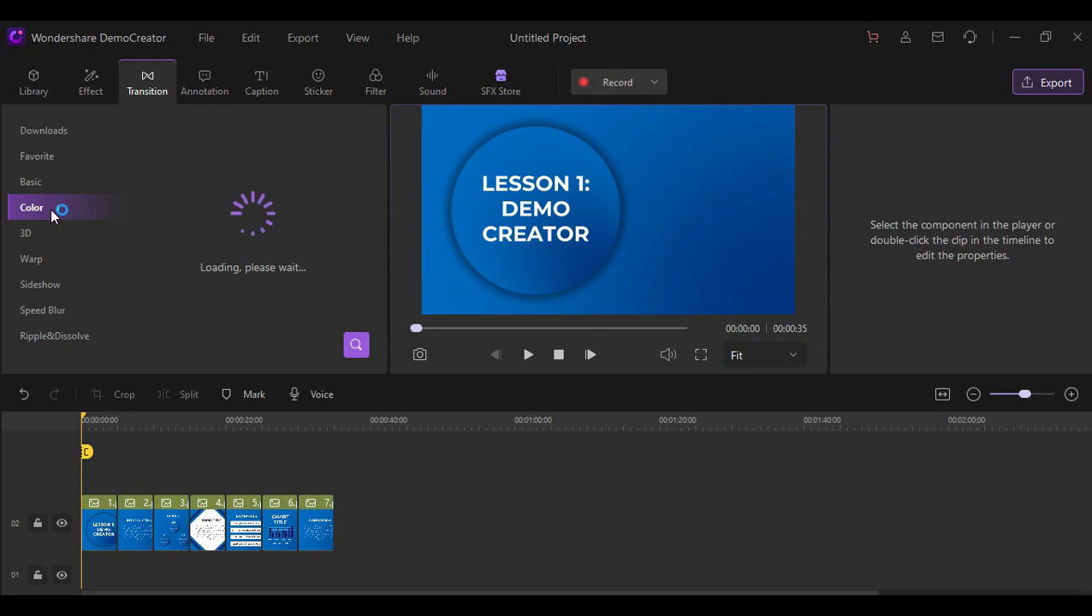
left_click(32, 207)
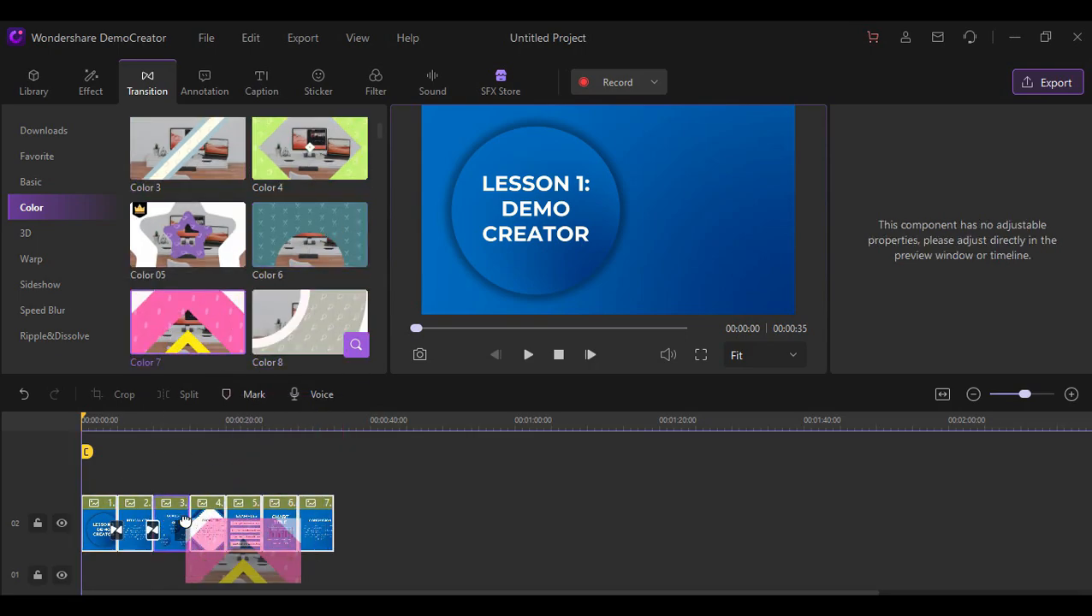
scroll("down", 3)
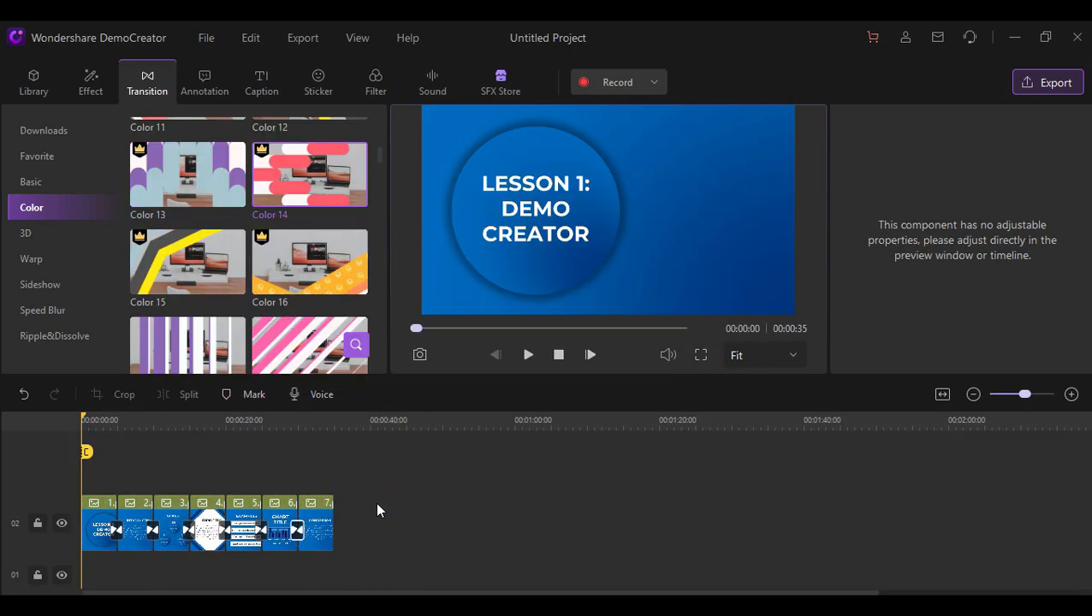
Preview the slideshow full screen, skipping ahead to later slides.
left_click(700, 355)
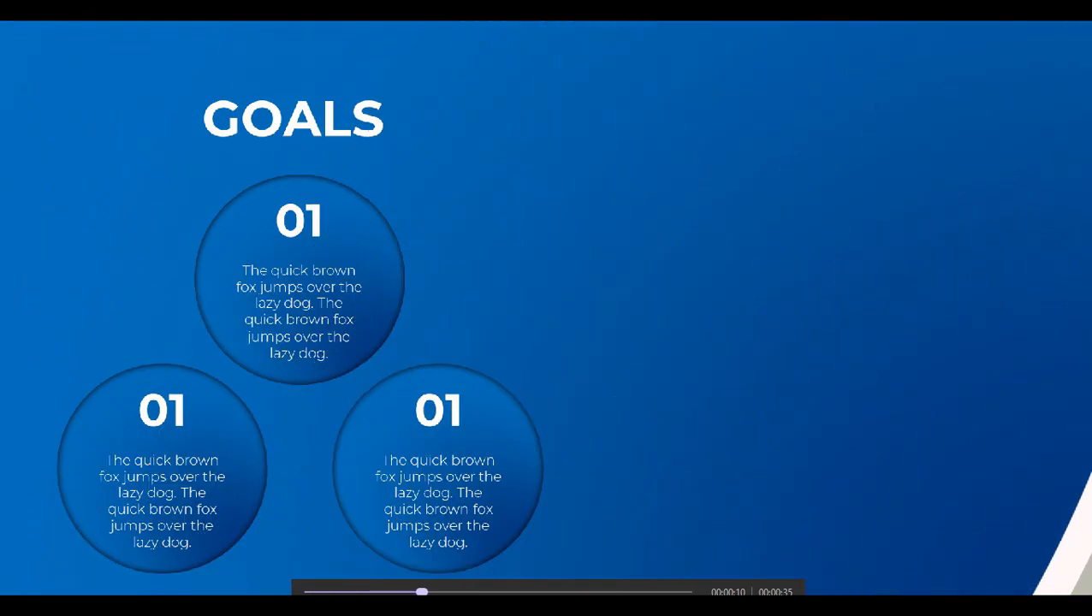
left_click(468, 592)
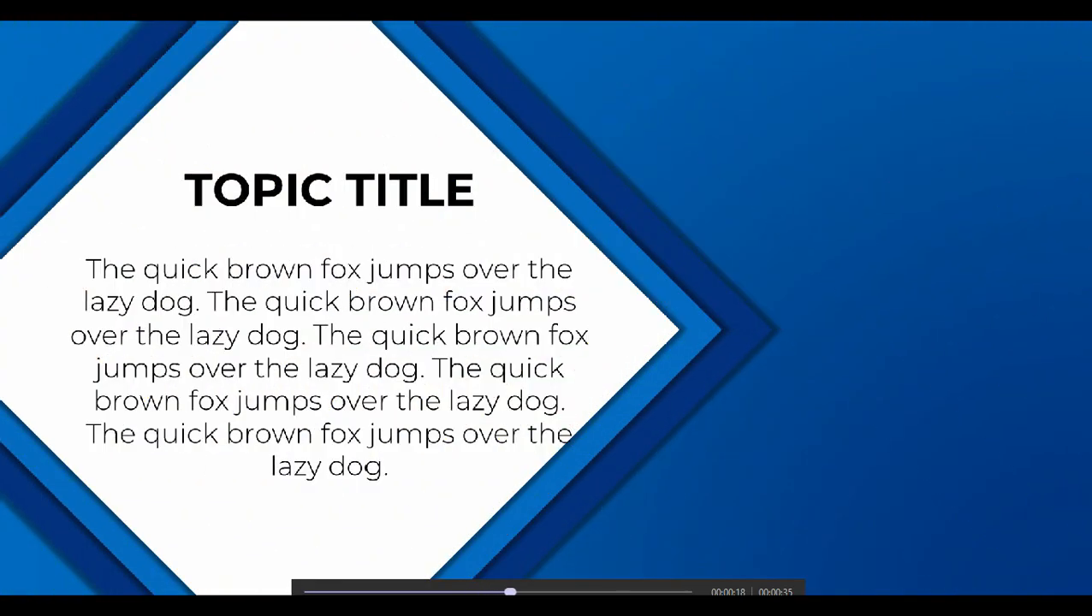
left_click(511, 591)
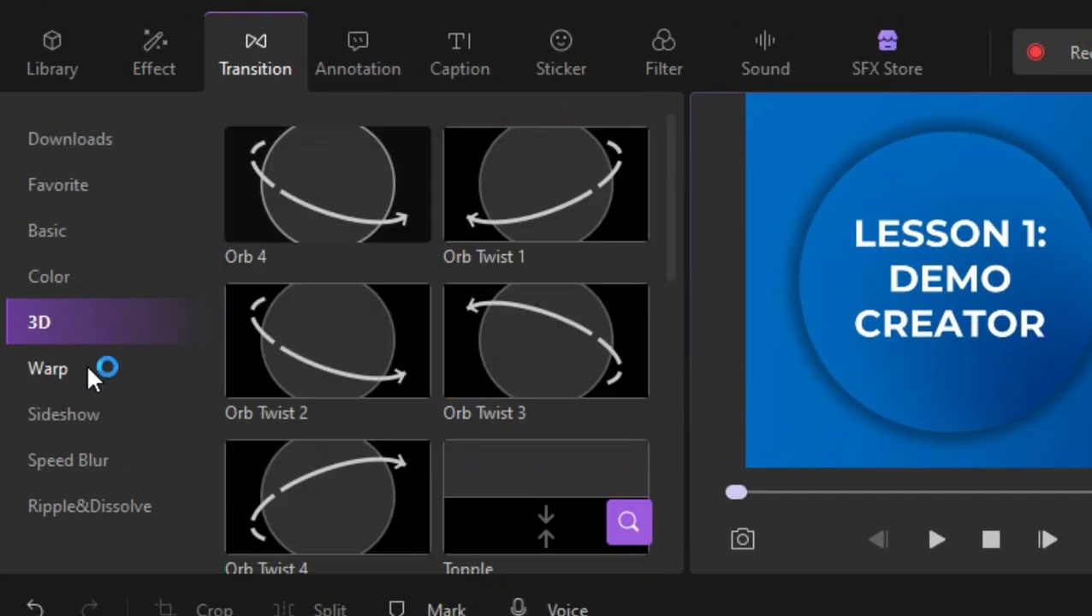
Browse caption opener templates and filter presets, then return to the media library.
left_click(459, 52)
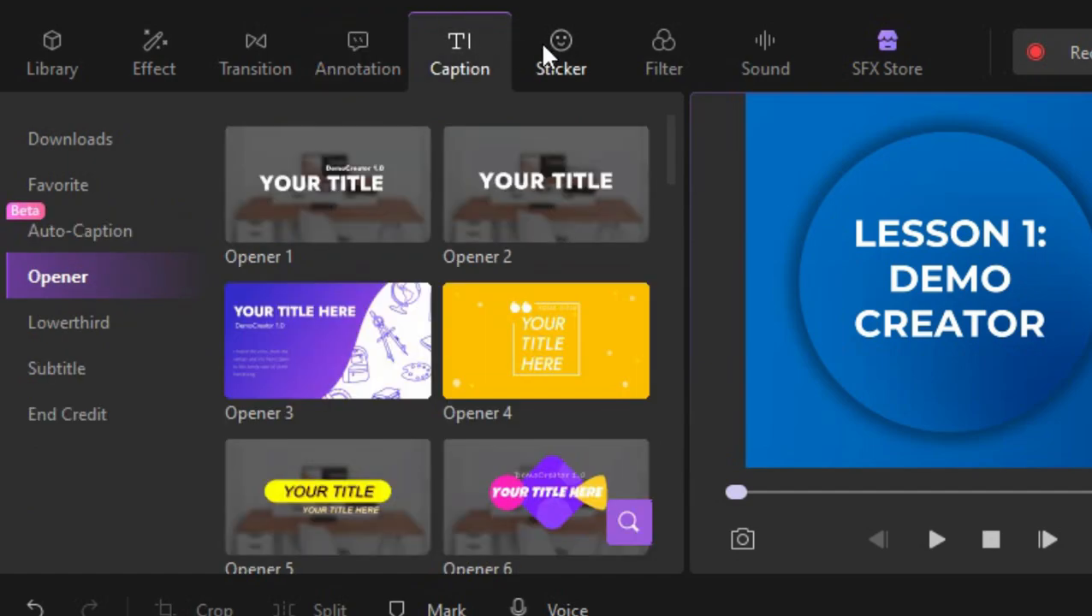
left_click(663, 52)
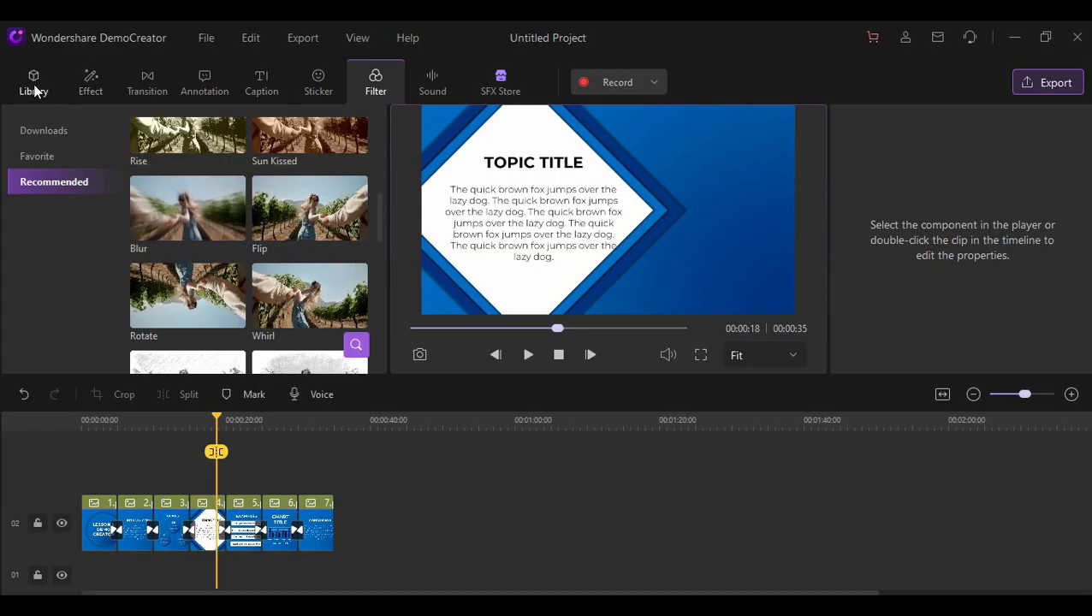
left_click(33, 82)
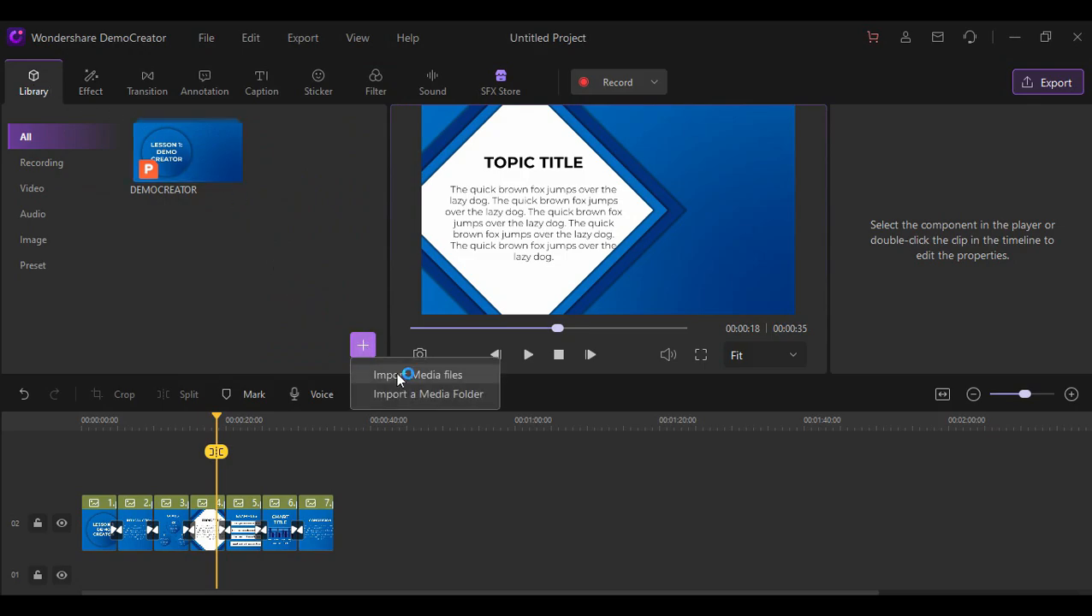
Import the webcam clip onto a track above the slides and move it lower-right at 51%.
left_click(417, 375)
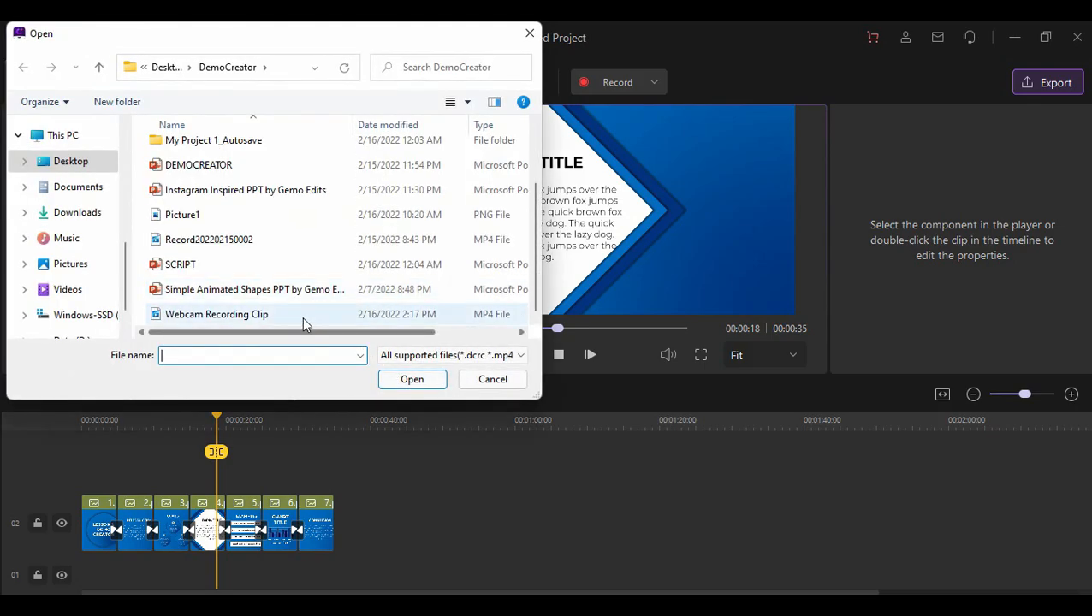
left_click(412, 379)
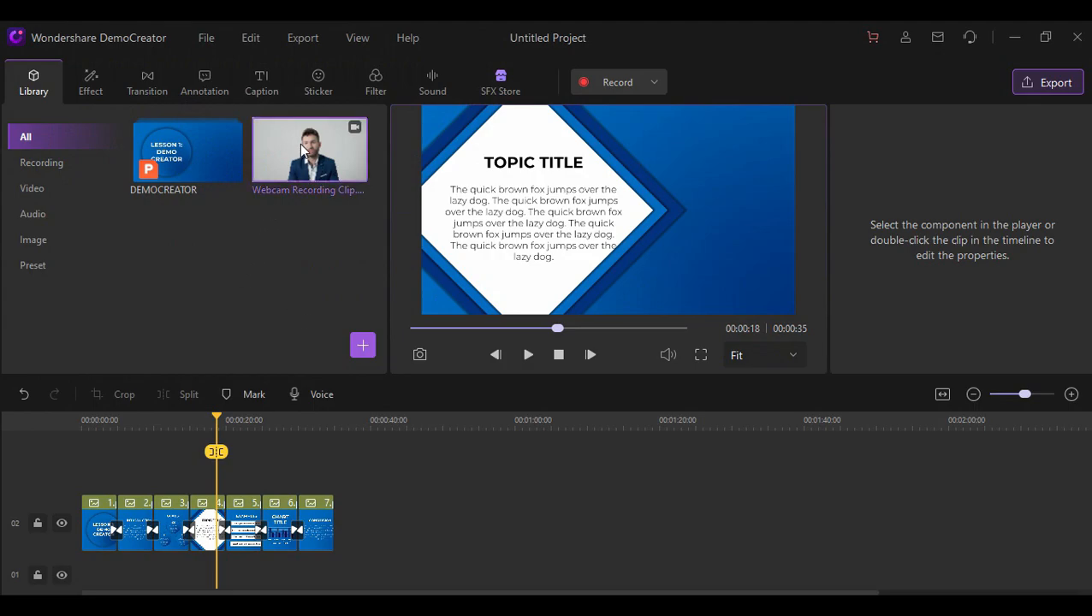
left_click_drag(310, 150, 160, 522)
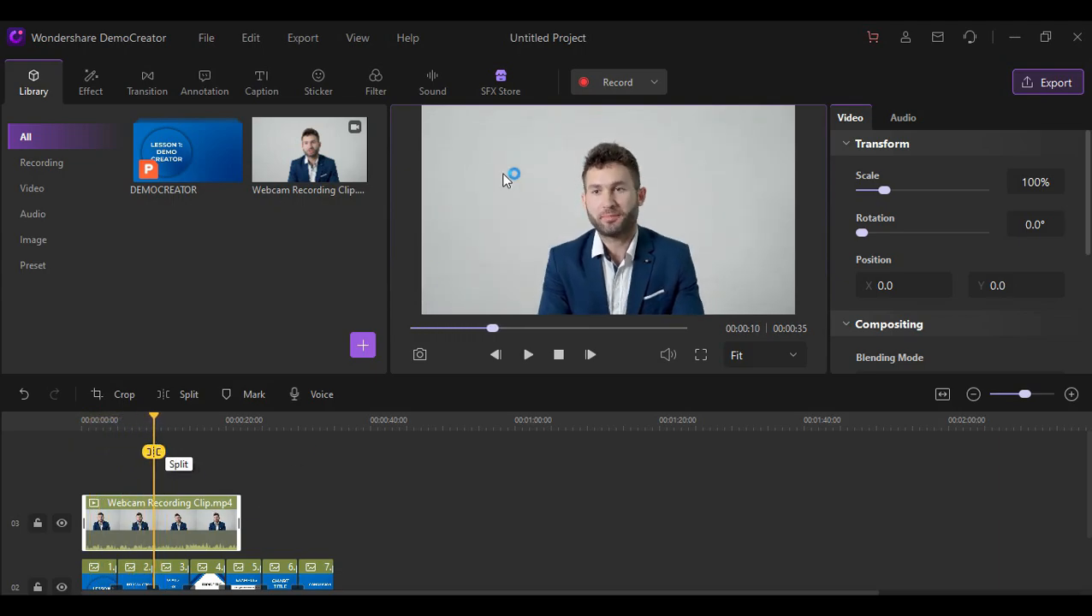
left_click(599, 209)
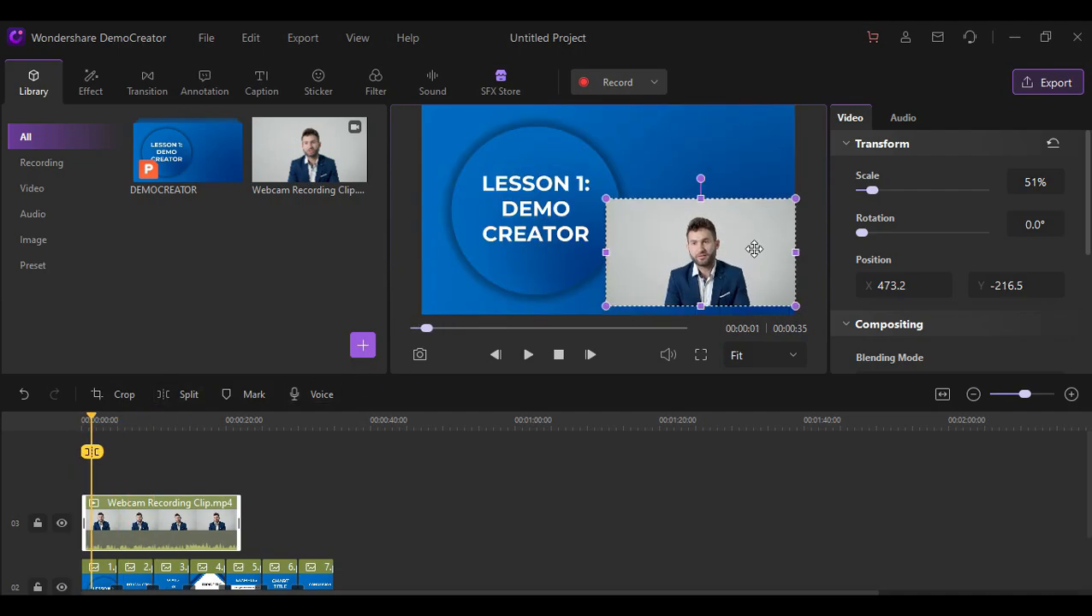
left_click_drag(754, 250, 785, 209)
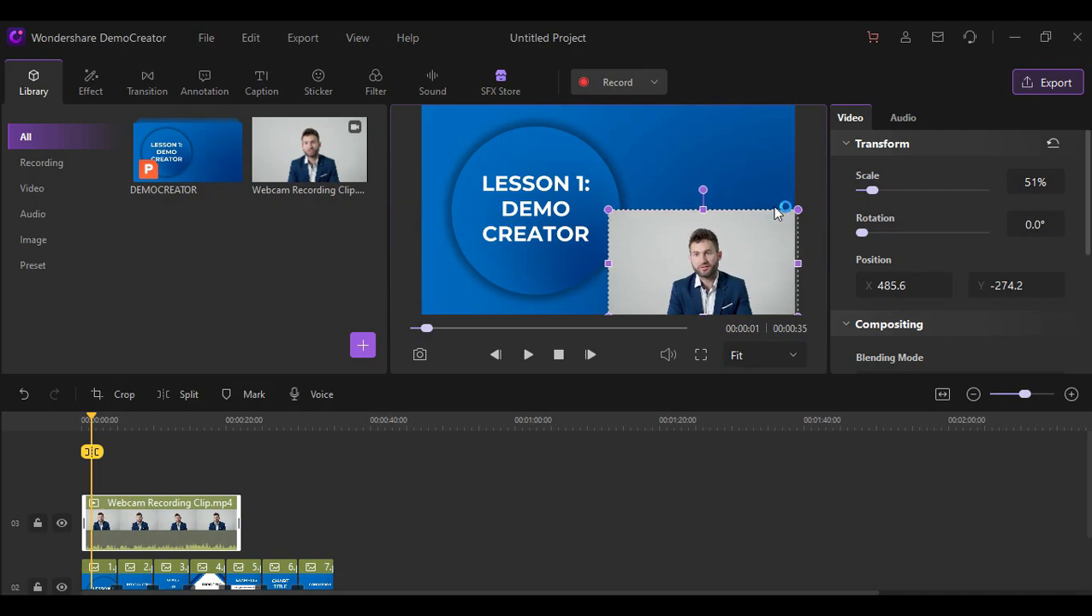
Apply Facial Recognition, try neon and image backgrounds, set Background to none, and enlarge the presenter.
left_click(90, 82)
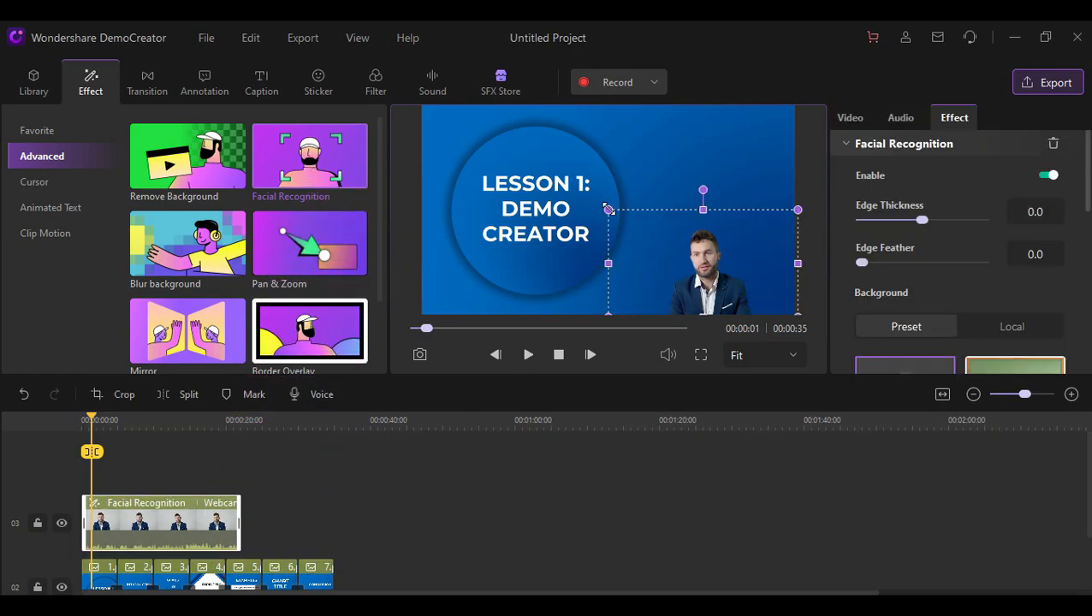
mouse_move(834, 154)
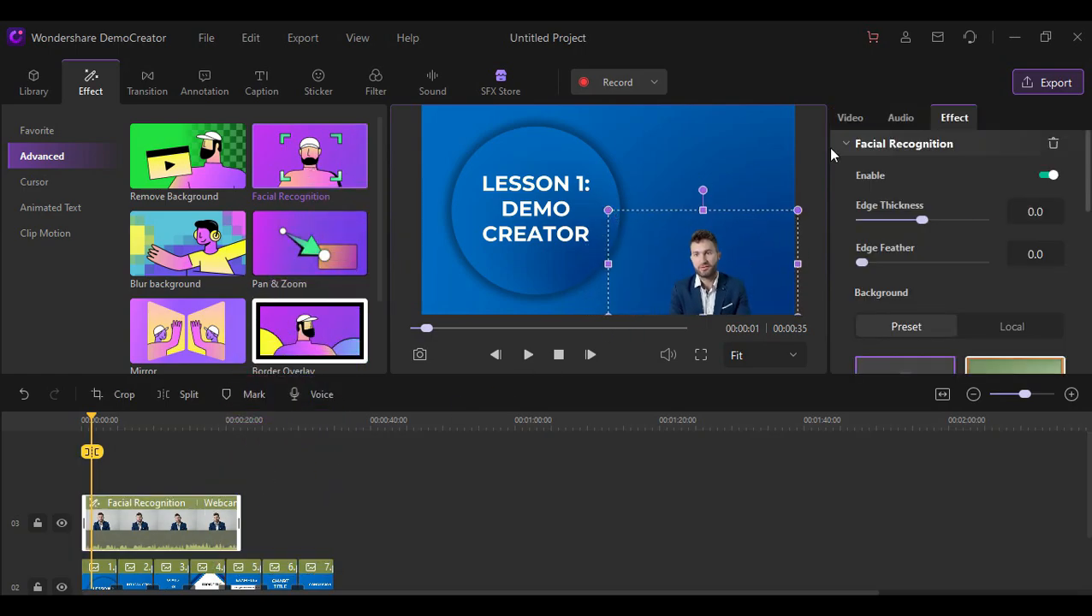
scroll("down", 3)
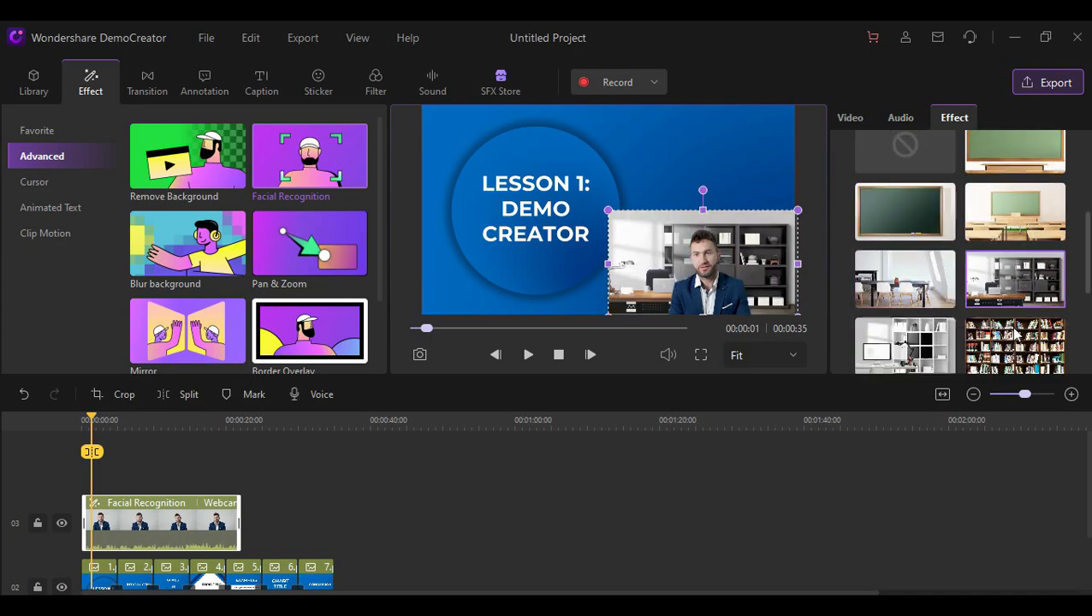
scroll("down", 3)
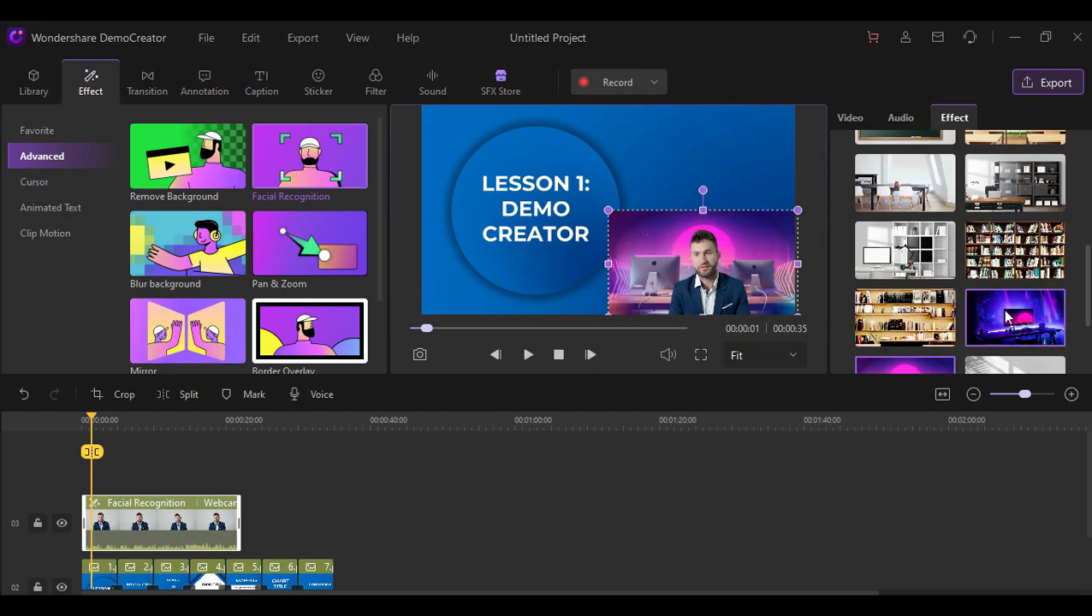
left_click(1014, 316)
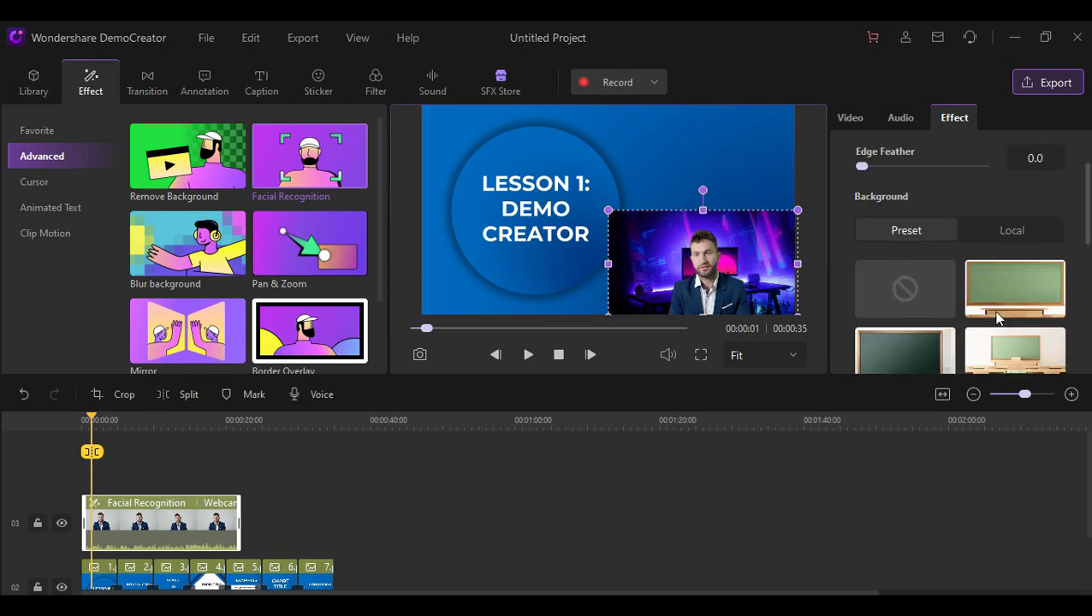
left_click(1012, 230)
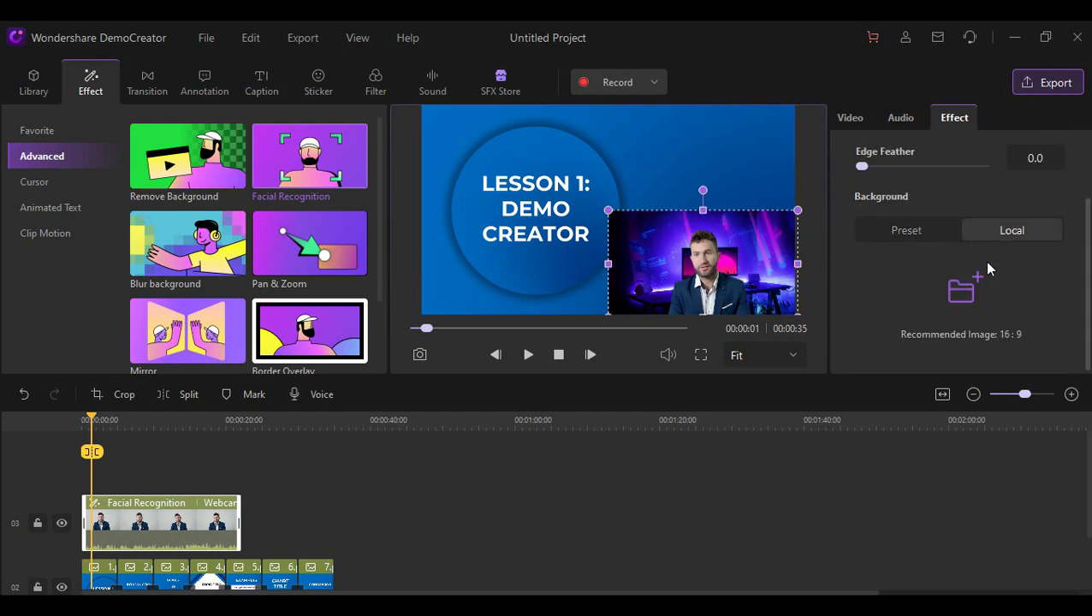
left_click(905, 230)
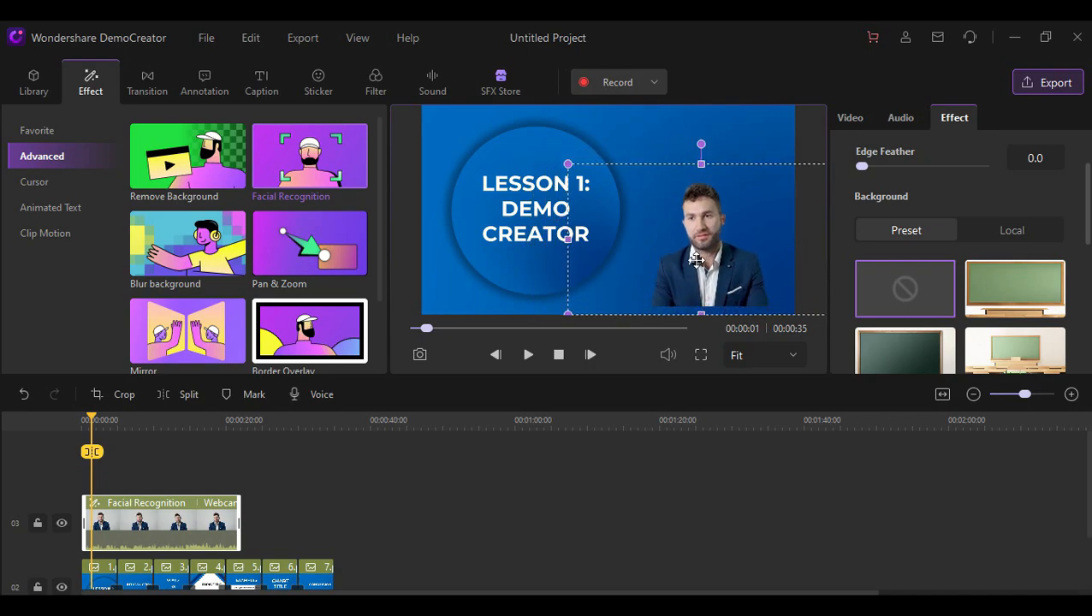
left_click_drag(567, 162, 520, 137)
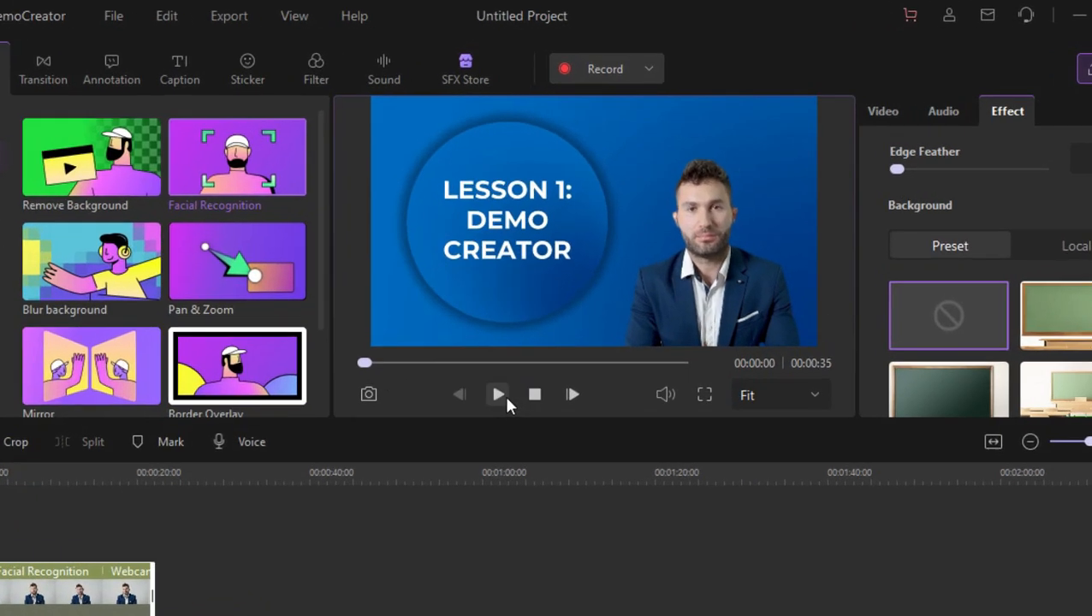
Play the project preview showing the cut-out presenter over the Introduction slide.
left_click(498, 394)
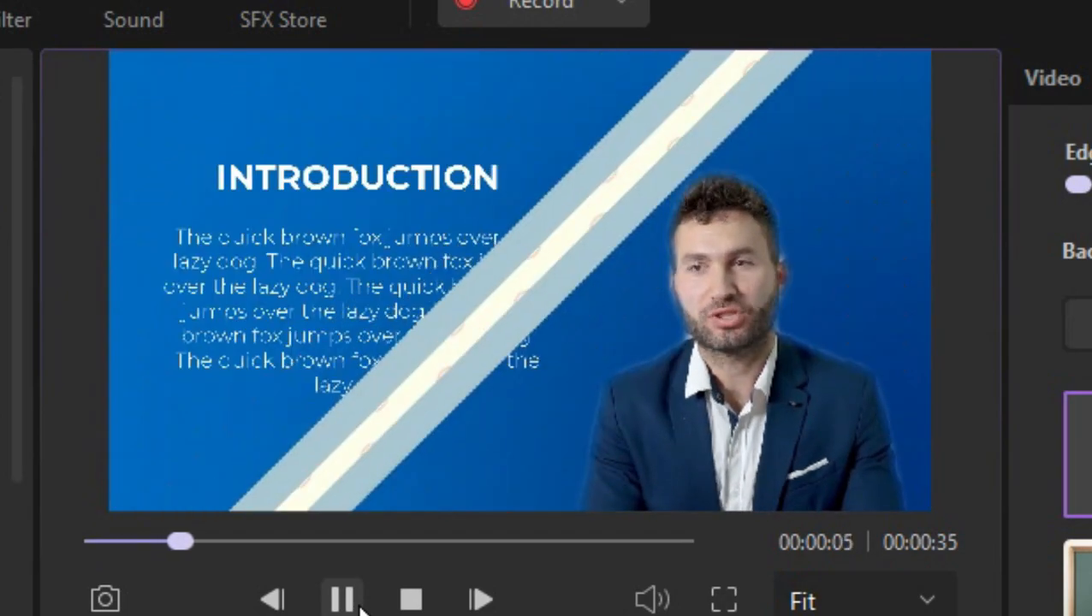
Import VR.mp3 through Import Media files and browse the text annotation presets.
left_click(362, 345)
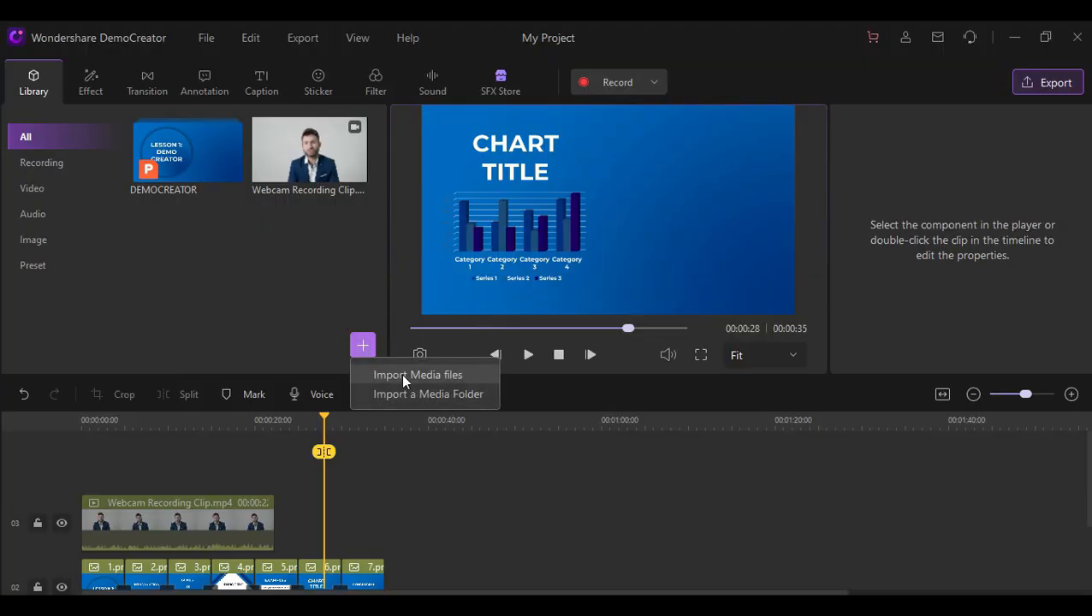
left_click(418, 375)
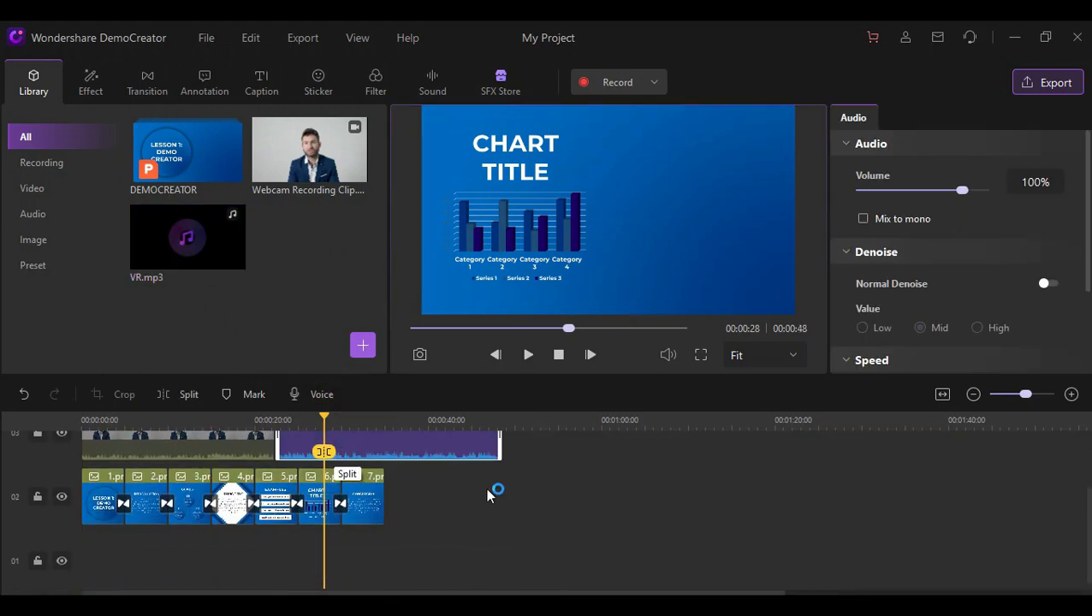
scroll("down", 3)
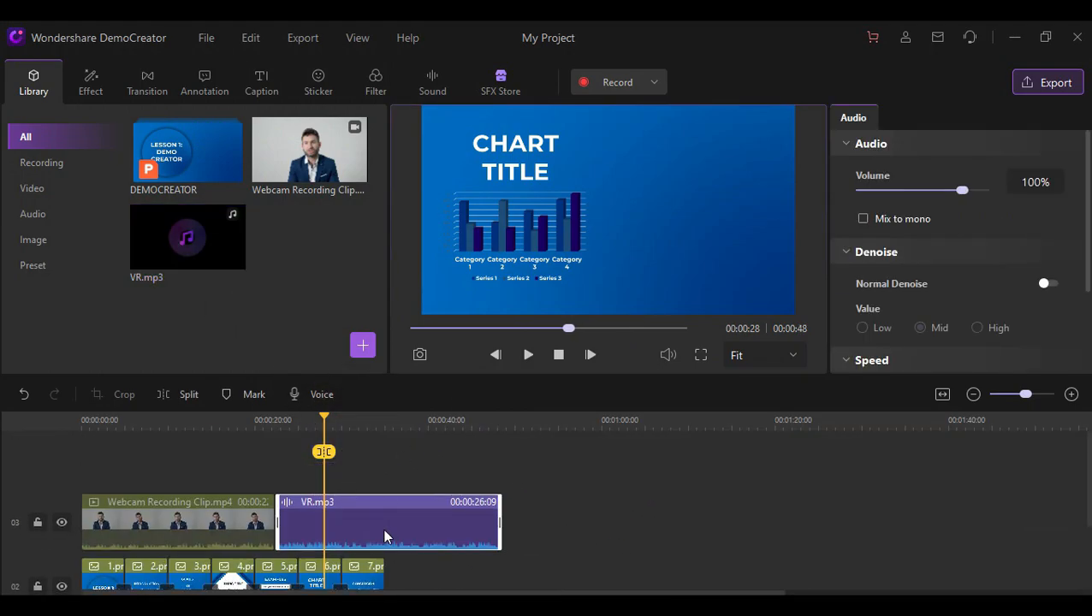
left_click(203, 82)
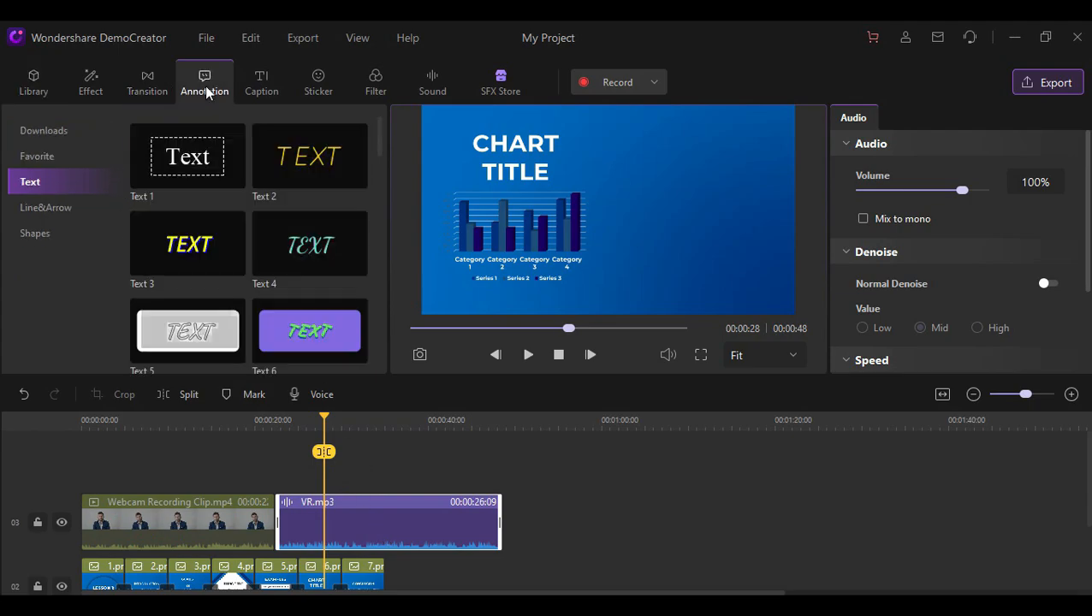
Run Auto-Caption speech recognition in English (United States) to generate caption clips.
left_click(261, 82)
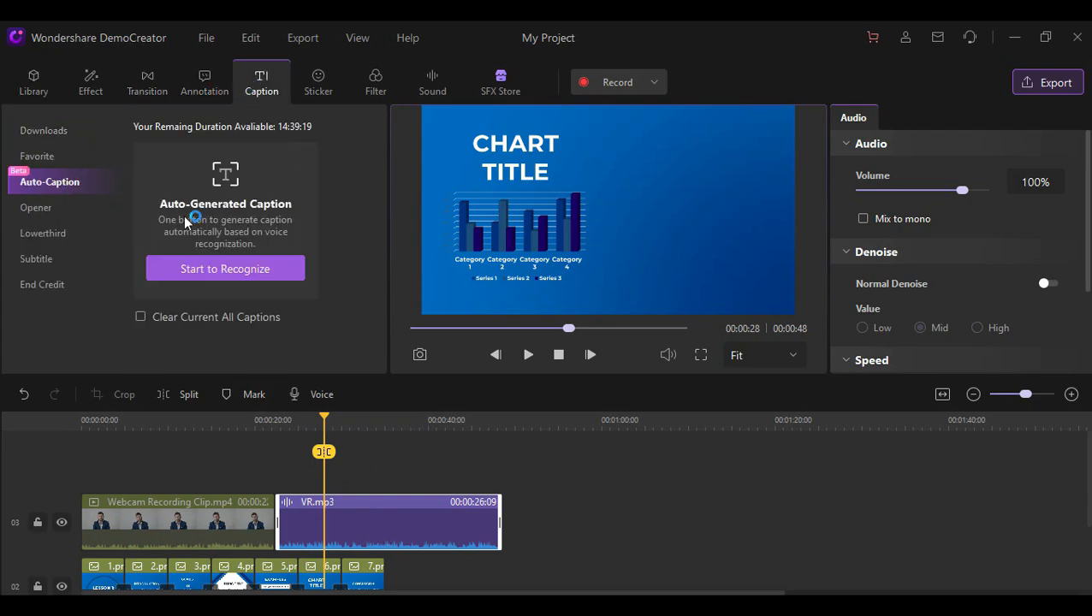
left_click(225, 268)
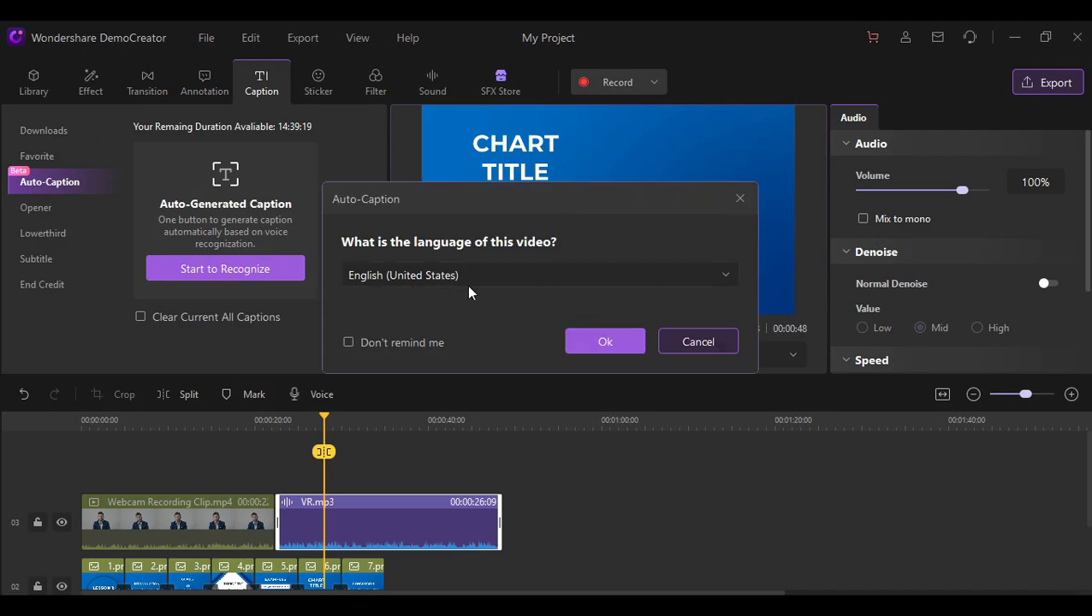
left_click(605, 341)
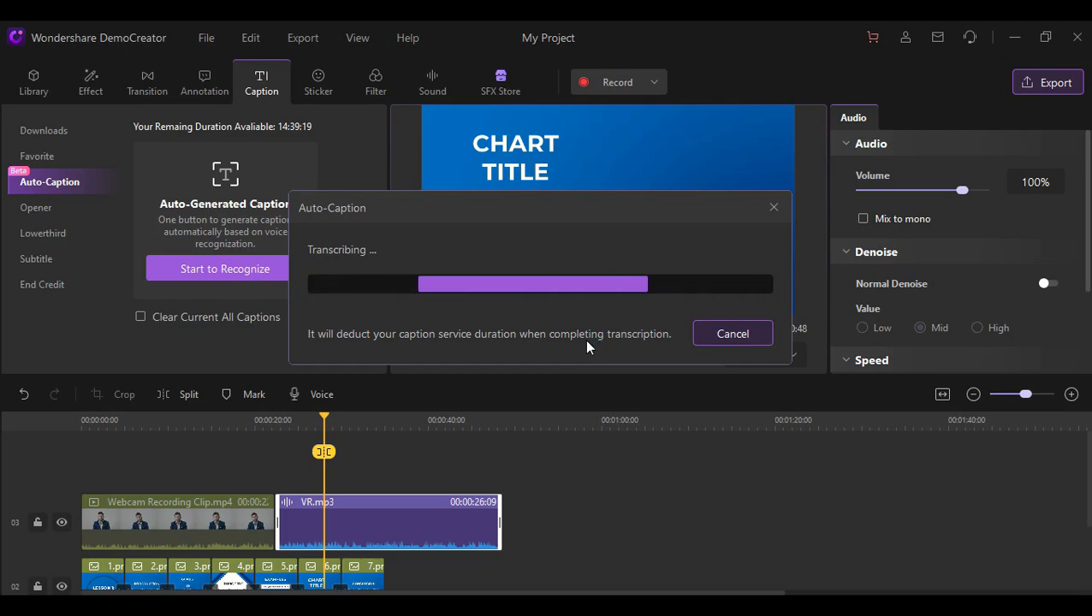
left_click(732, 333)
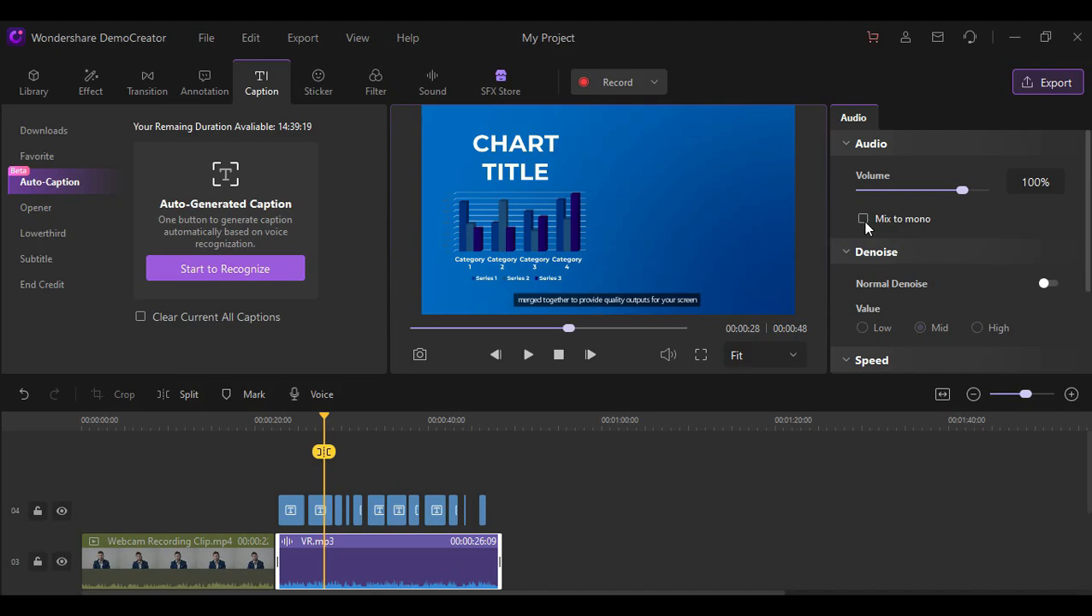
mouse_move(428, 528)
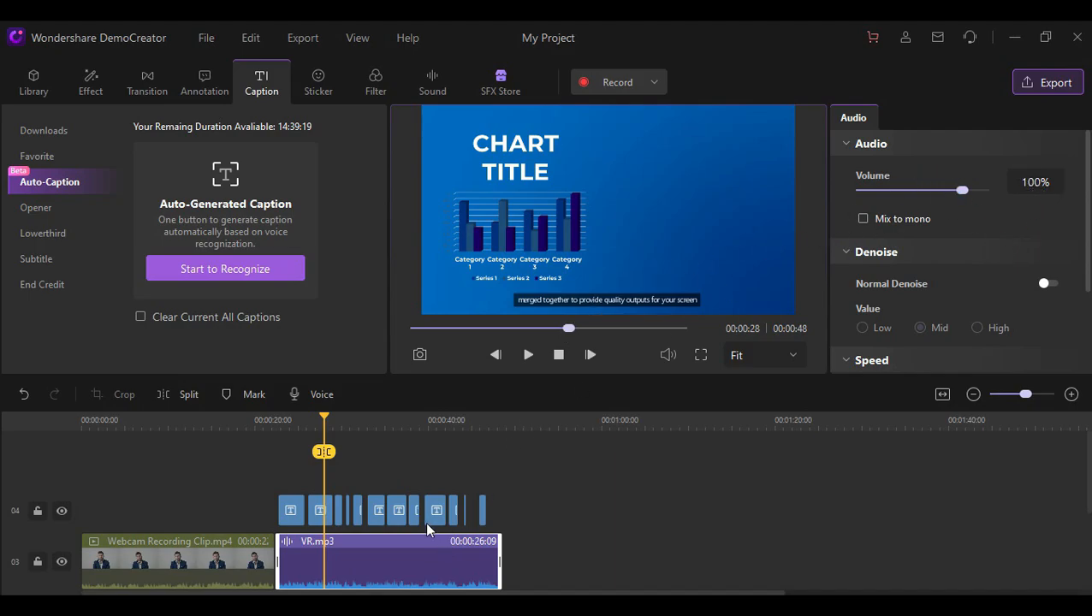
Set the caption font size to 32 and scrub the playhead back to review captions.
left_click(319, 510)
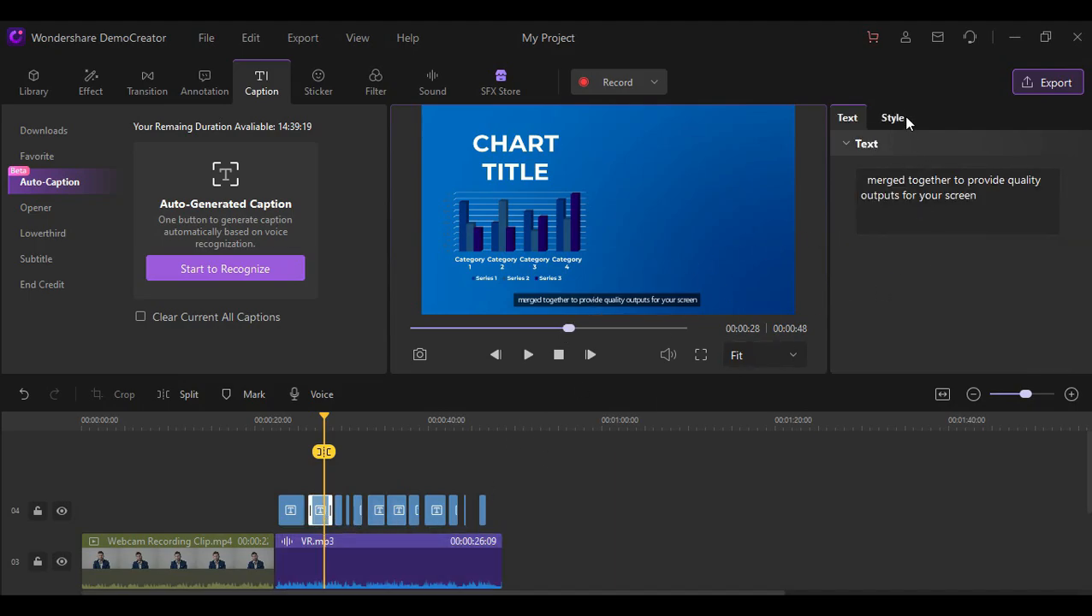
left_click(892, 117)
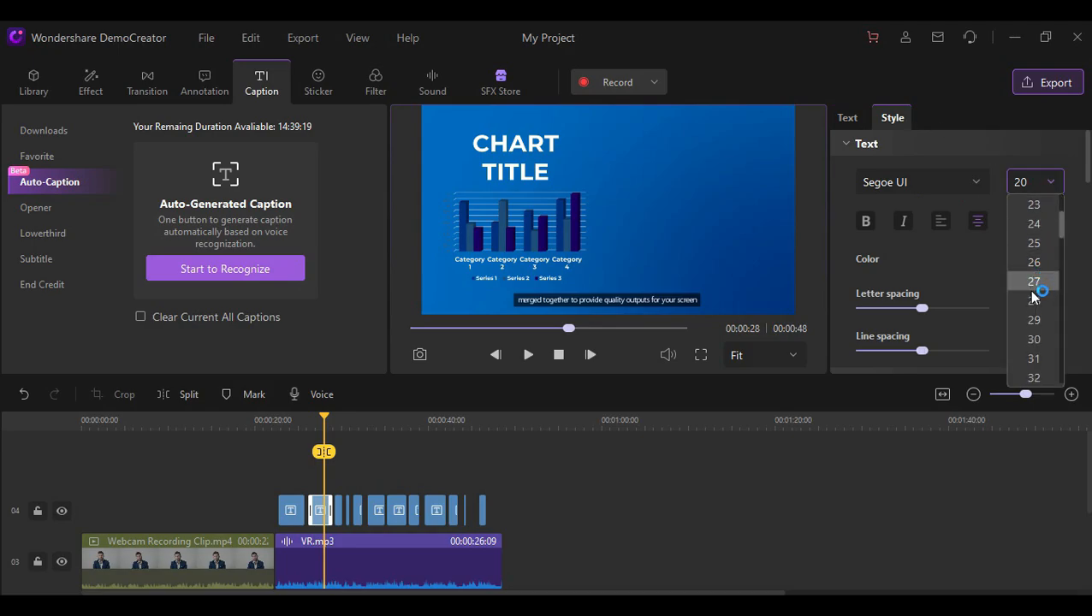
left_click(1033, 378)
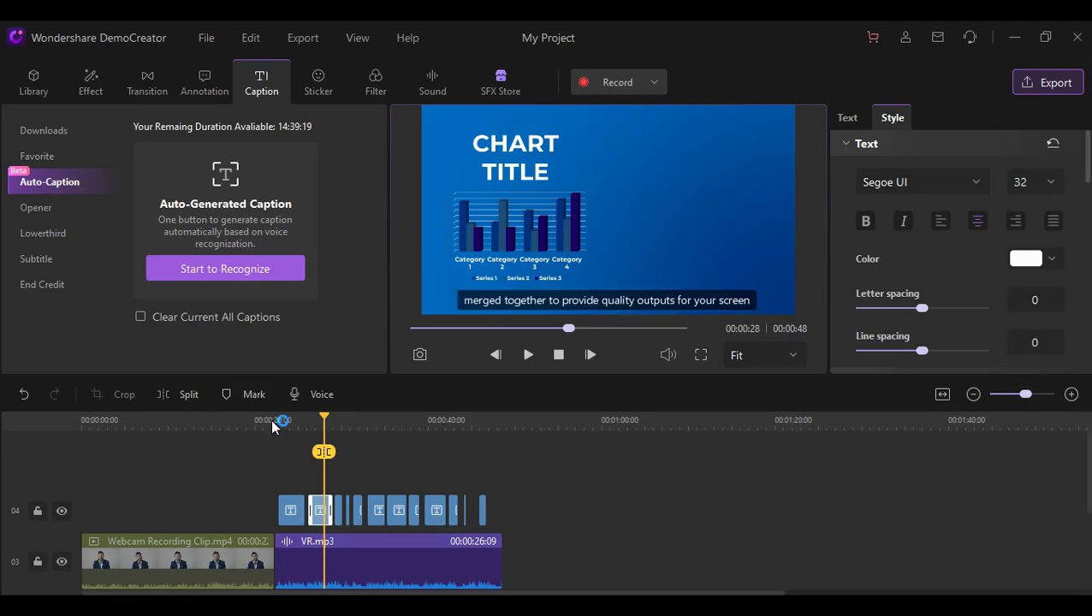
left_click_drag(323, 419, 269, 420)
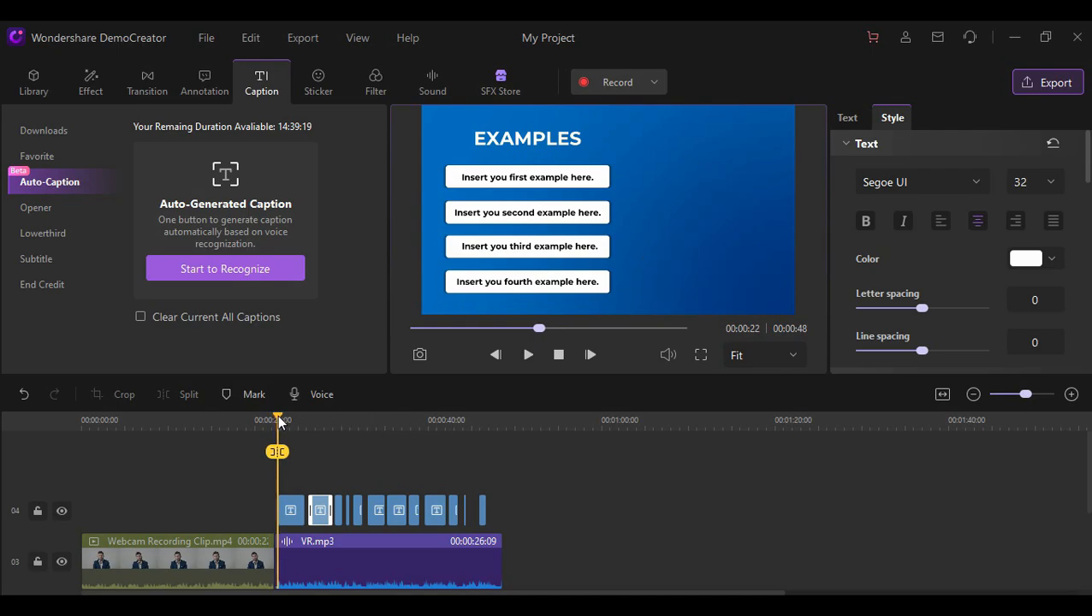
left_click(527, 354)
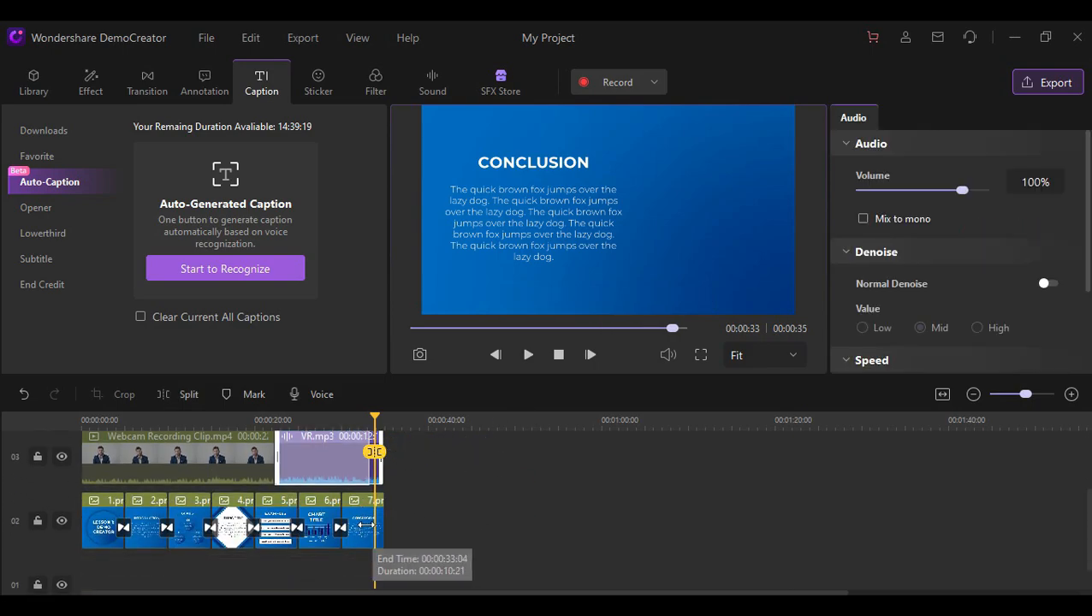
Browse the SFX Store's Popular, Creativity and Social Media template categories.
left_click(501, 81)
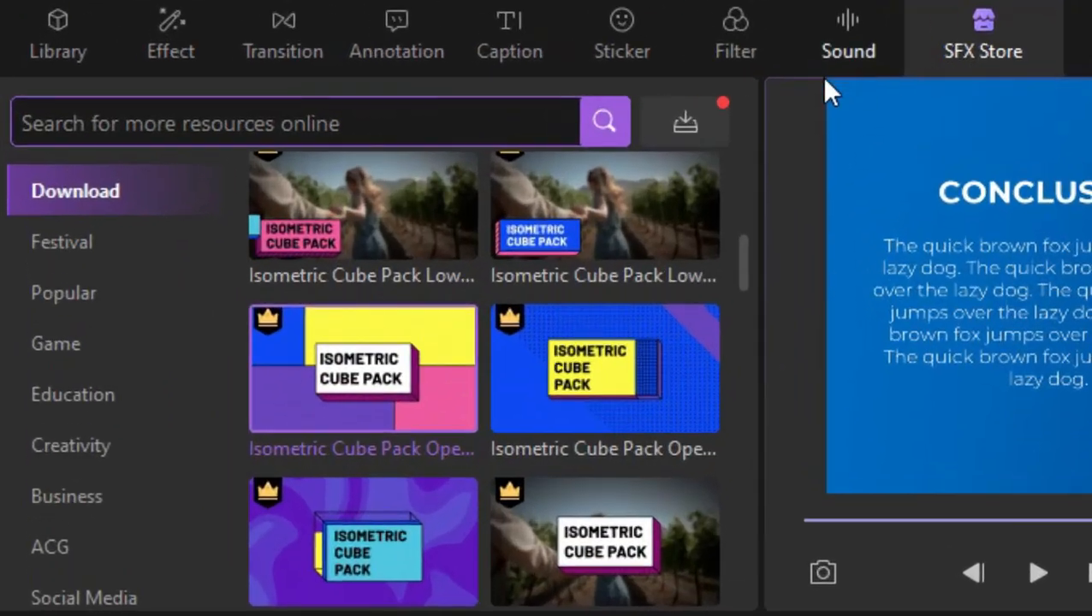
left_click(65, 293)
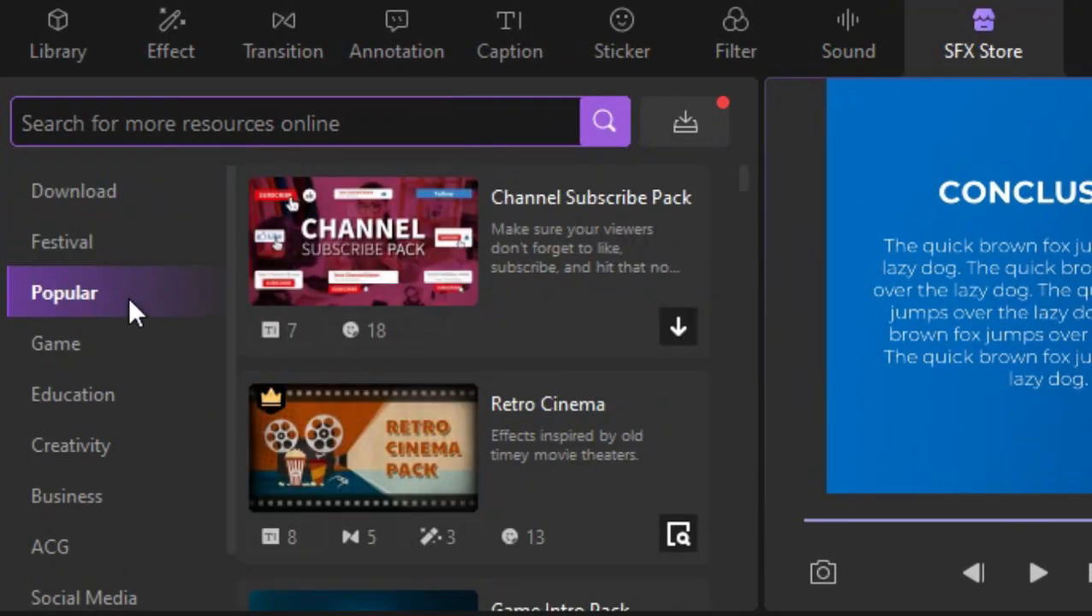
left_click(75, 445)
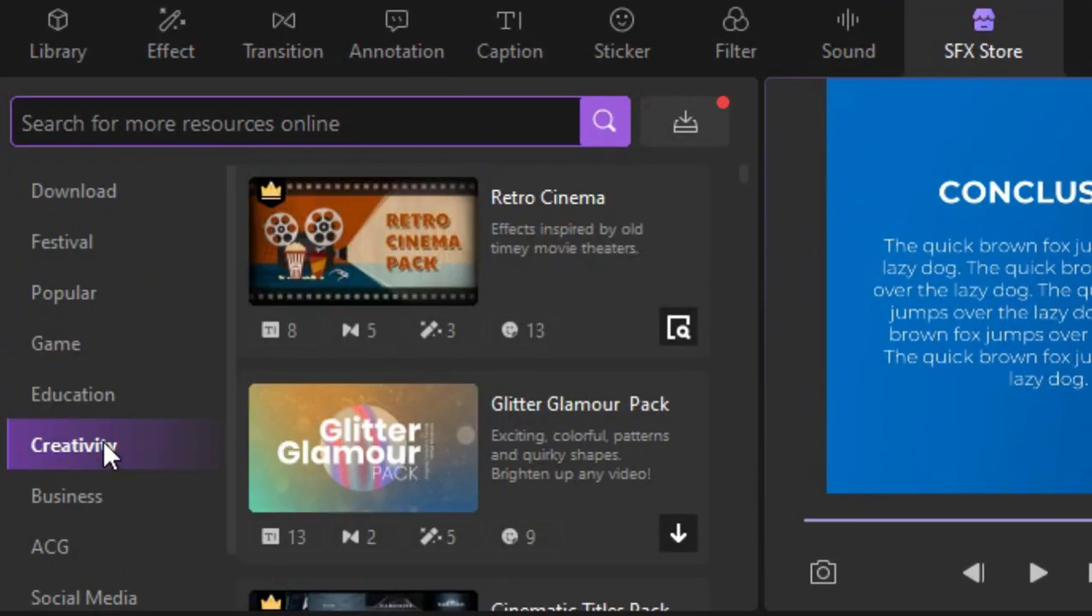
left_click(86, 596)
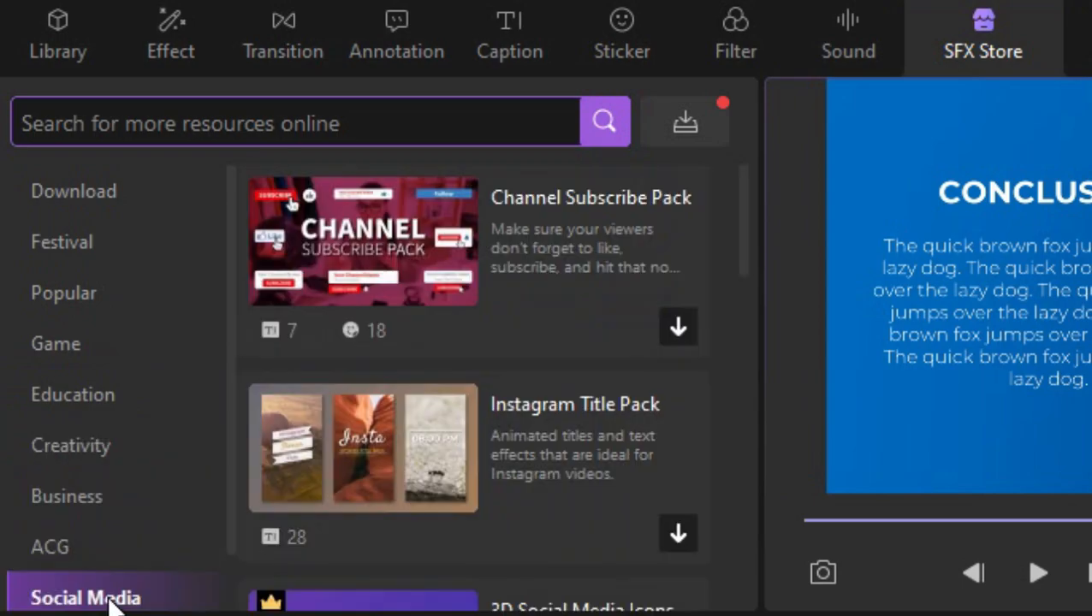
mouse_move(677, 330)
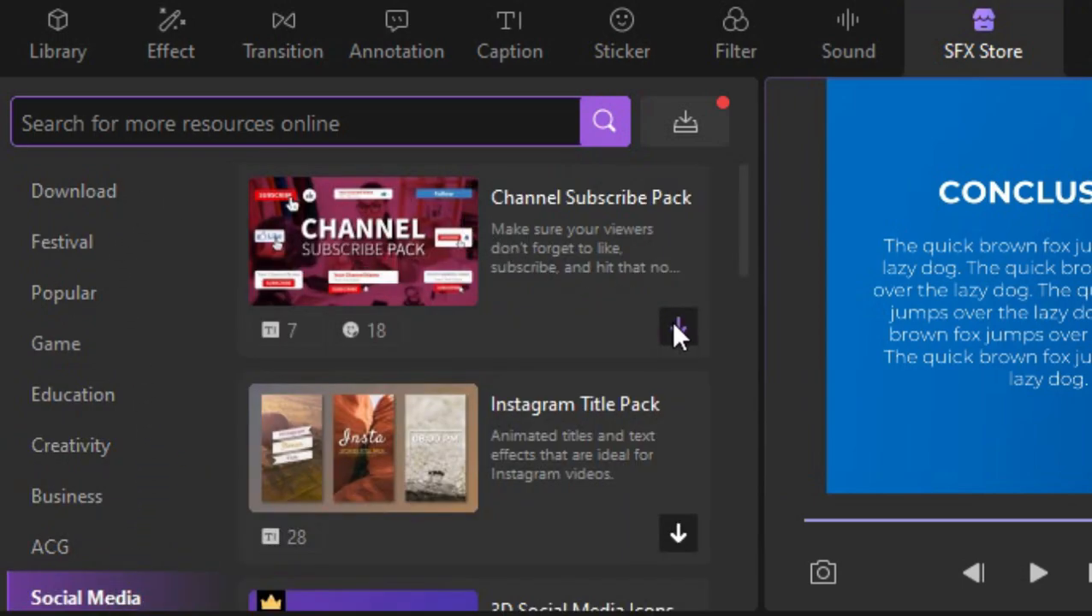
Download a template pack and scroll the Download section to the Isometric Cube Pack.
left_click(75, 191)
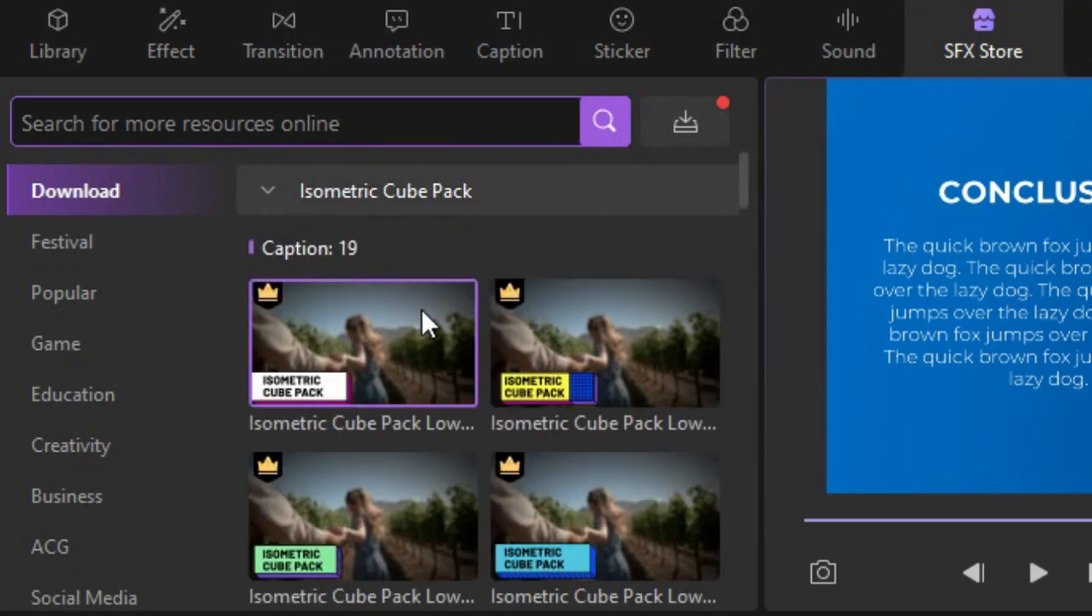
scroll("down", 3)
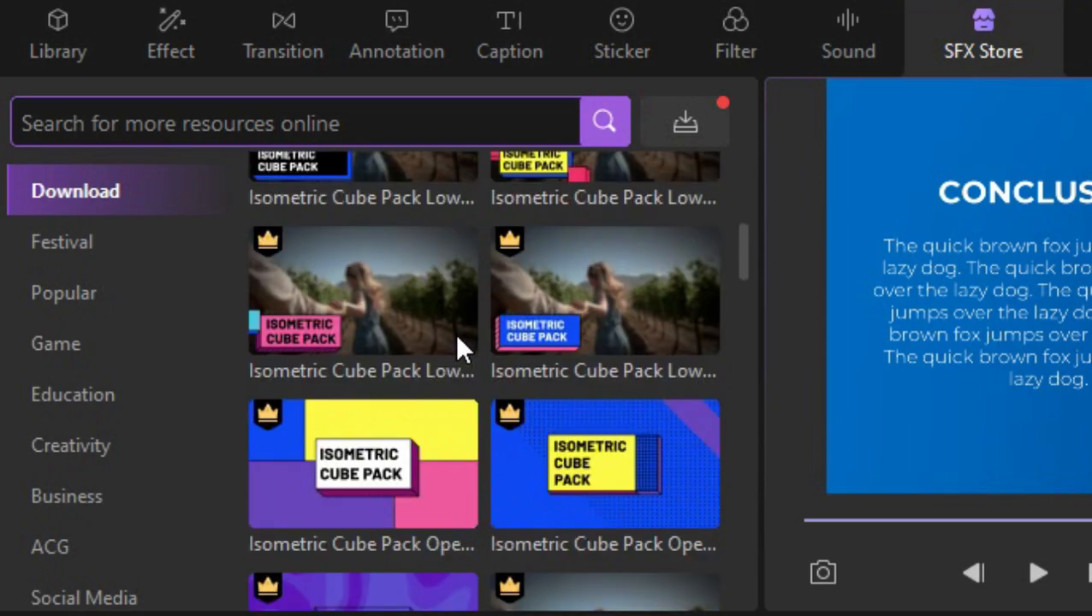
scroll("down", 3)
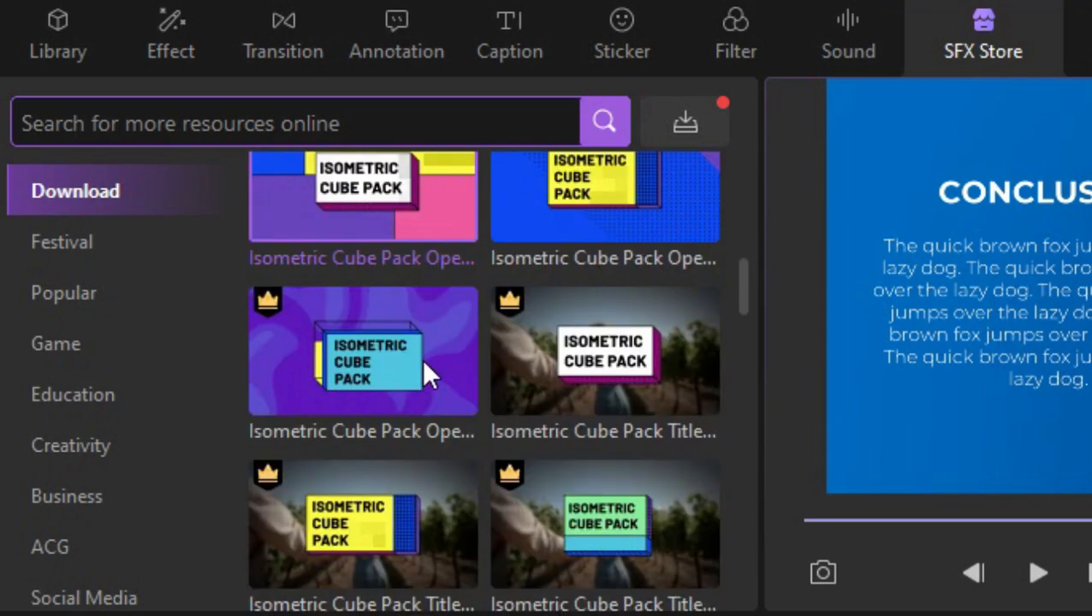
scroll("down", 3)
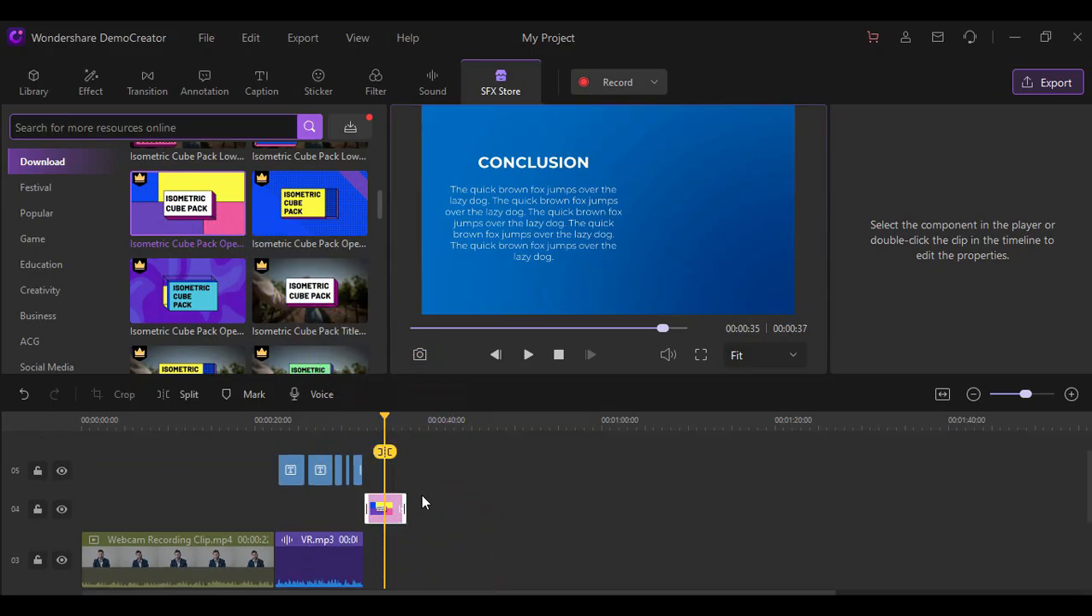
Replace the opener's 'ISOMETRIC CUBE PACK' title lines with 'THANK' and 'YOU!!'.
left_click(384, 509)
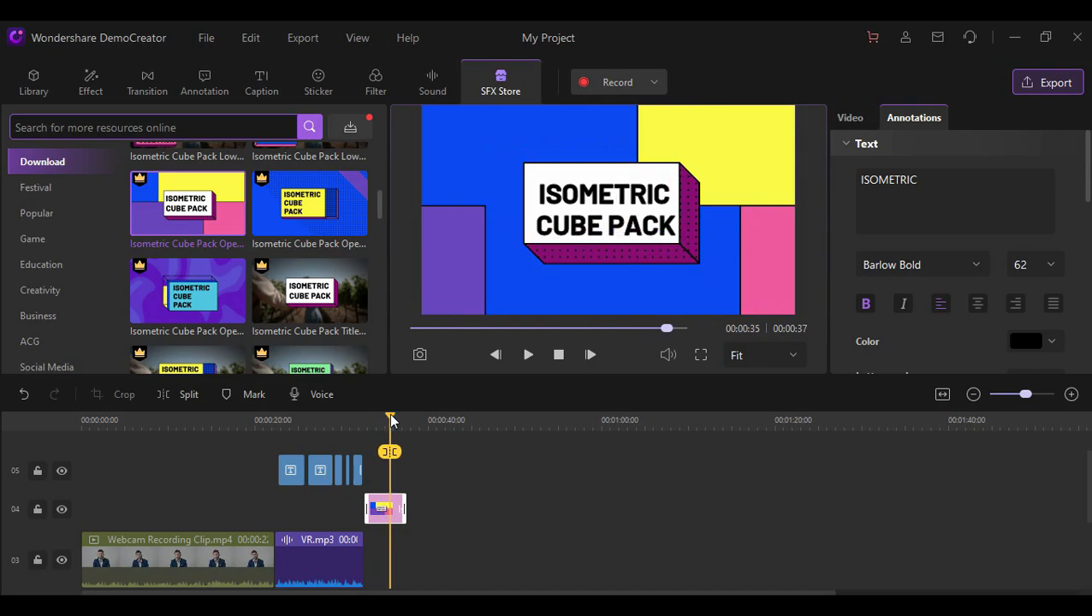
left_click(607, 209)
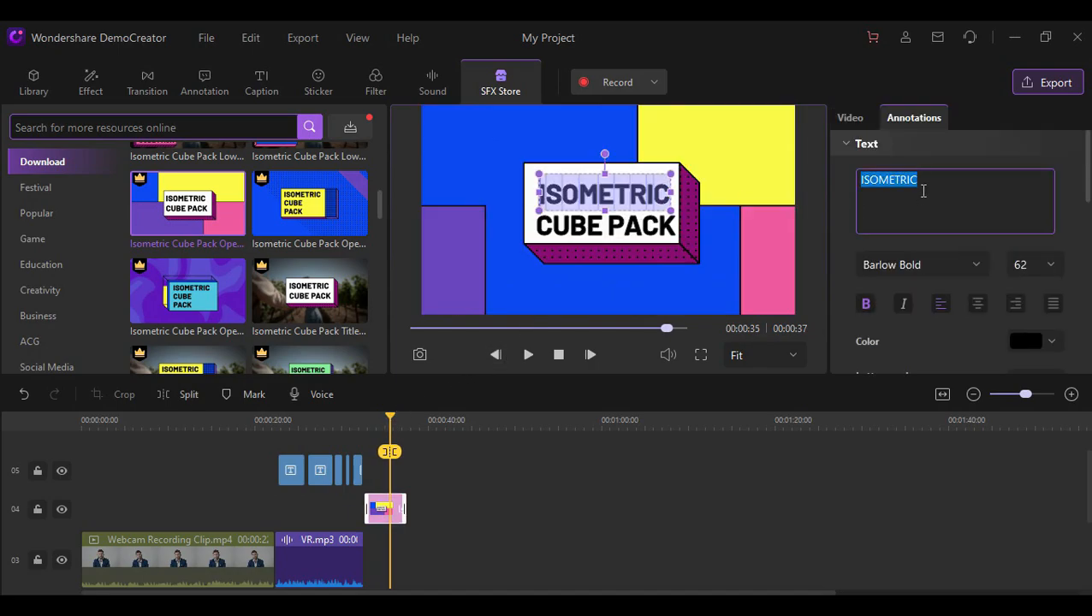
type("THANK")
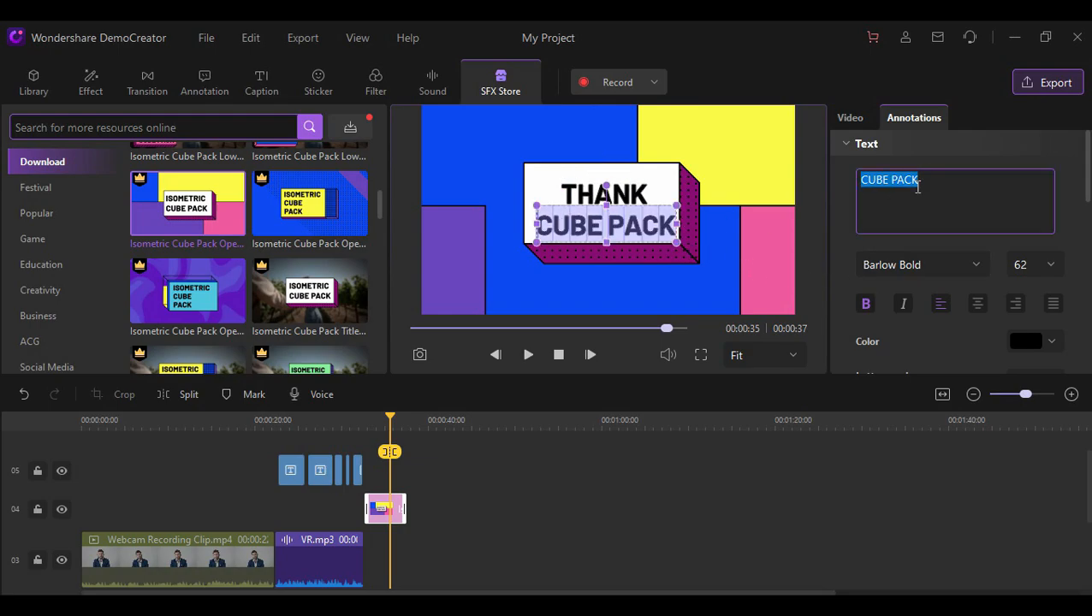
type("YOU!!")
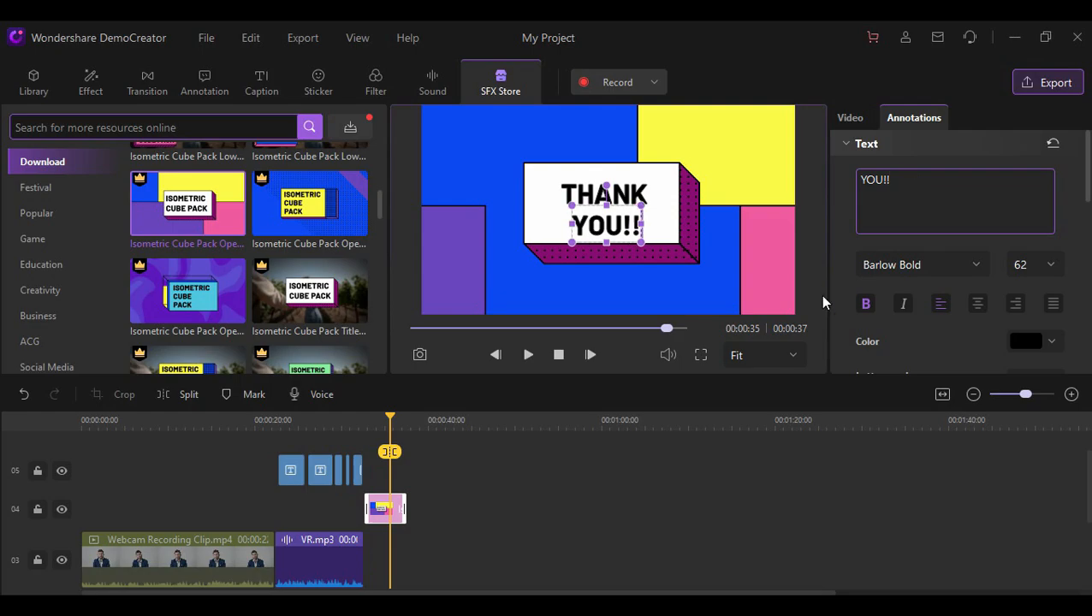
left_click_drag(390, 420, 365, 420)
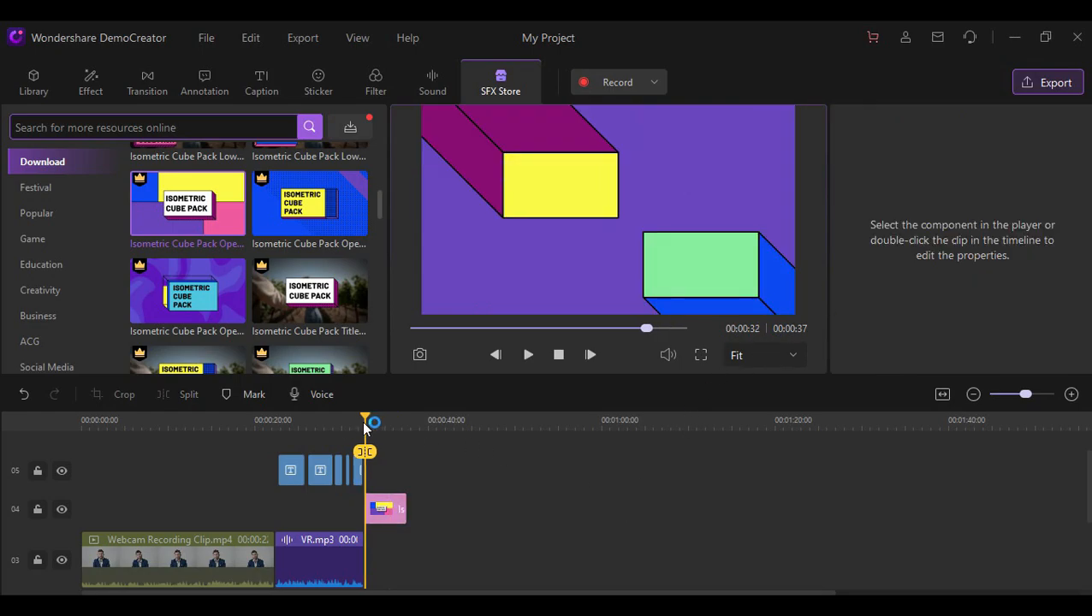
left_click(528, 354)
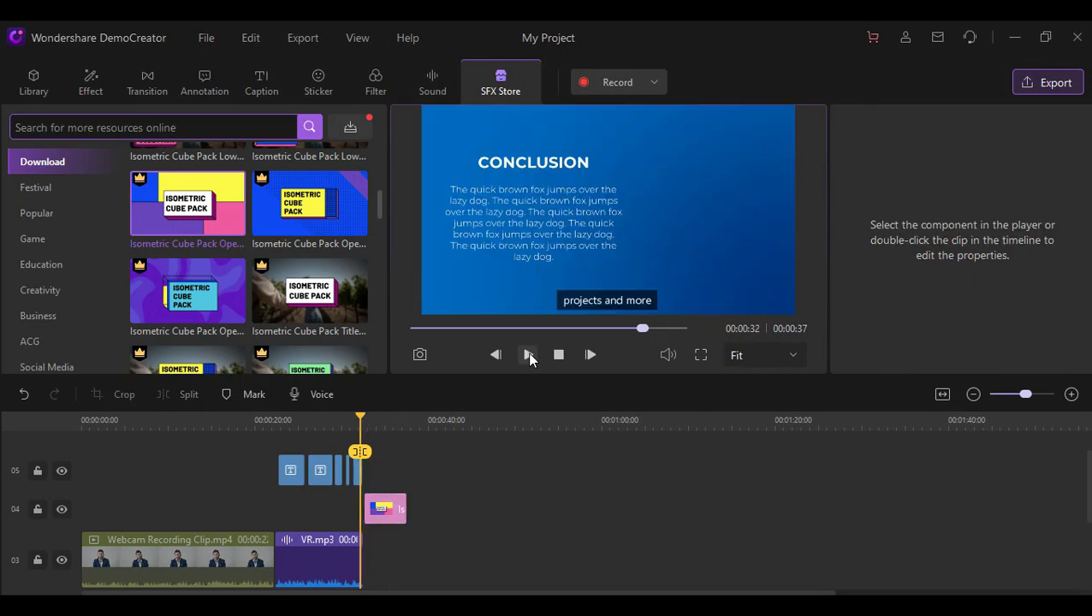
left_click(528, 354)
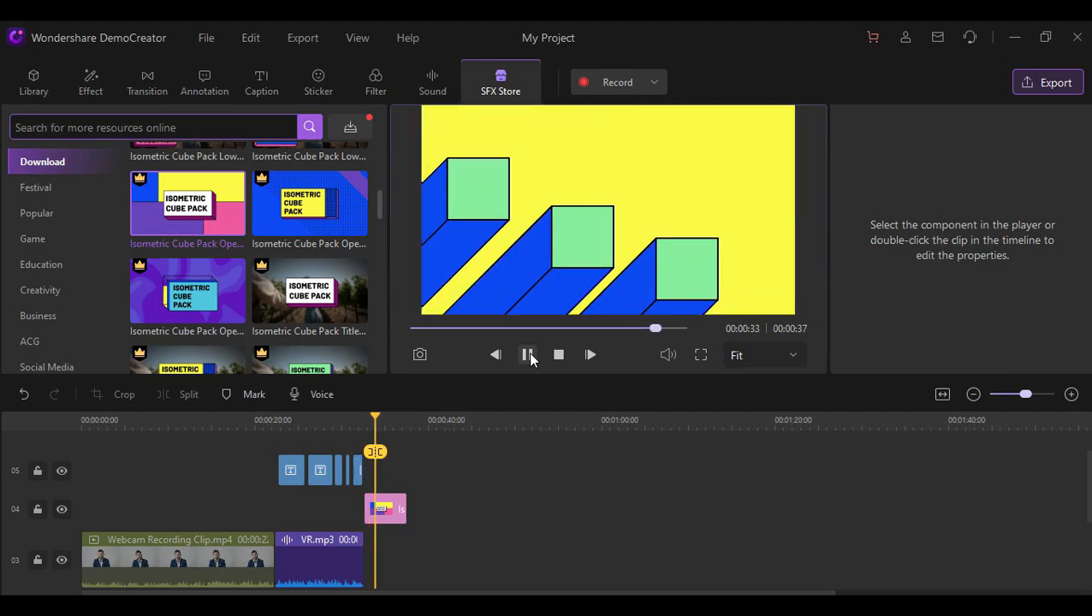
left_click(528, 354)
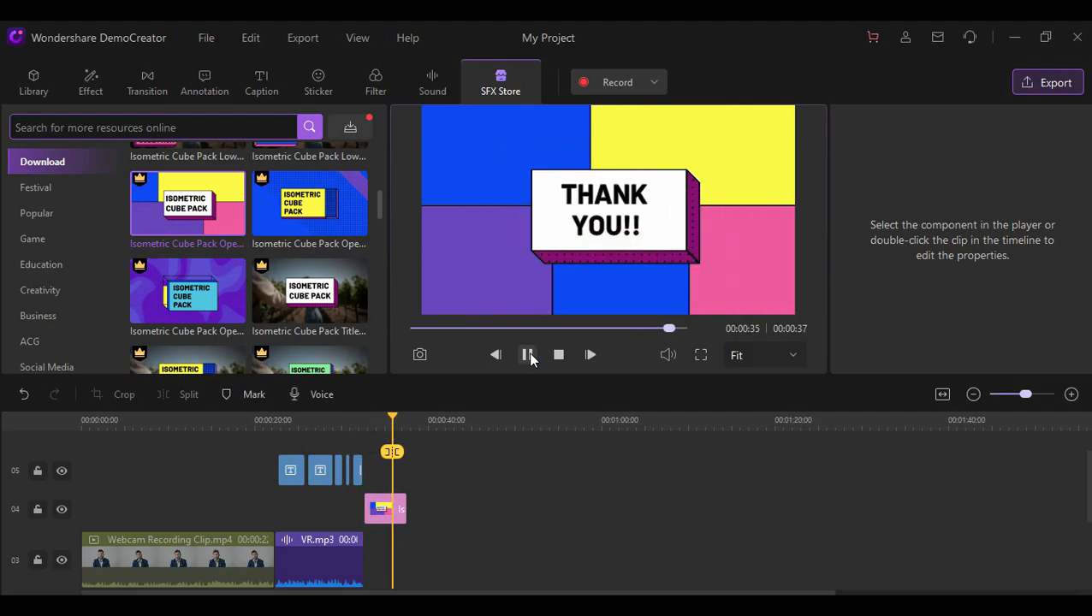
left_click(527, 354)
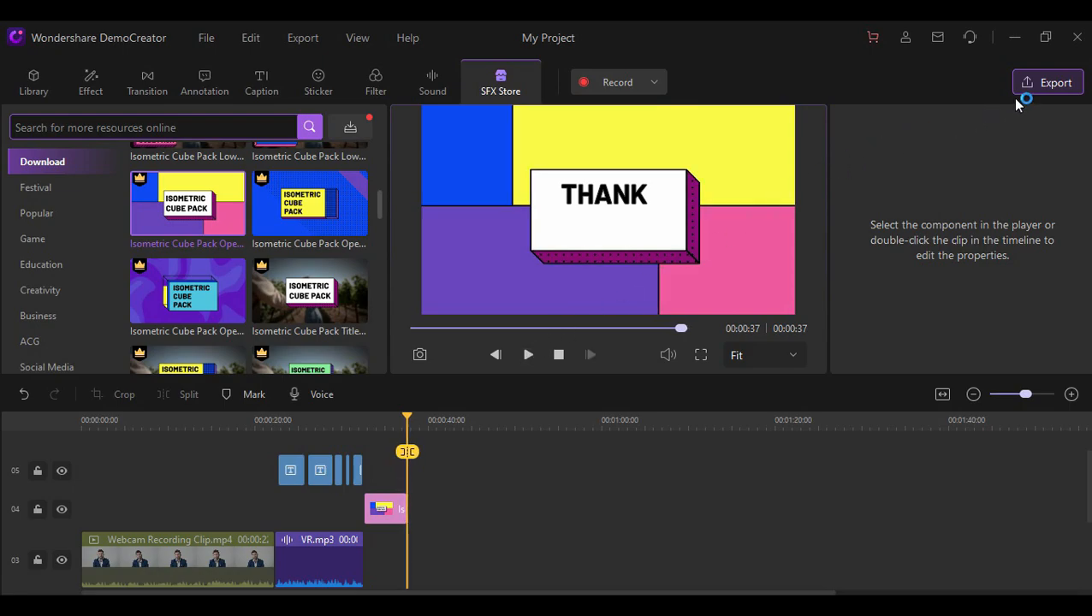
Export the project to this PC as MP4 named 'My Project'.
left_click(1054, 82)
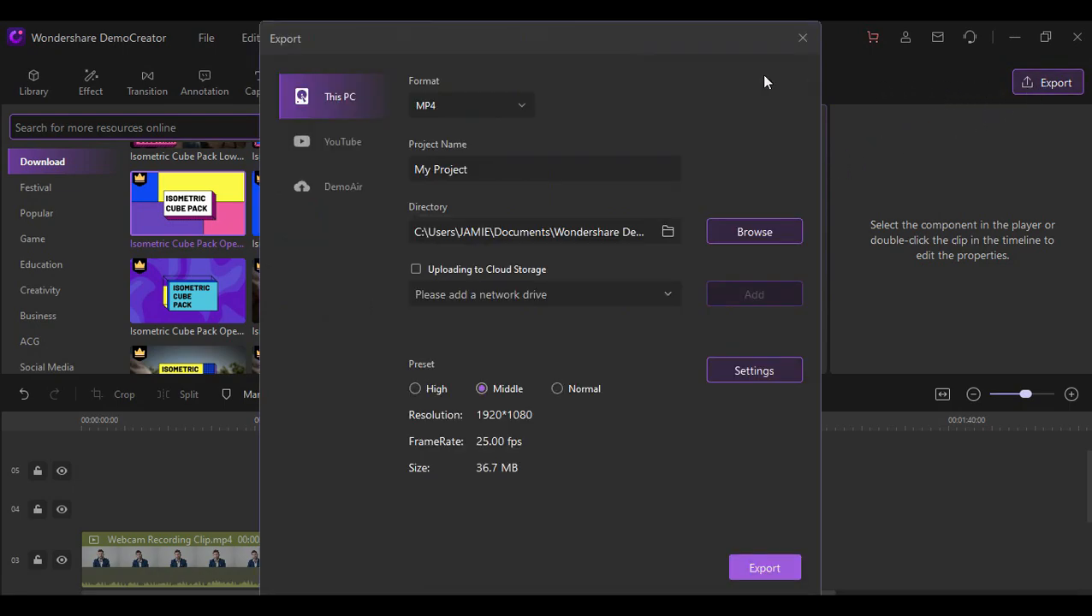
left_click(470, 105)
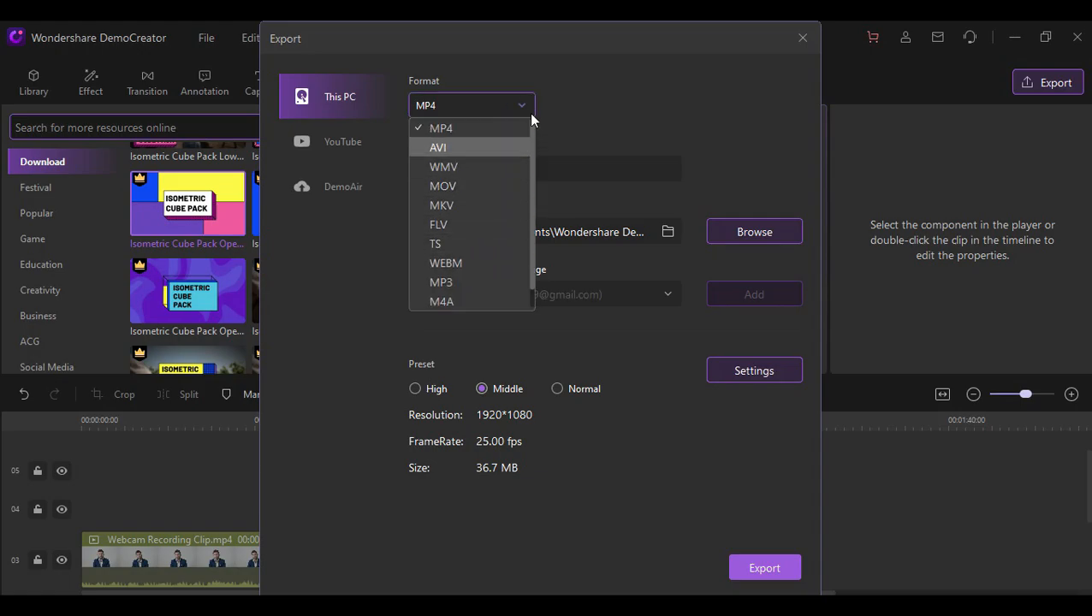
left_click(441, 128)
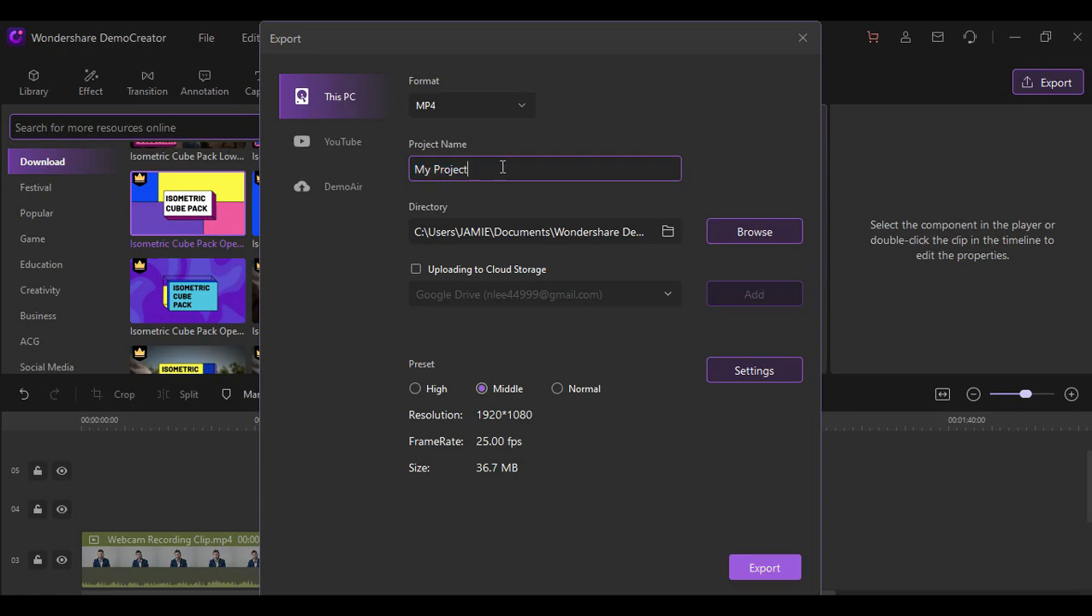
left_click(737, 464)
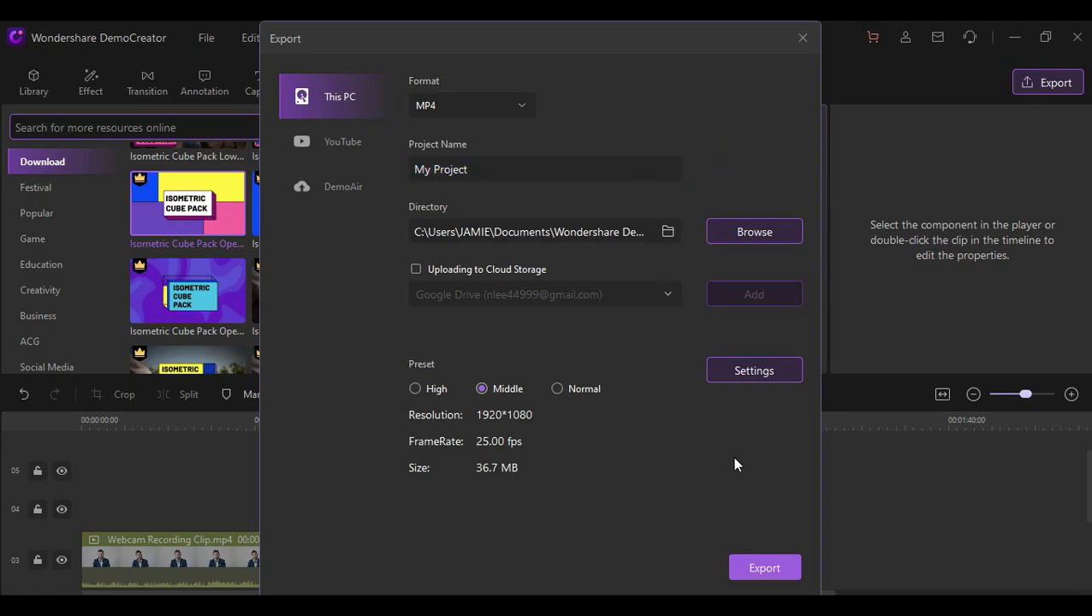
mouse_move(764, 568)
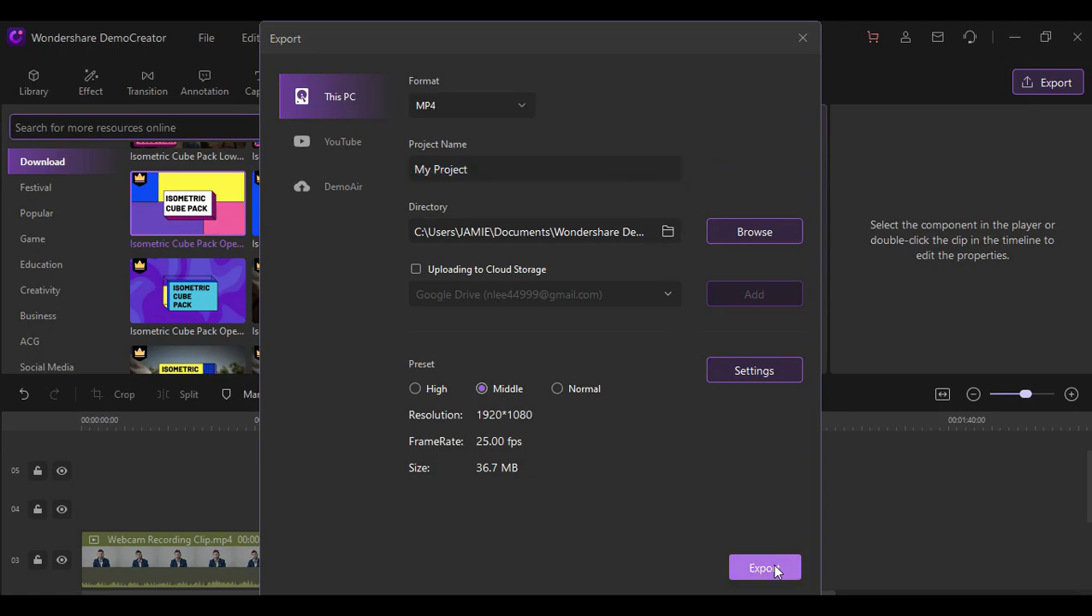
left_click(764, 567)
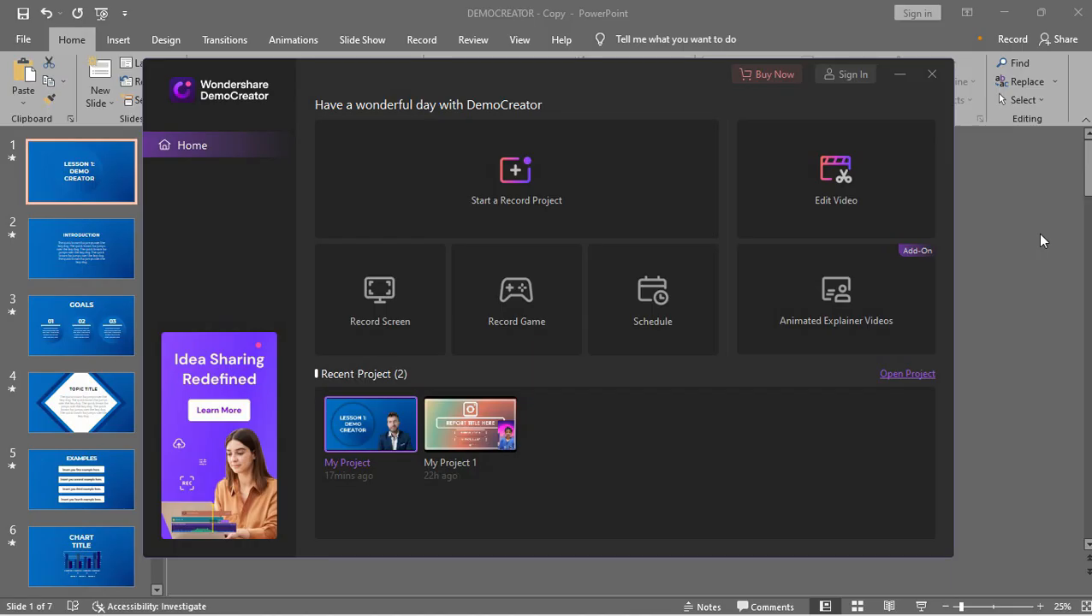
mouse_move(626, 203)
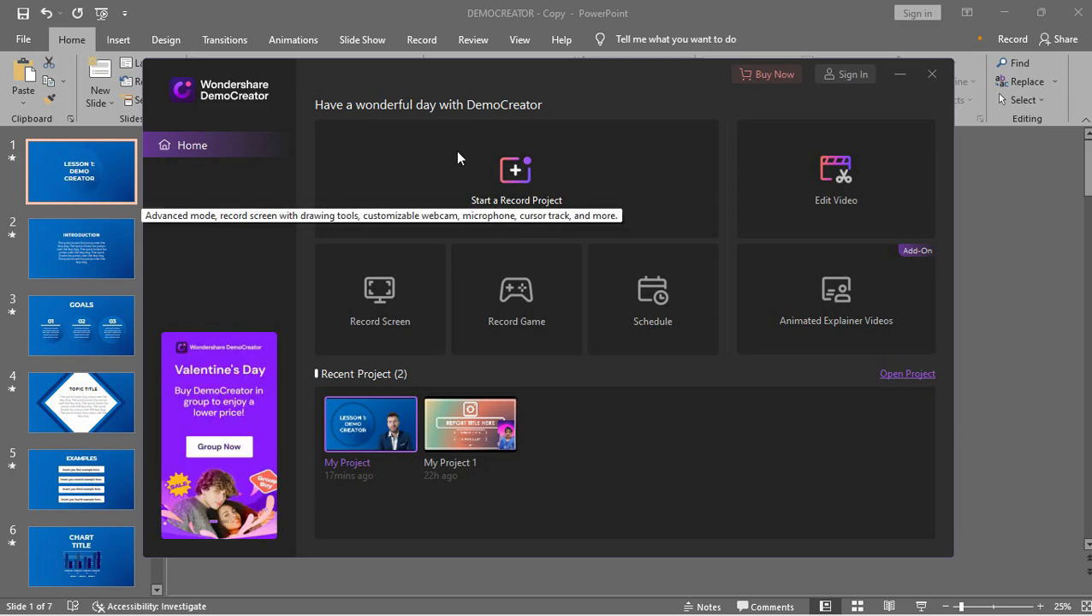
mouse_move(492, 143)
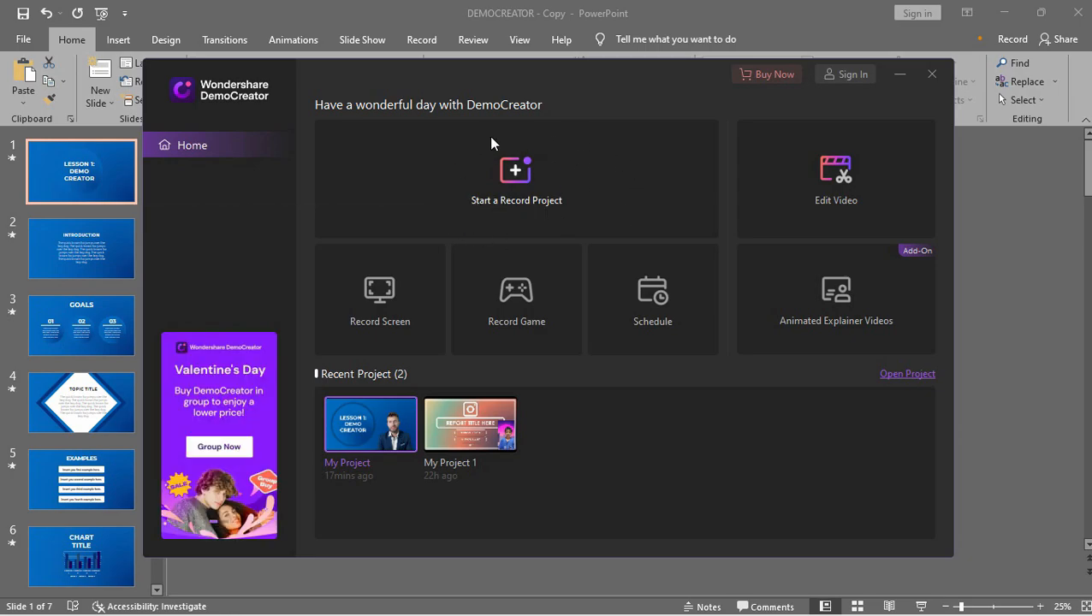
mouse_move(529, 188)
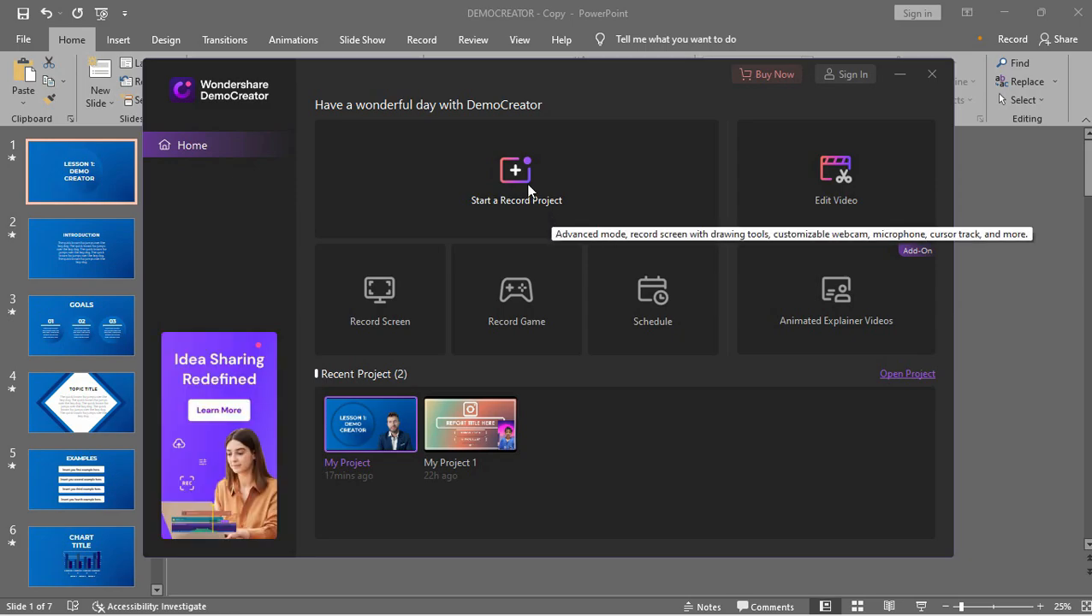
Start a Record Project from the DemoCreator home screen.
left_click(516, 180)
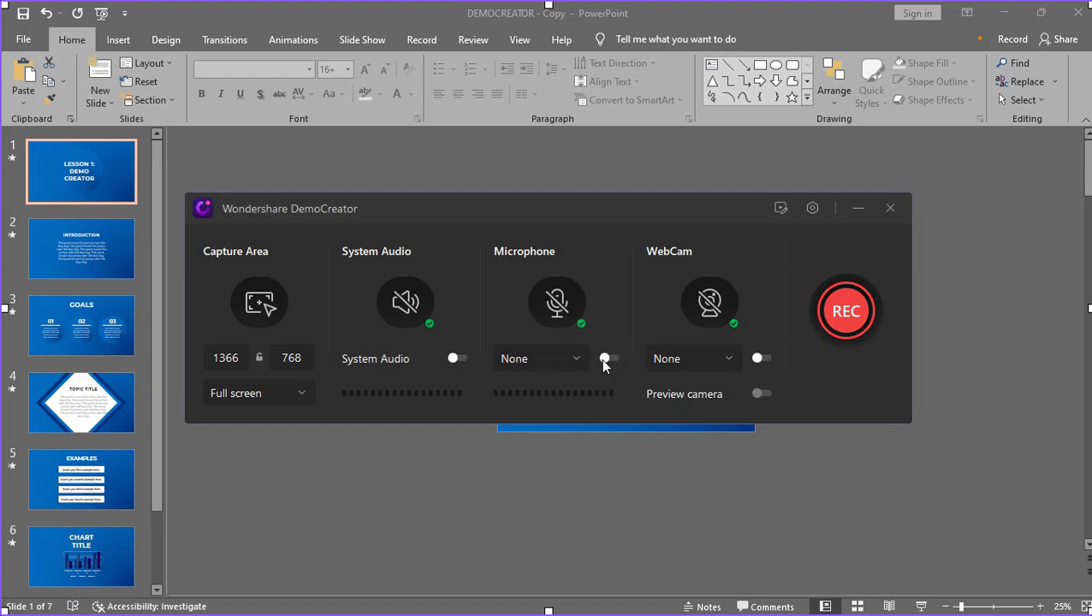
mouse_move(751, 395)
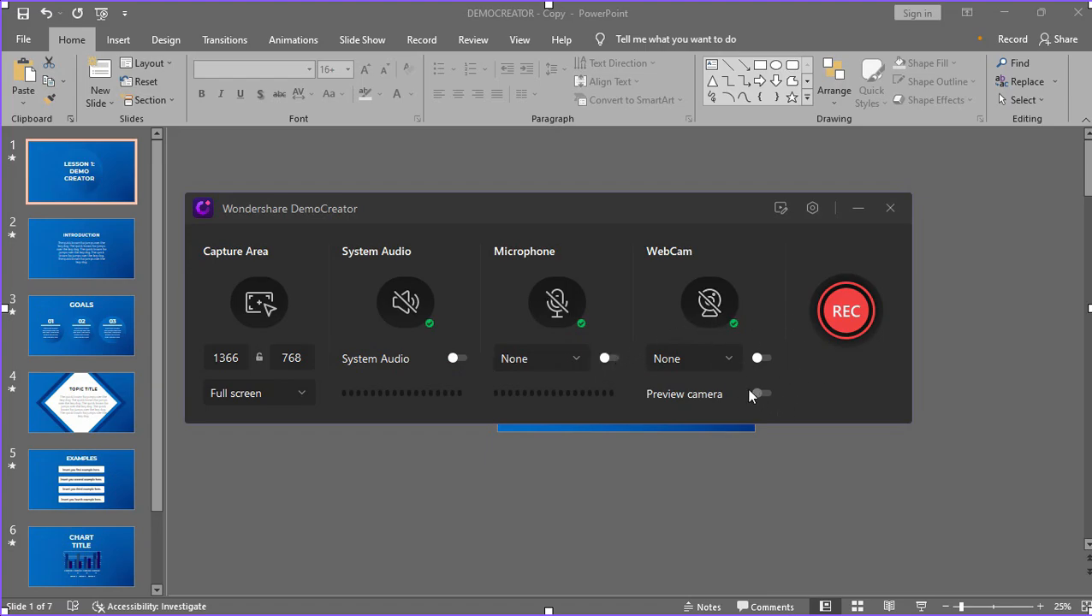
left_click(812, 208)
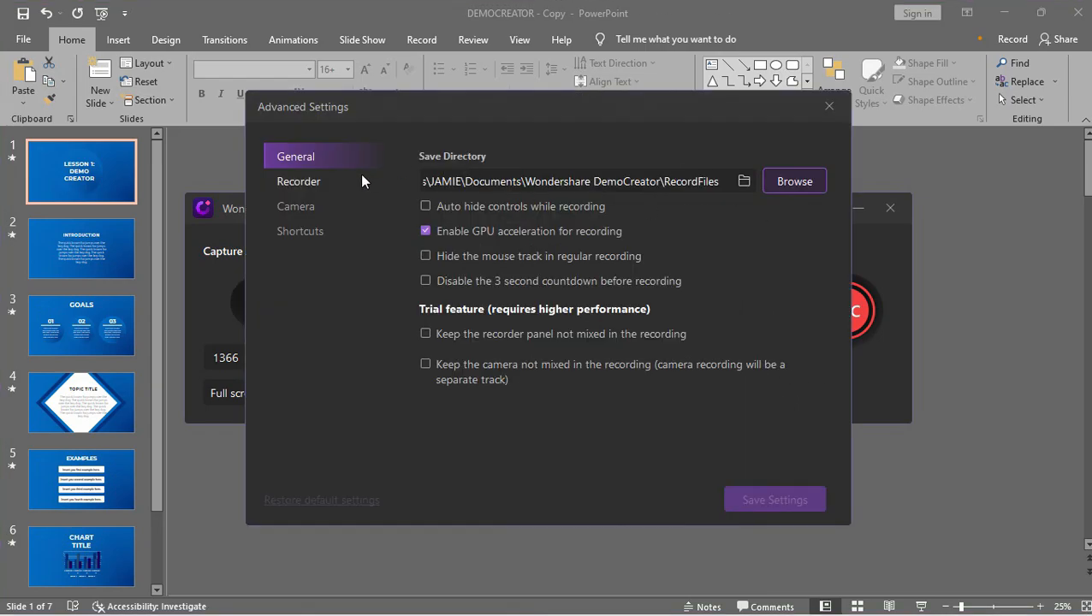
left_click(295, 205)
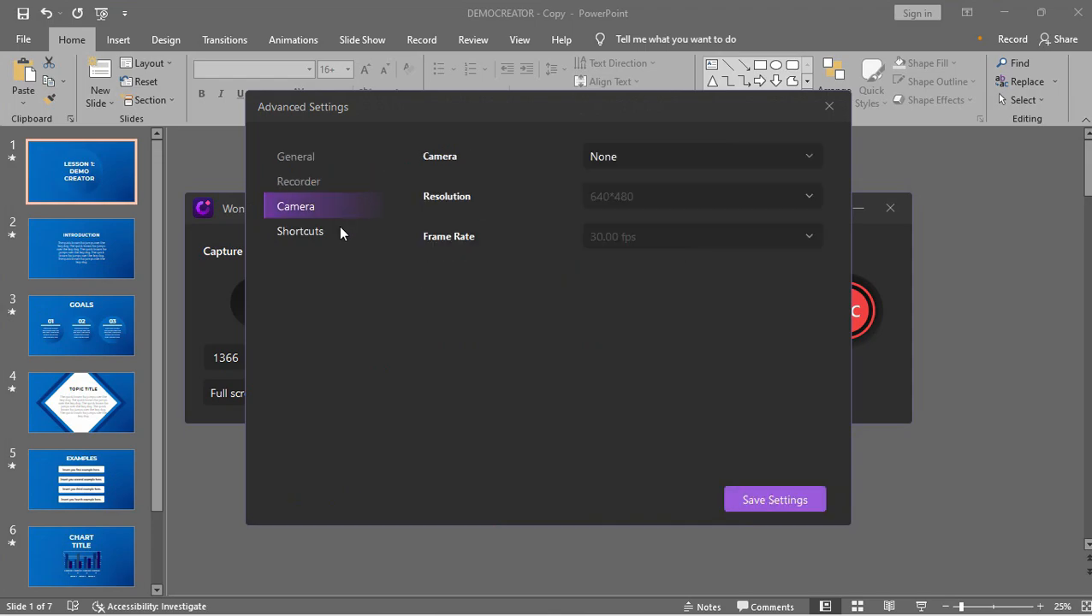
left_click(299, 180)
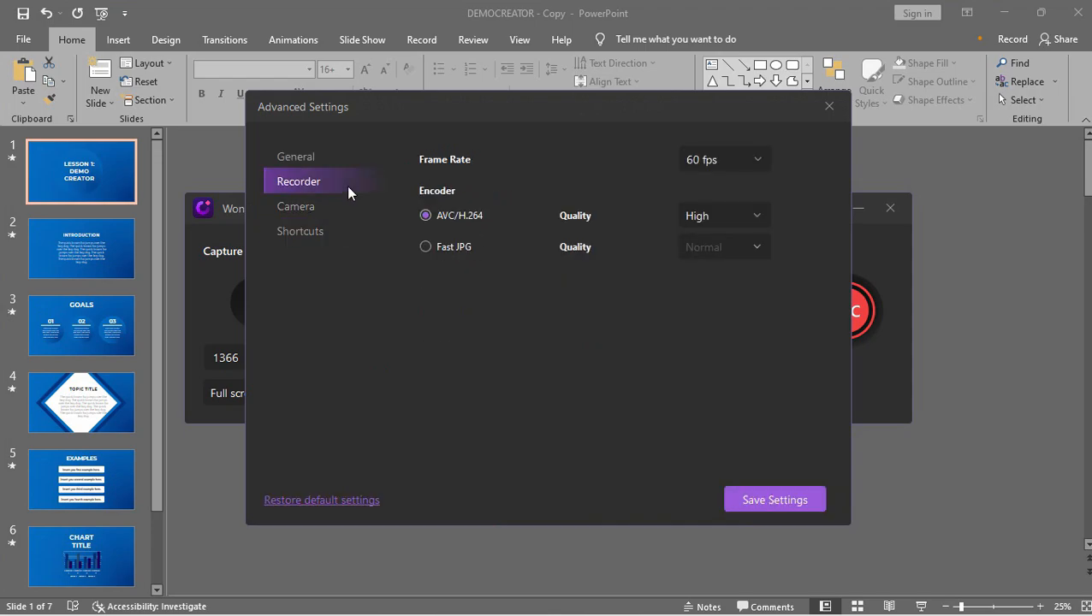
left_click(773, 499)
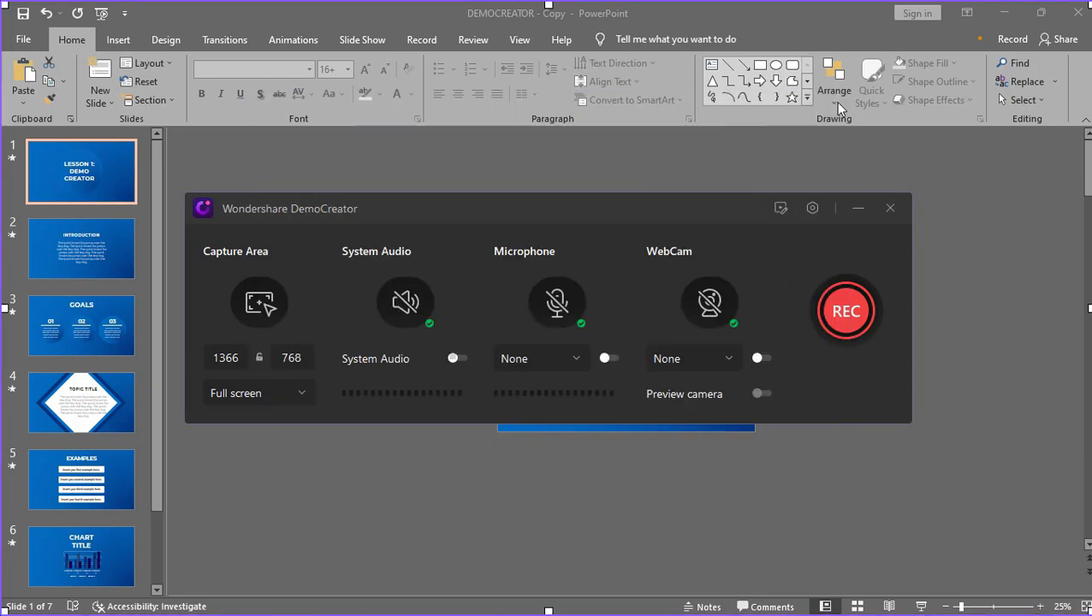
left_click(256, 393)
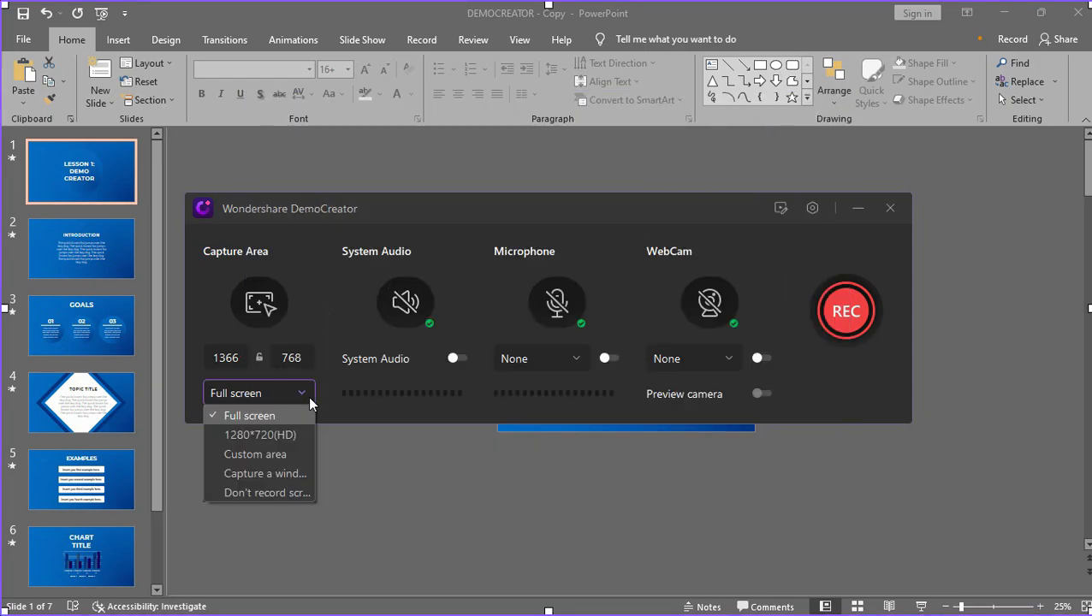
left_click(249, 415)
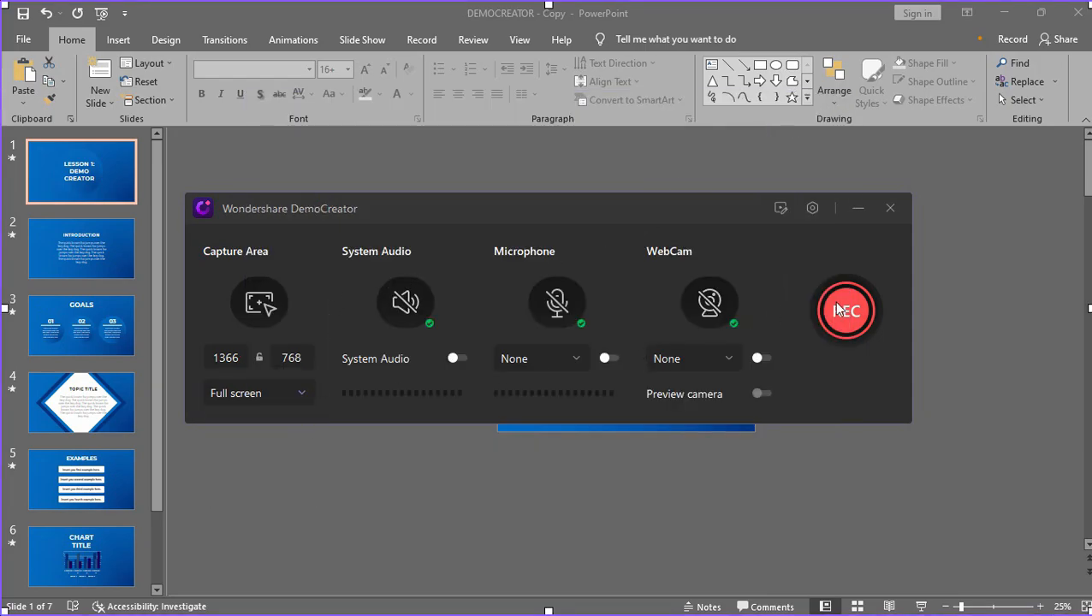
Start recording the PowerPoint slideshow, circling 01, 02 and 03 in red.
left_click(846, 310)
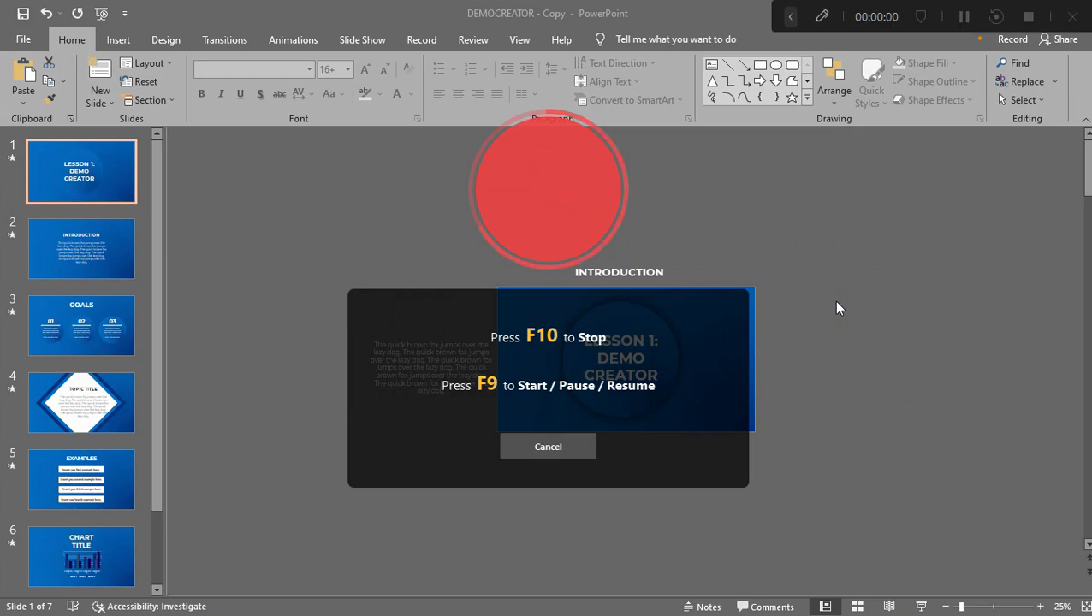
left_click(547, 446)
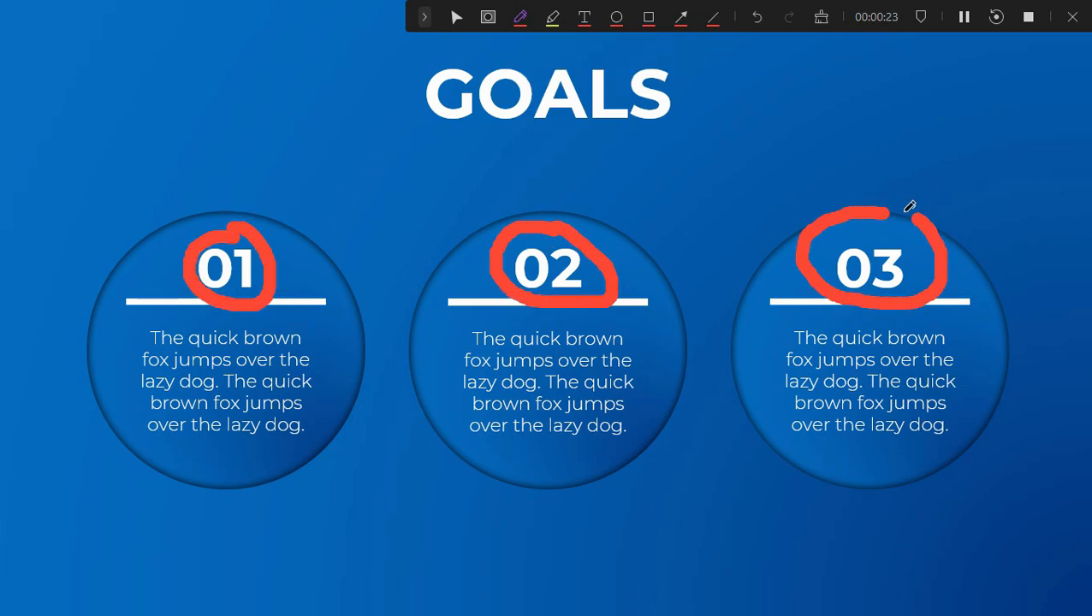
left_click(820, 16)
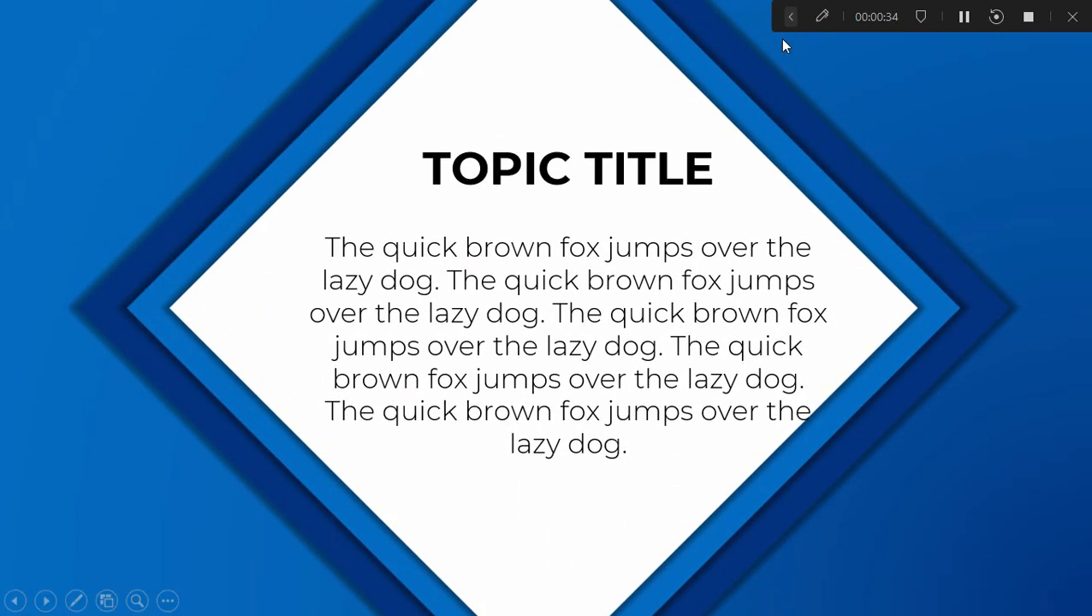
Highlight TOPIC TITLE in yellow, spotlight its body text, and advance the slides.
left_click(820, 16)
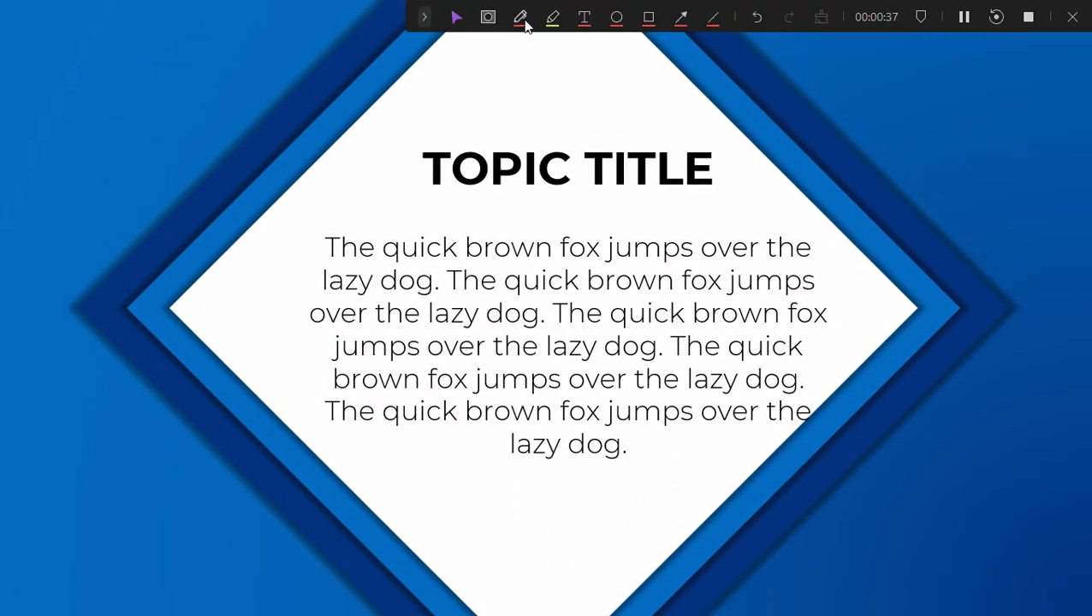
left_click(520, 17)
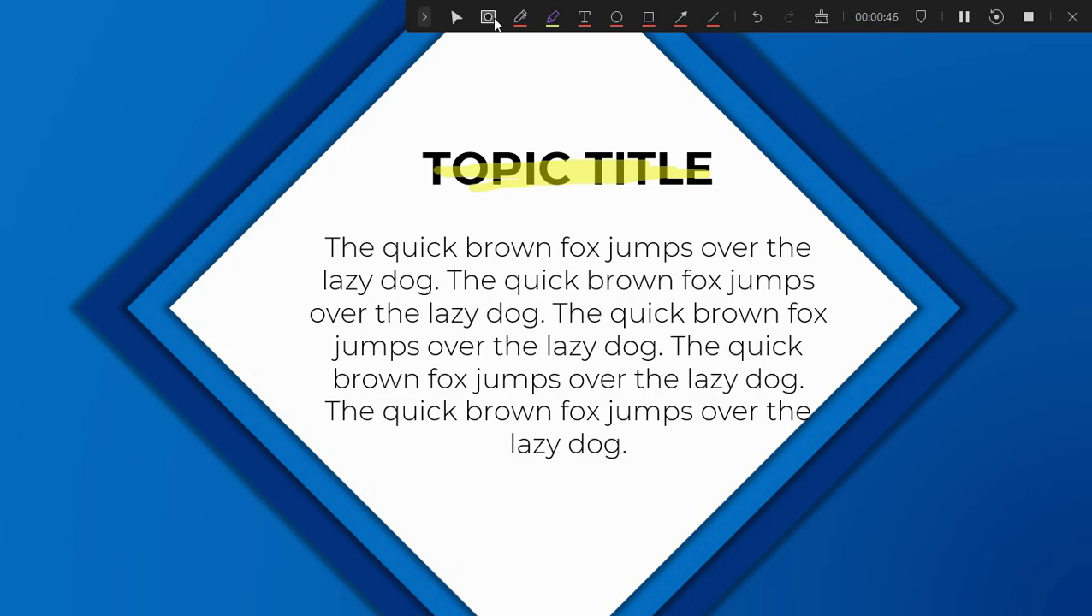
left_click(487, 16)
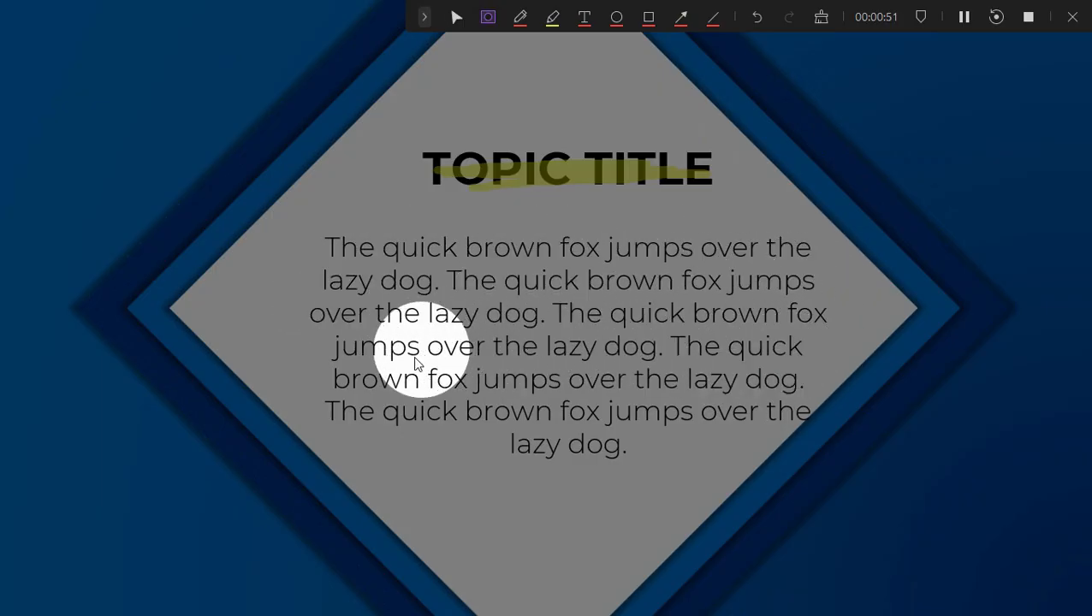
left_click(424, 16)
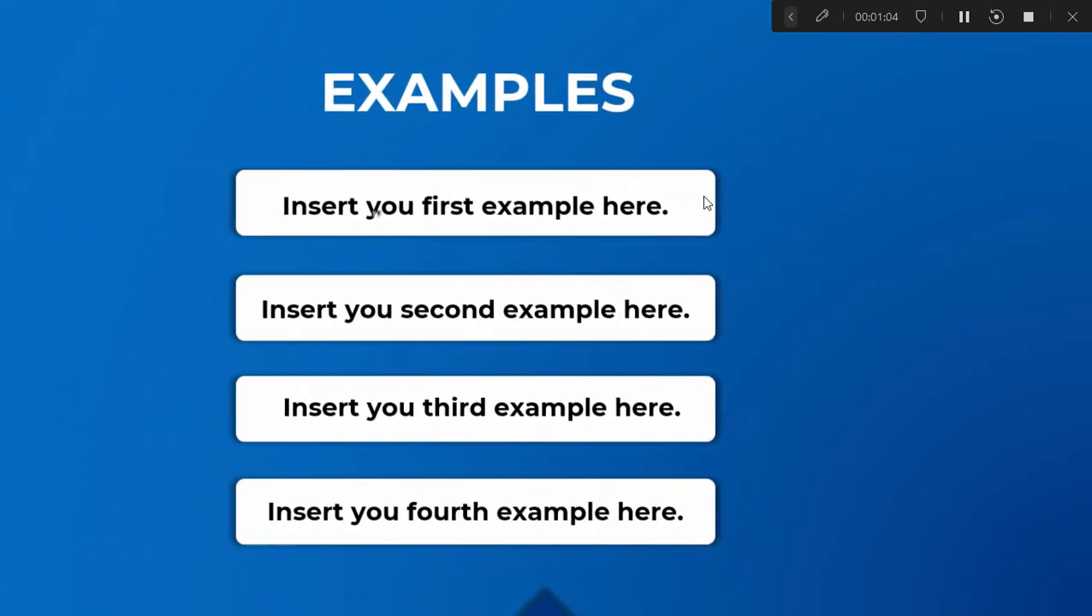
scroll("down", 3)
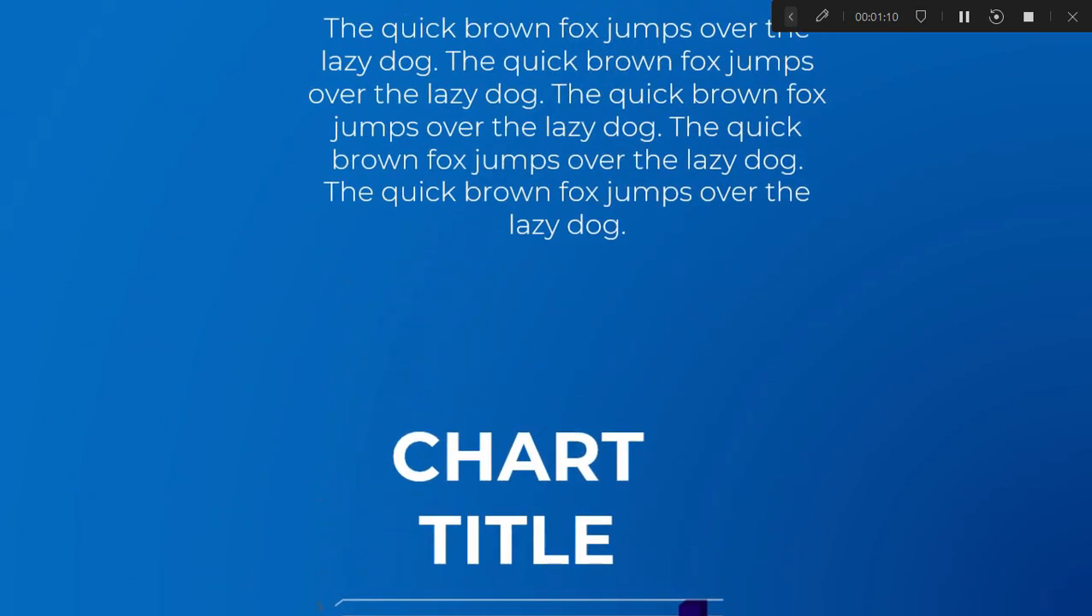
Stop the recording and preview the 1:14 clip, jumping near its end.
left_click(1028, 17)
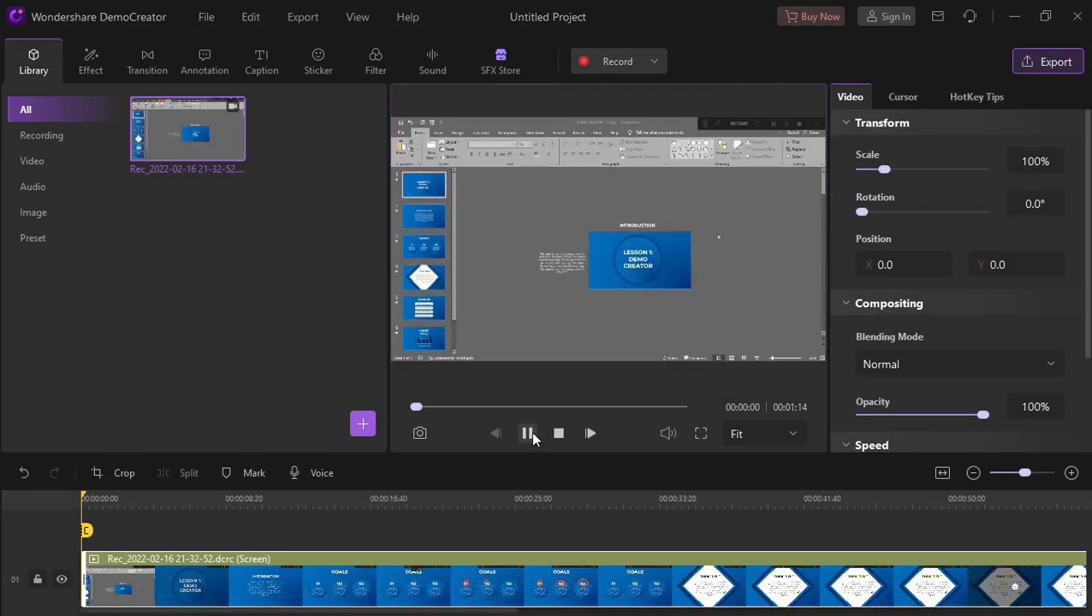
left_click(527, 433)
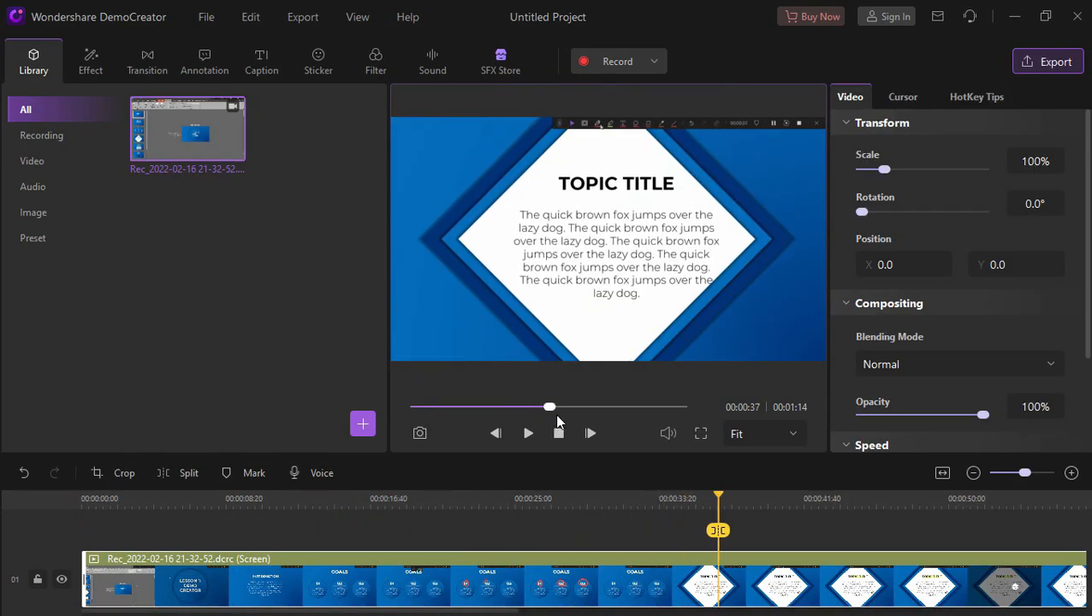
left_click_drag(548, 407, 668, 407)
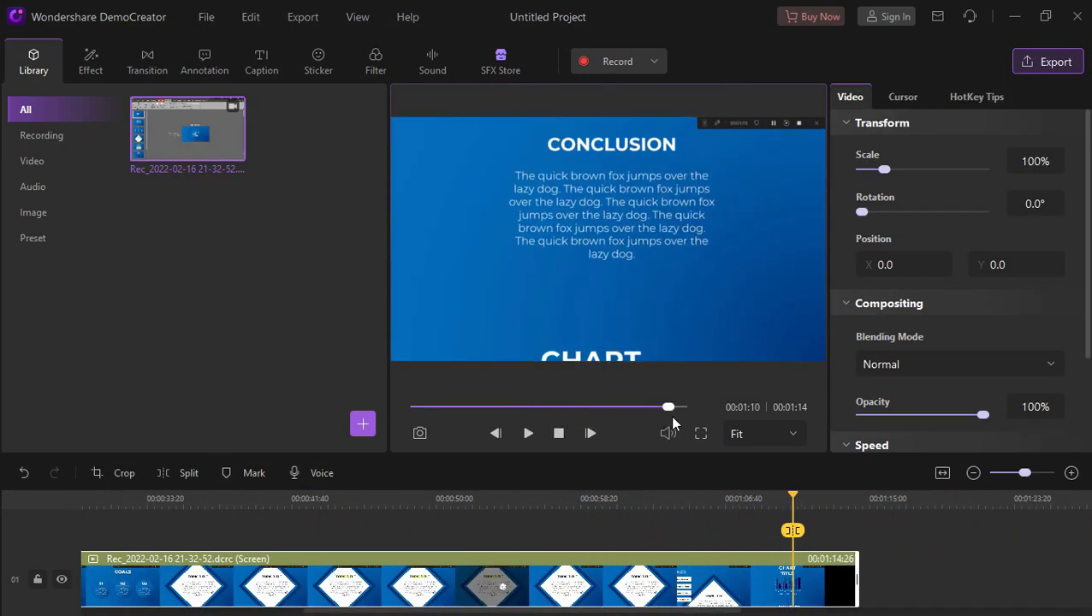
left_click(528, 433)
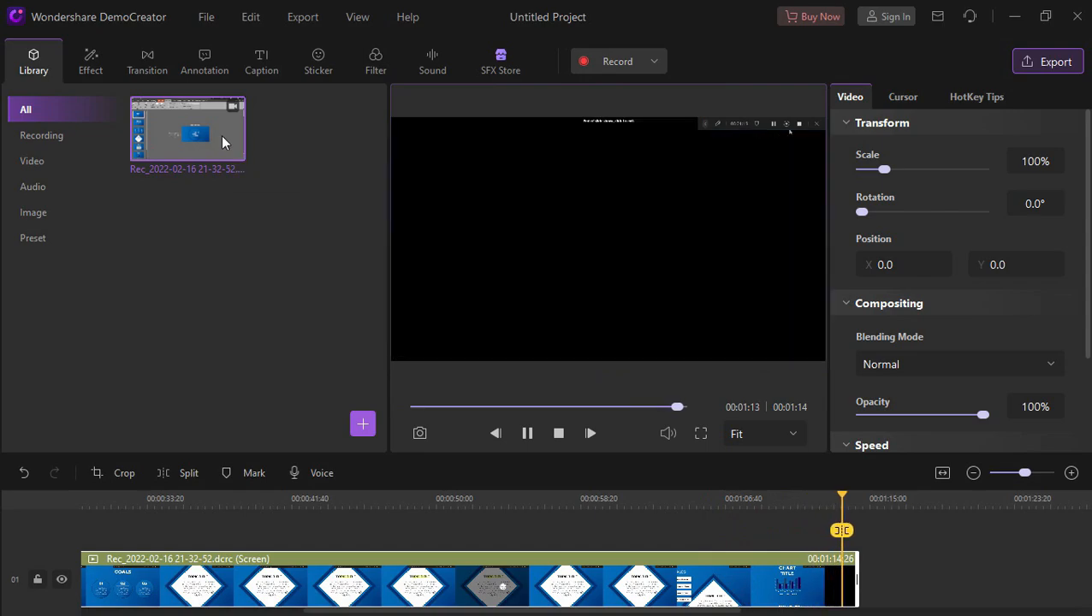
FastExport the recorded clip as Record202202160001.mp4 to the desktop DemoCreator folder.
right_click(188, 132)
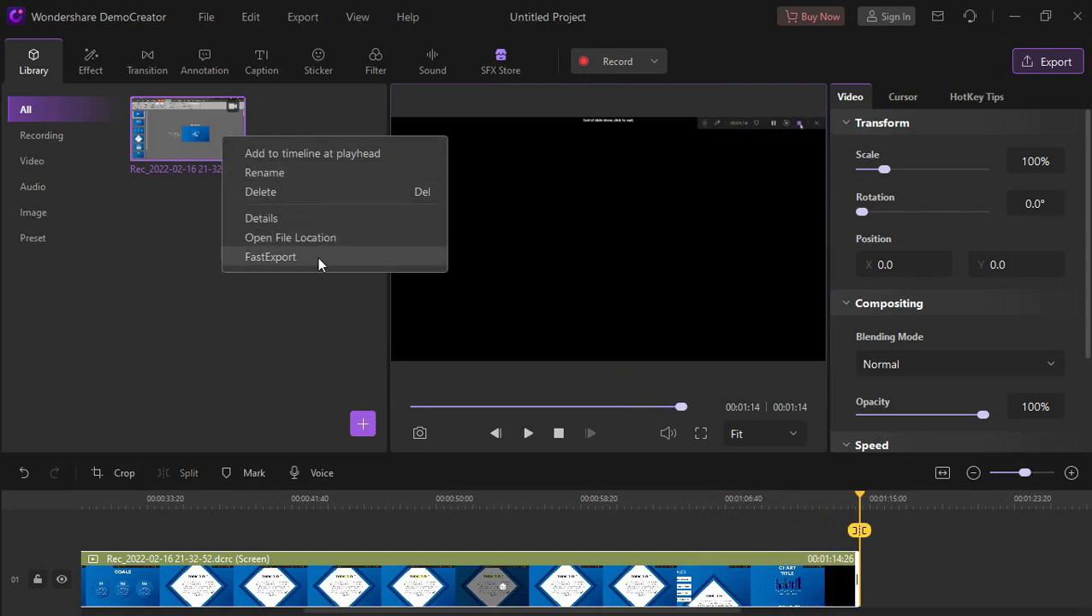
left_click(271, 256)
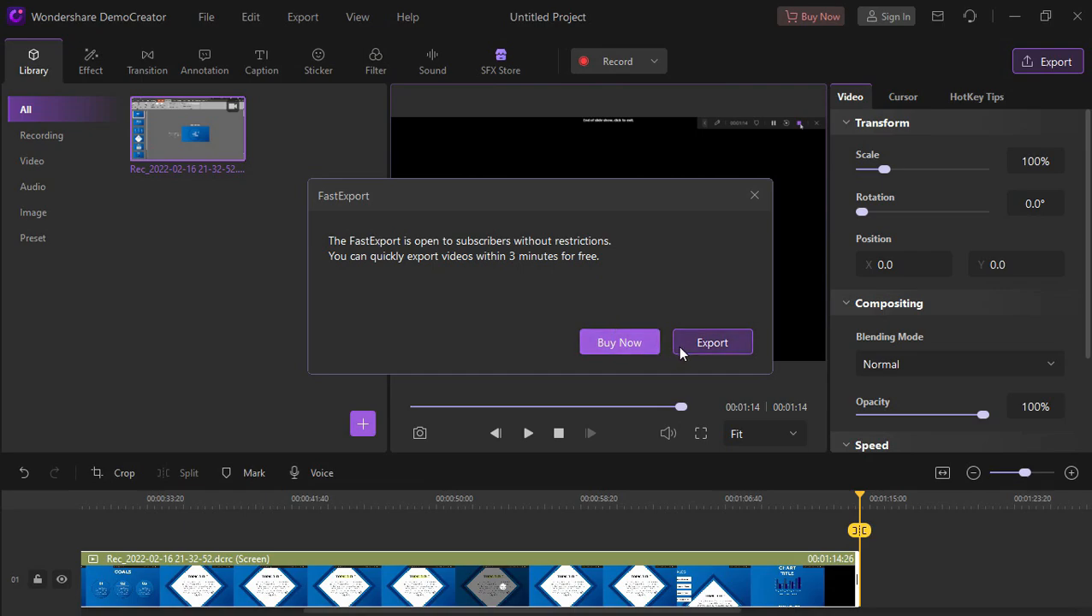
left_click(711, 342)
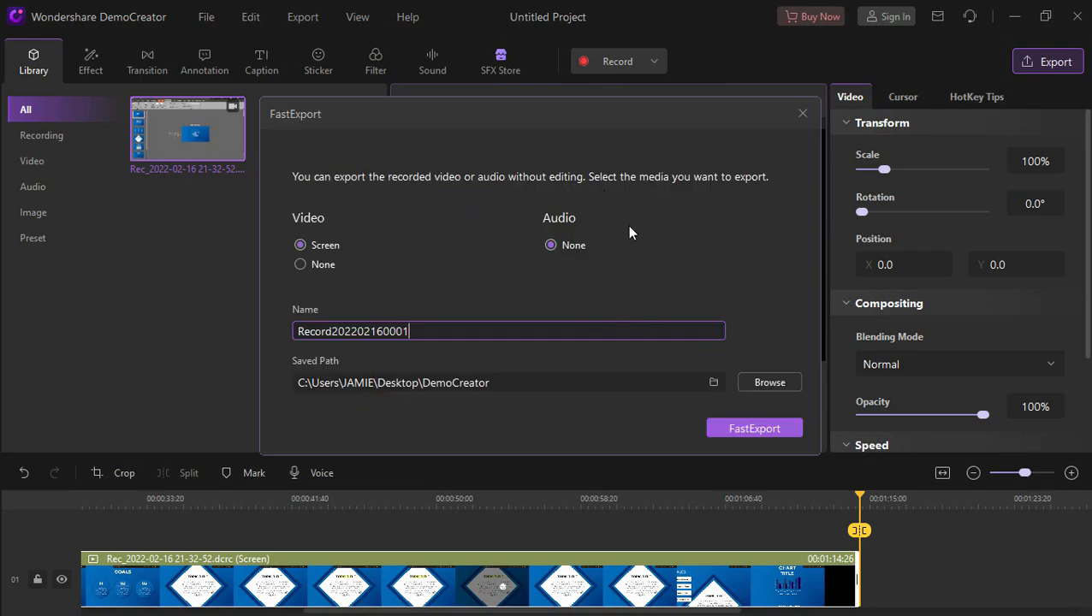
mouse_move(458, 338)
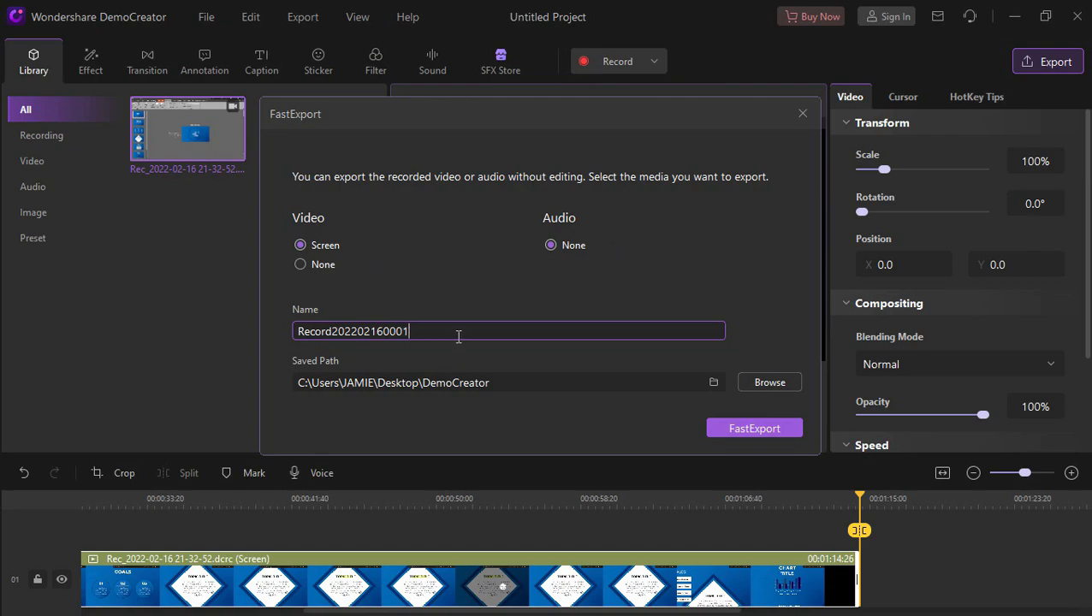
left_click(754, 427)
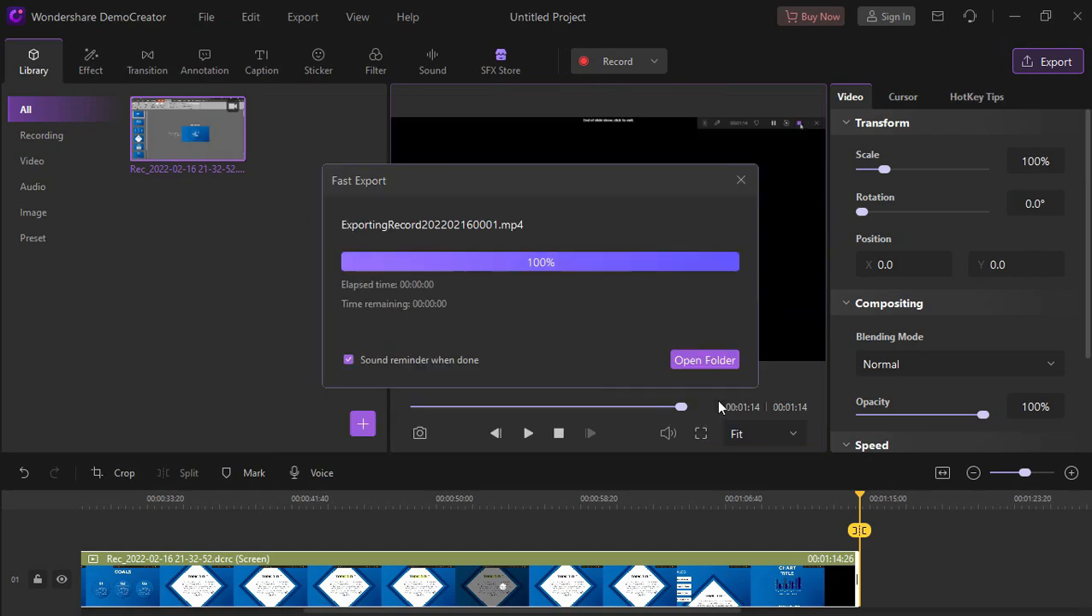